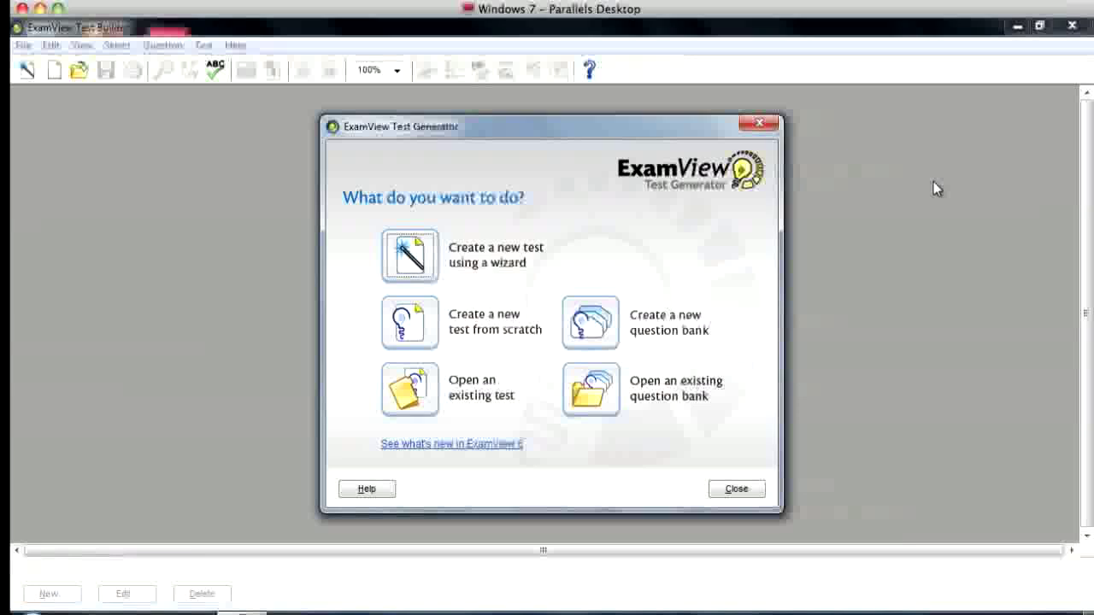
pyautogui.moveTo(844, 294)
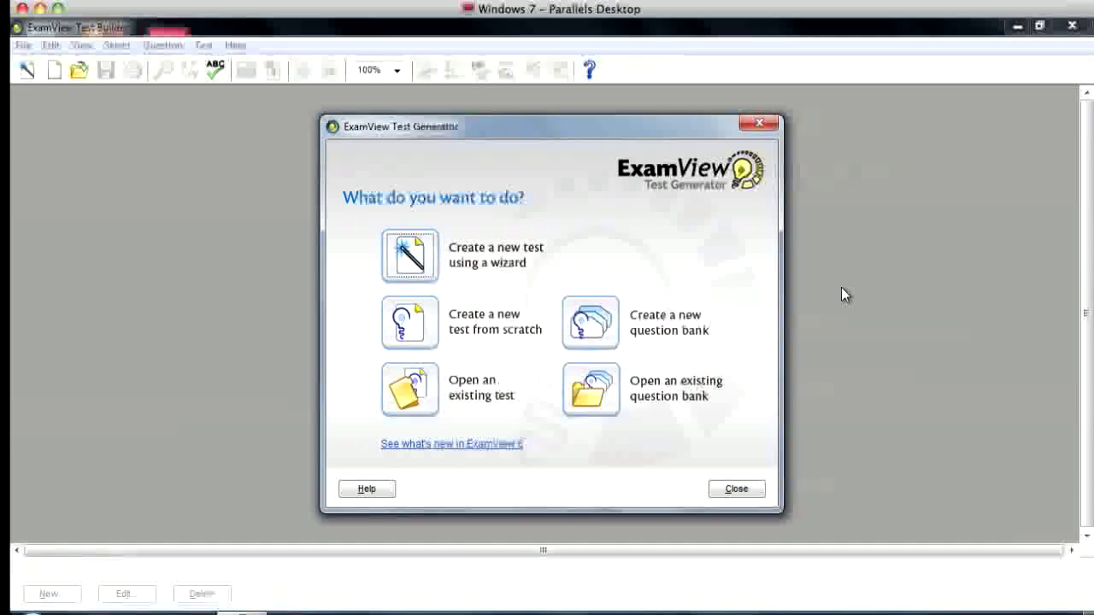
pyautogui.moveTo(766, 420)
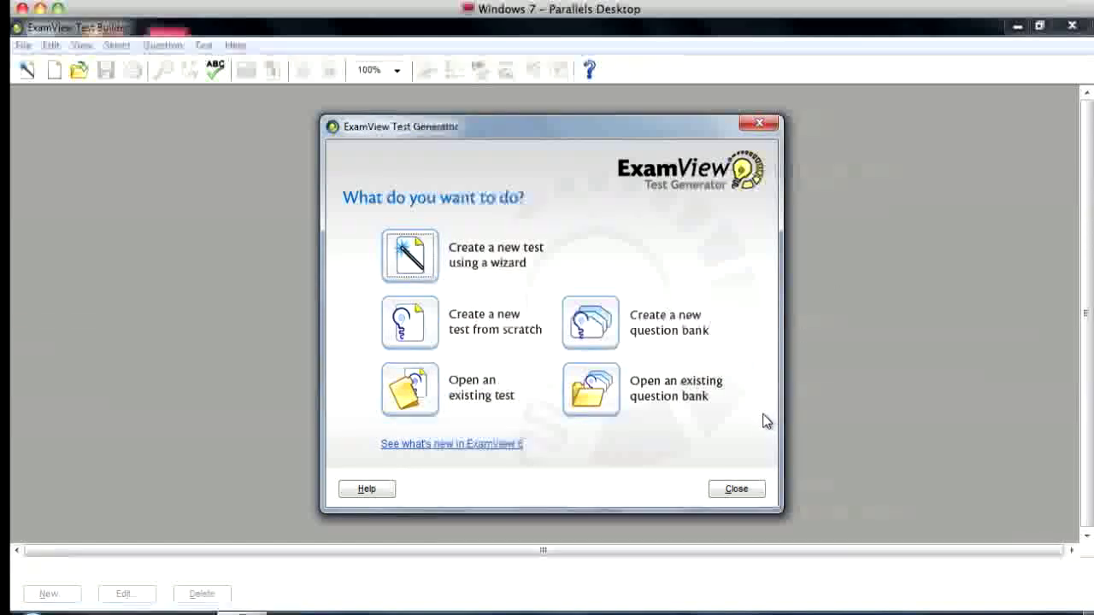
pyautogui.moveTo(692, 487)
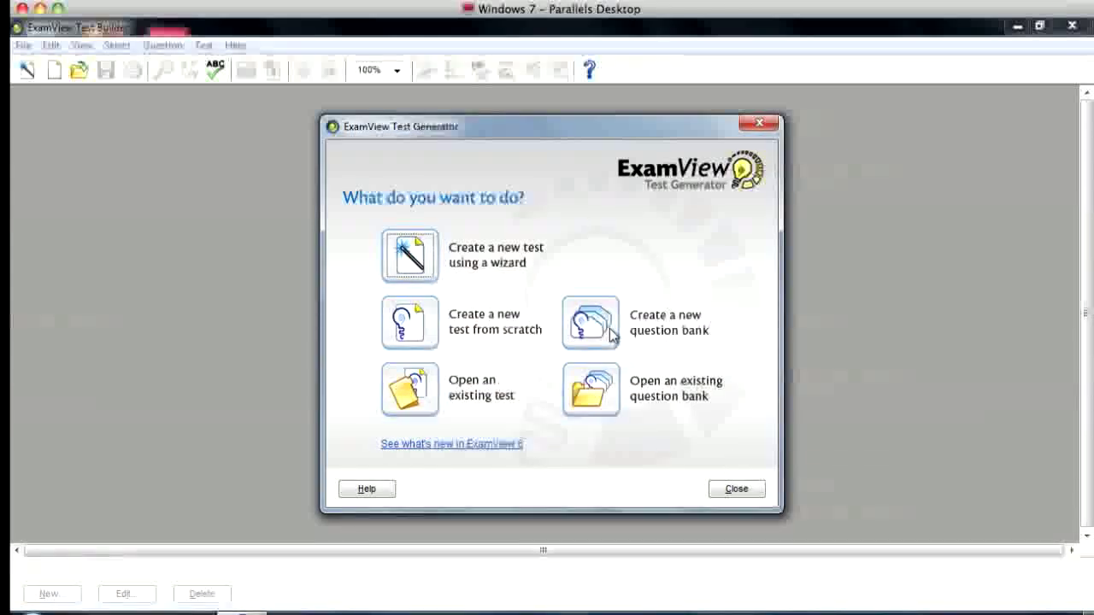
pyautogui.moveTo(599, 333)
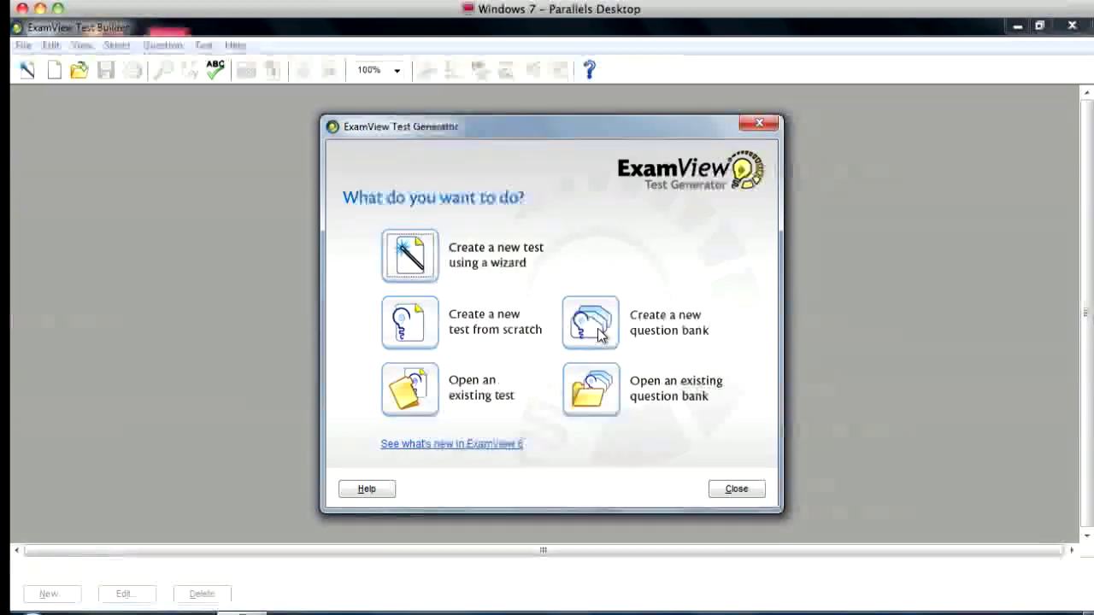
pyautogui.moveTo(618, 329)
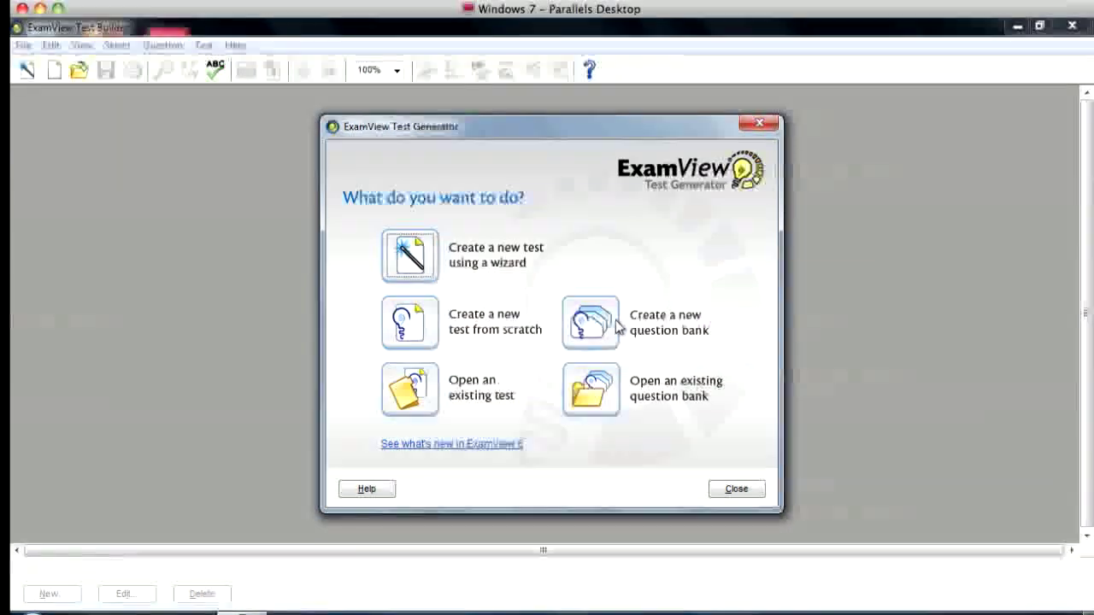
pyautogui.moveTo(568, 348)
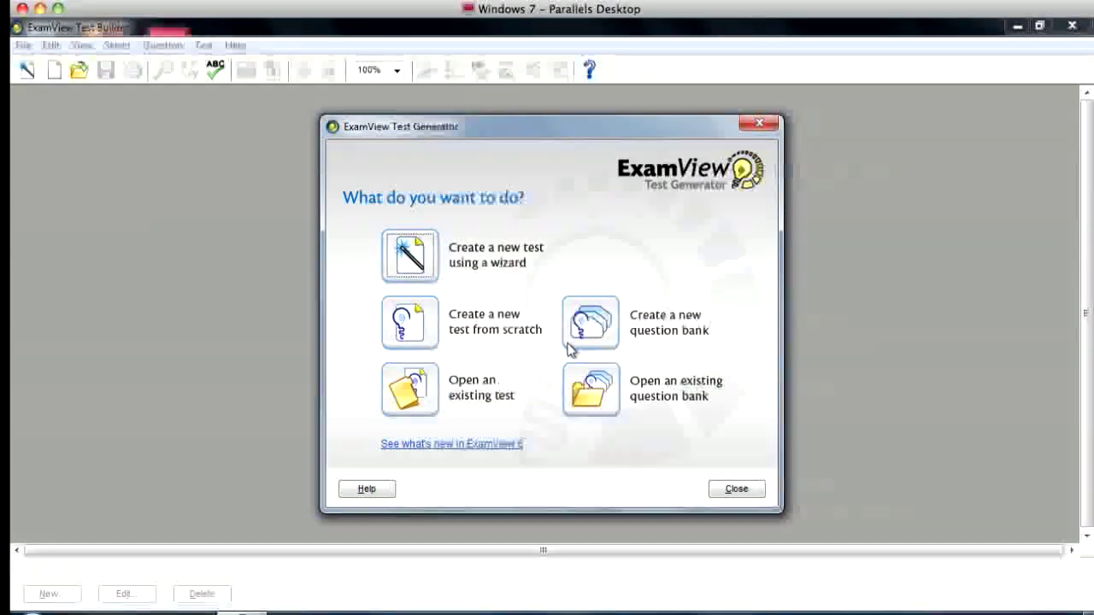
pyautogui.moveTo(586, 475)
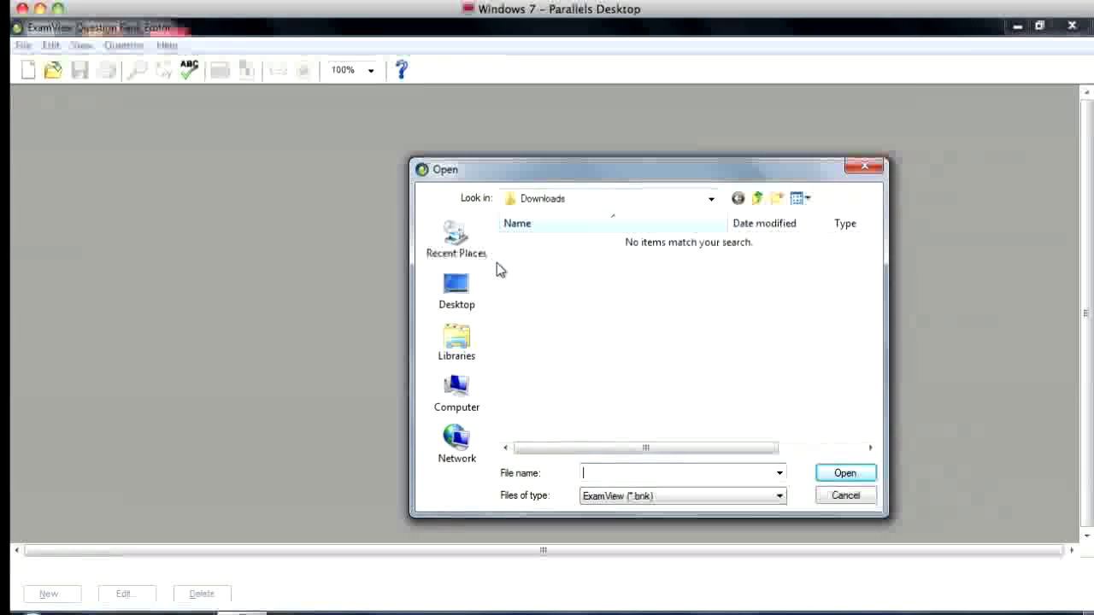
pyautogui.moveTo(711, 201)
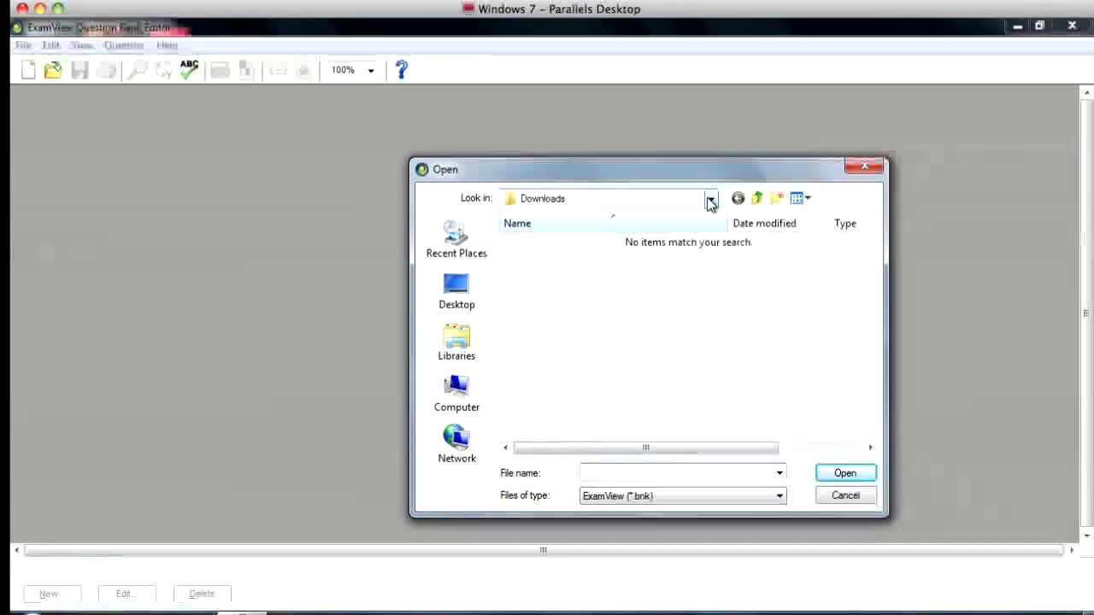
# Browse to Applications > ExamView Pro > Banks > PH Conceptual Physics '09.
pyautogui.click(711, 198)
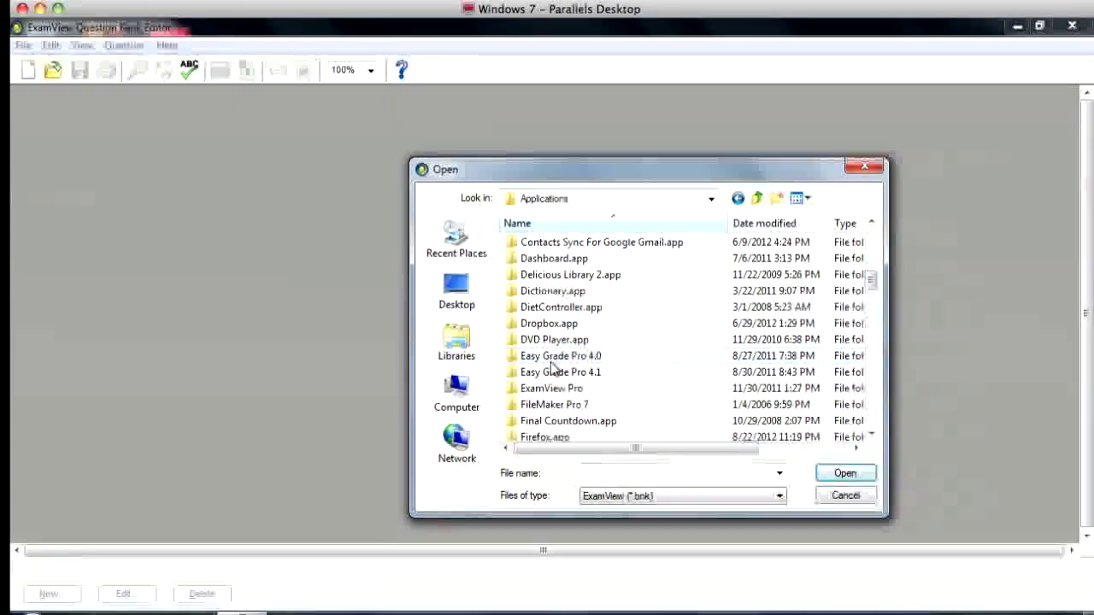
pyautogui.click(550, 388)
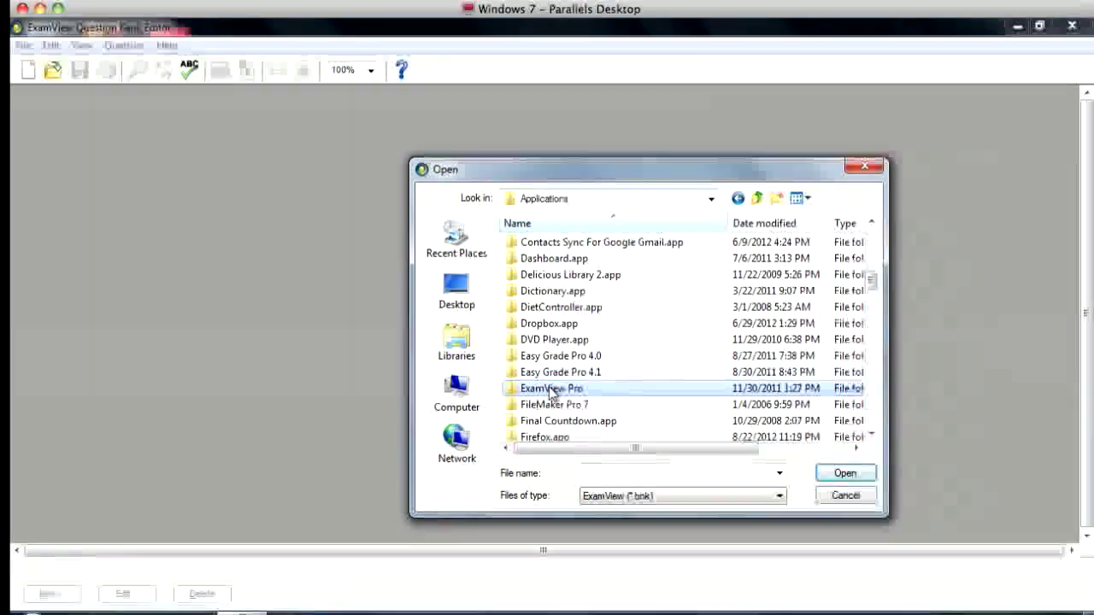
pyautogui.doubleClick(547, 388)
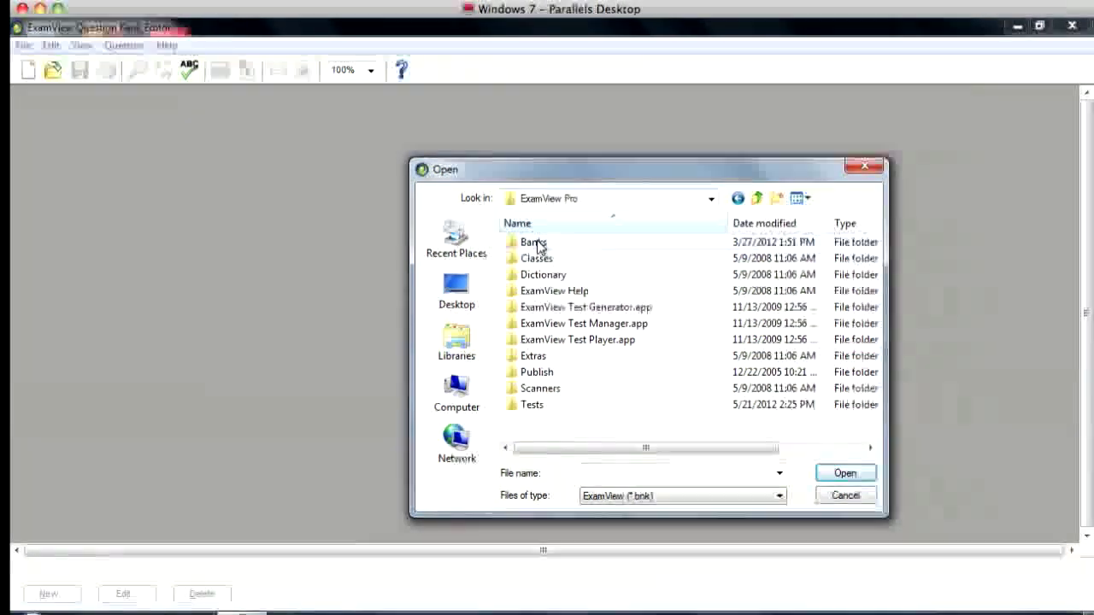
pyautogui.doubleClick(533, 243)
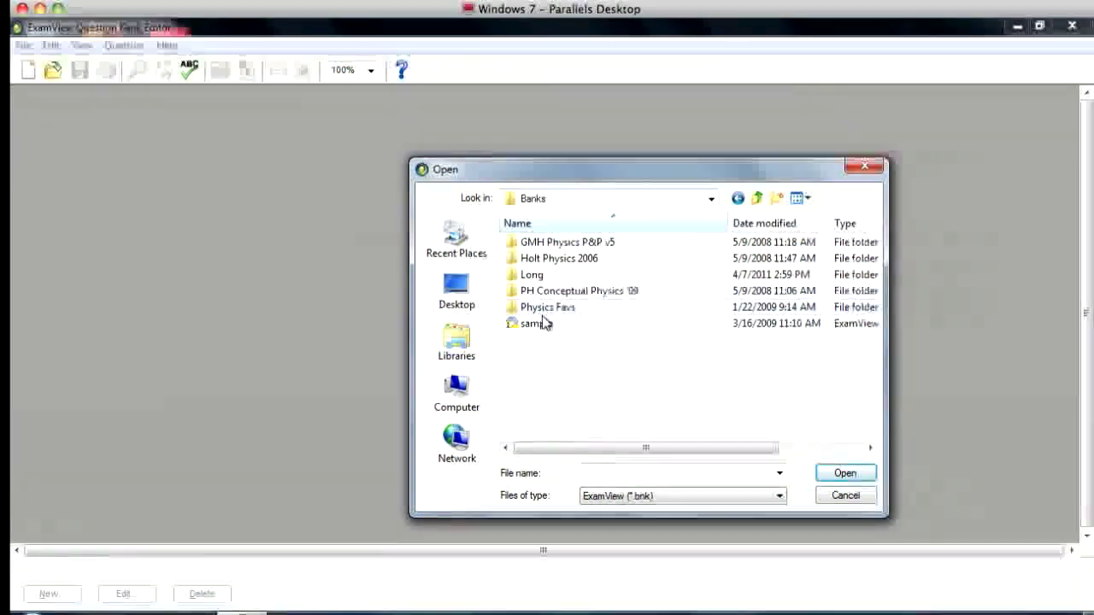
pyautogui.click(577, 290)
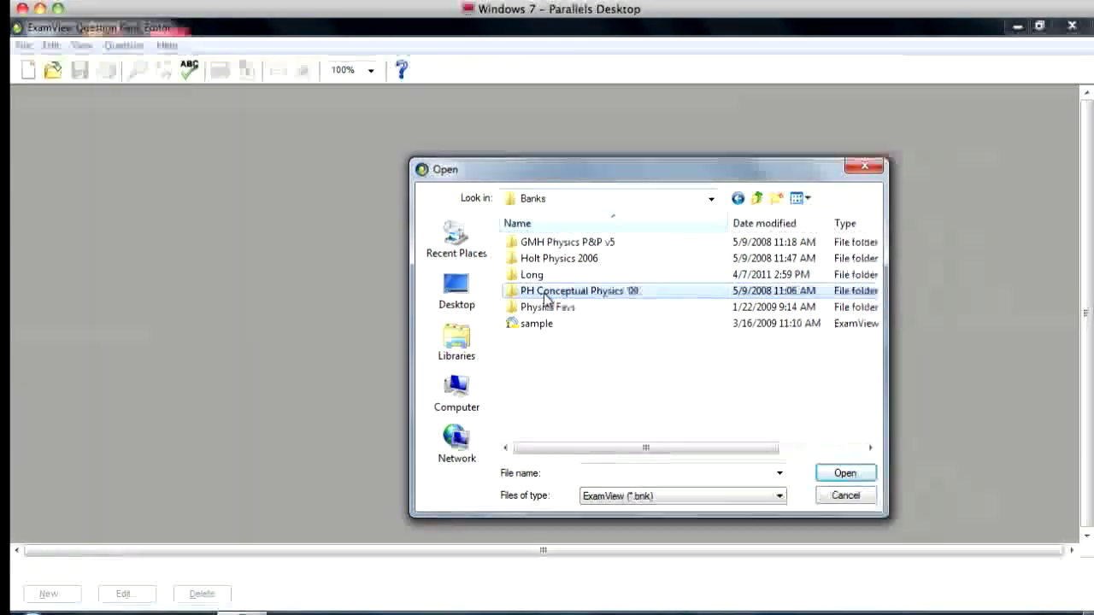
pyautogui.doubleClick(575, 290)
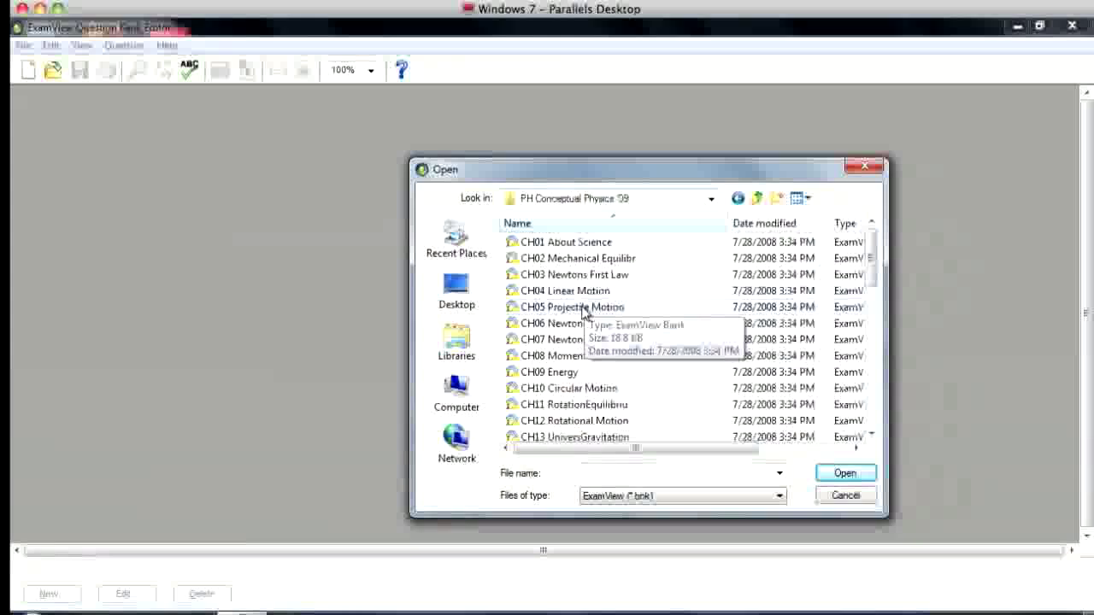
# Open the CH05 Projectile Motion question bank.
pyautogui.click(570, 308)
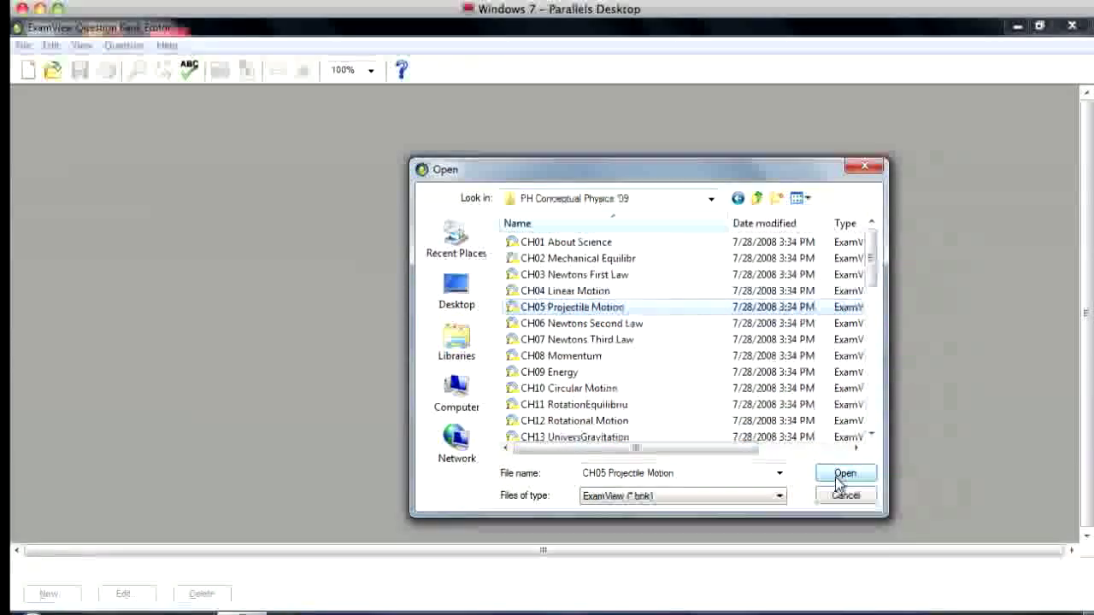
pyautogui.click(844, 472)
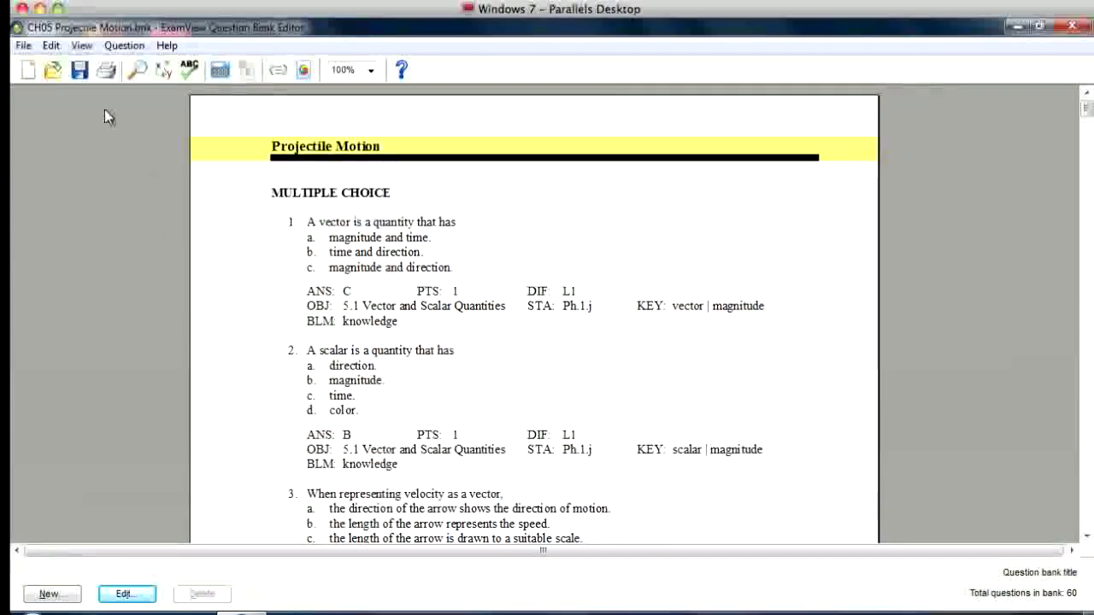
pyautogui.moveTo(55, 68)
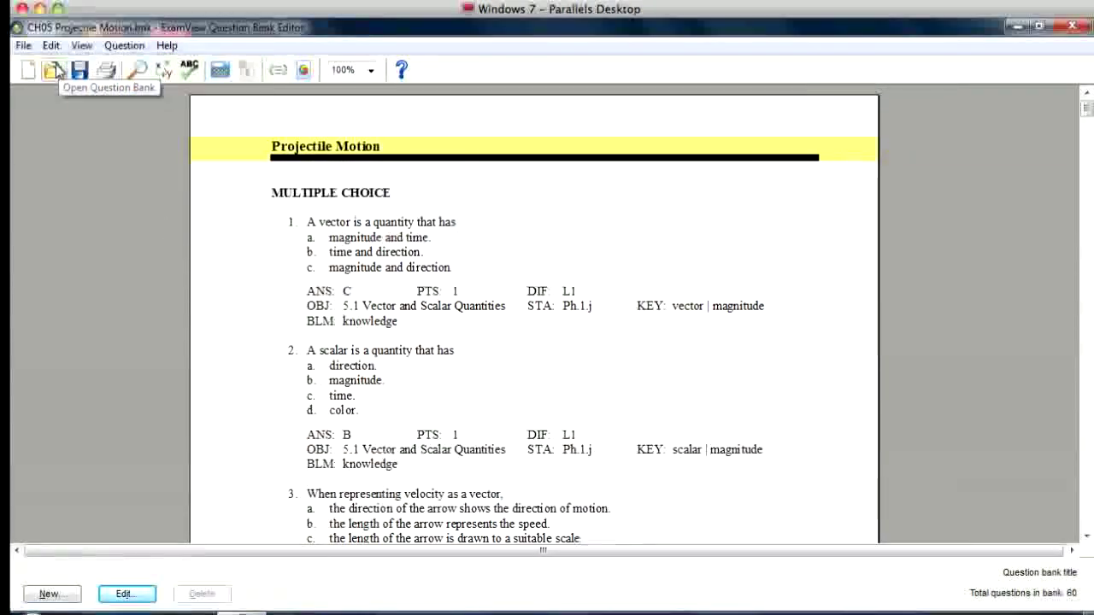
# Start exporting the bank via File > Export > WebCT CE 6/Vista 4.
pyautogui.click(27, 45)
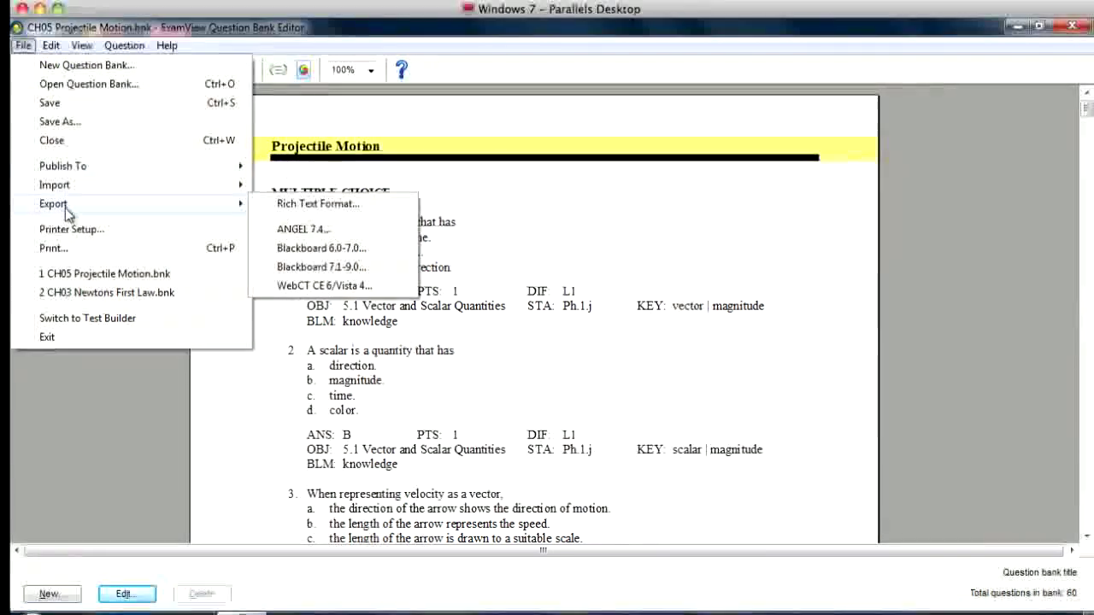
pyautogui.moveTo(348, 291)
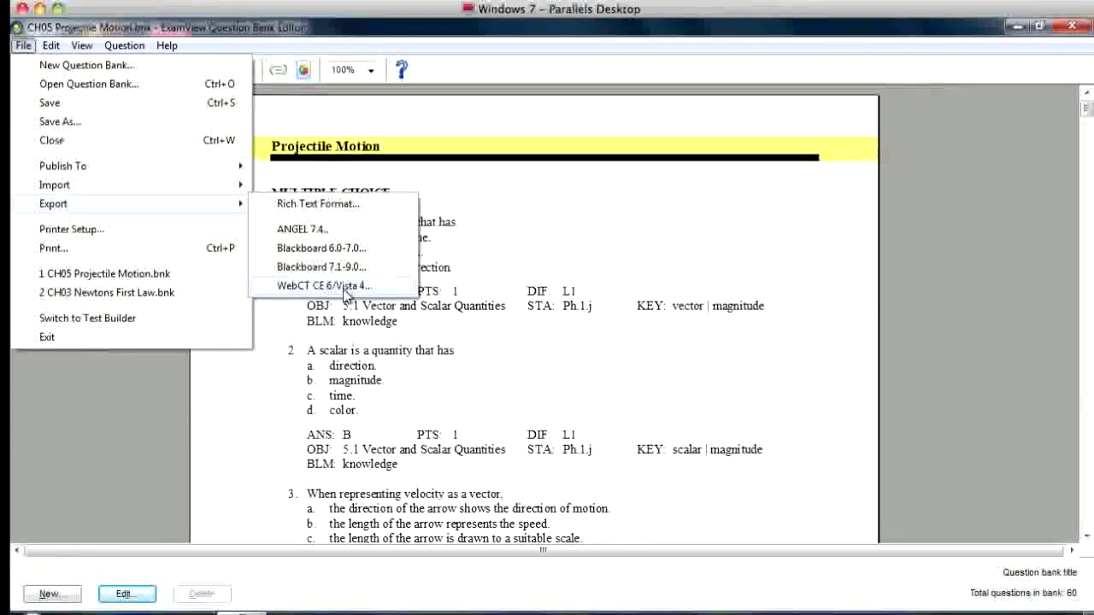
pyautogui.click(338, 285)
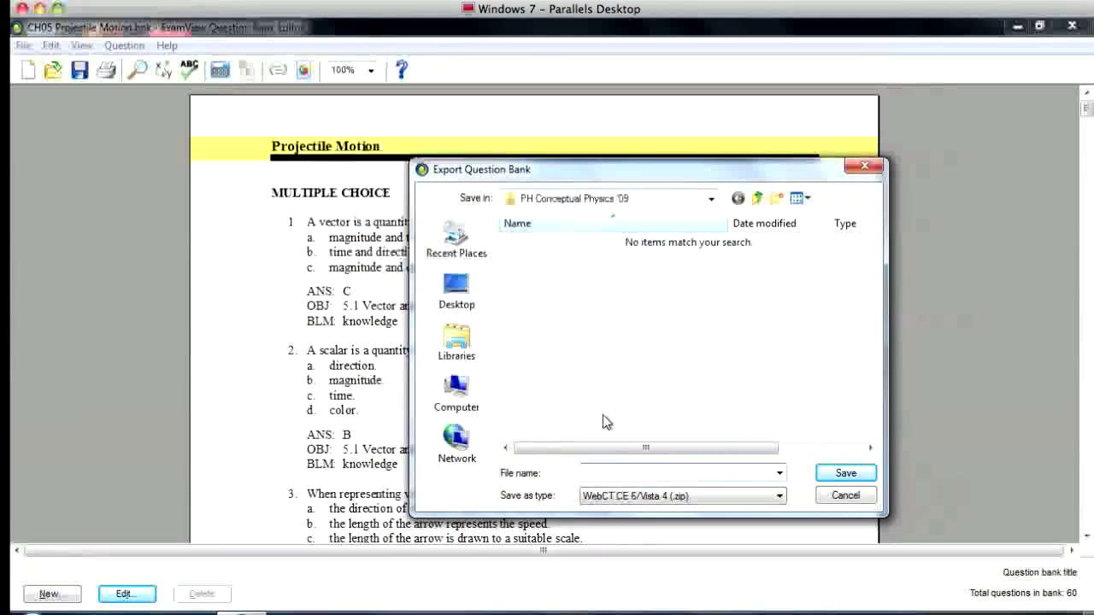
# Save the export as Projectile Motion Bank in Downloads on the Home (Y:) drive.
pyautogui.write('Projectile Motion')
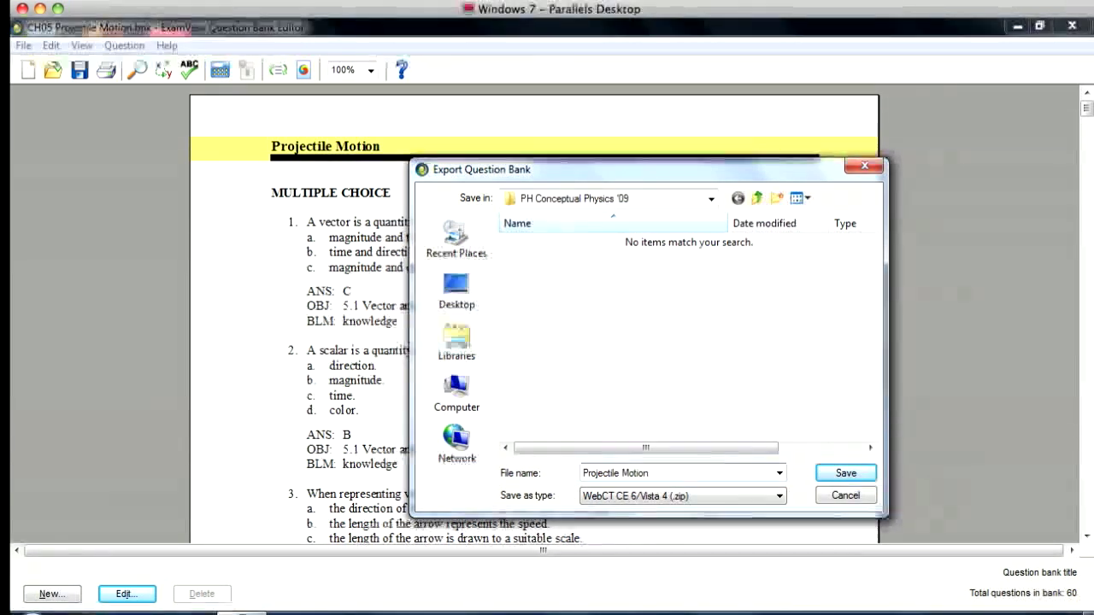
pyautogui.write('Bank')
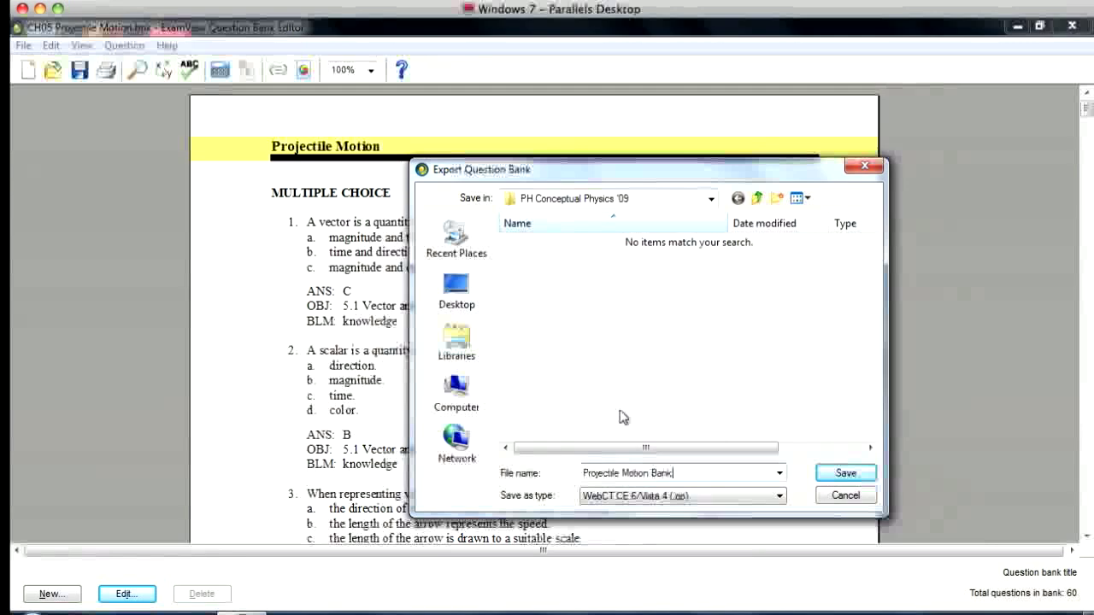
pyautogui.moveTo(455, 294)
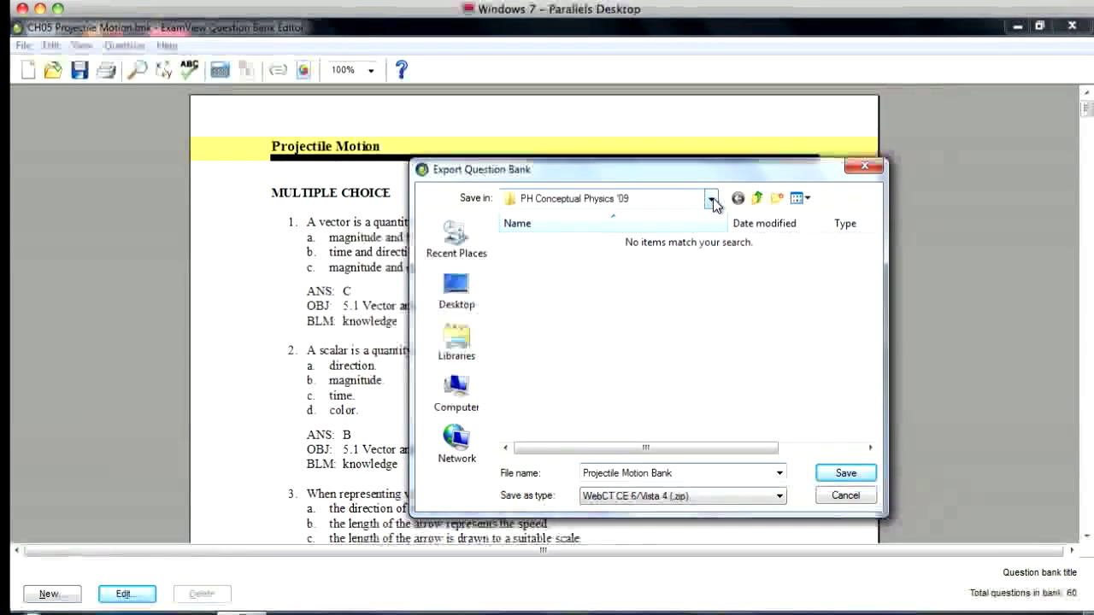
pyautogui.click(710, 198)
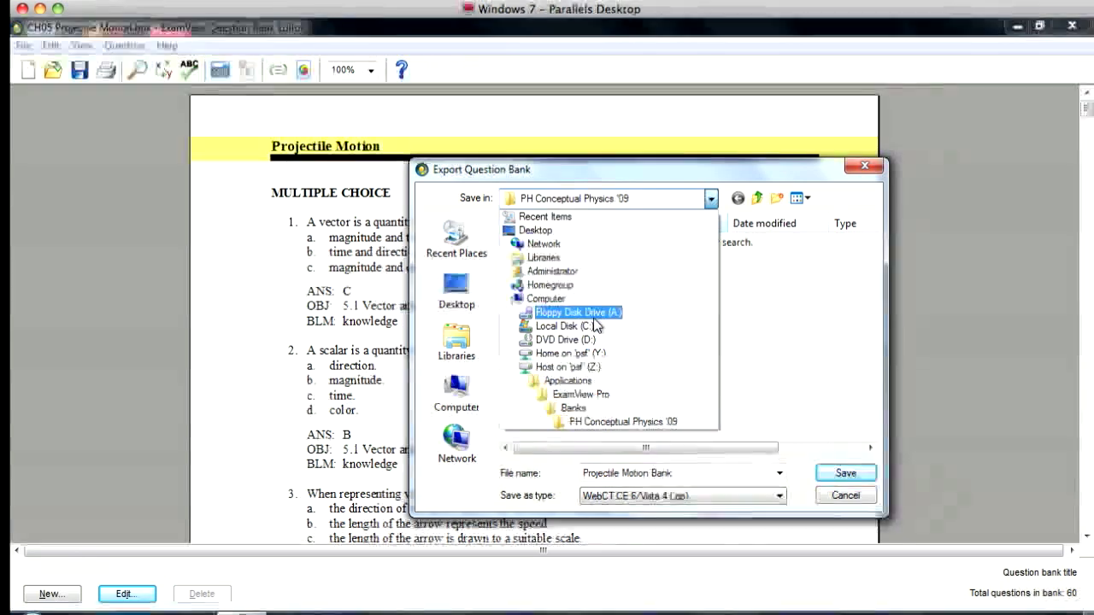
pyautogui.click(567, 352)
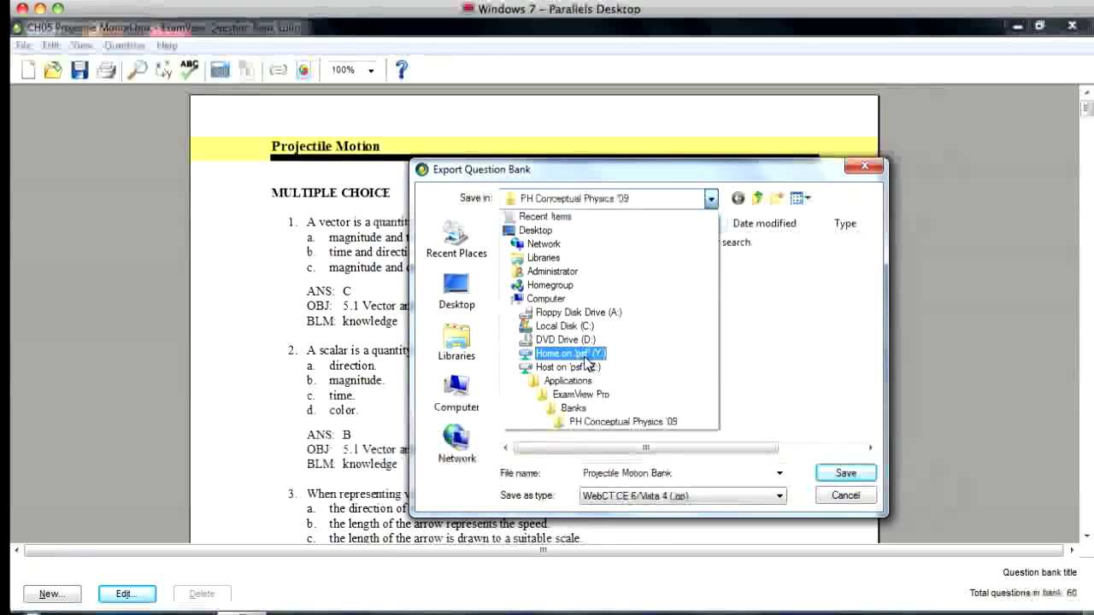
pyautogui.click(565, 352)
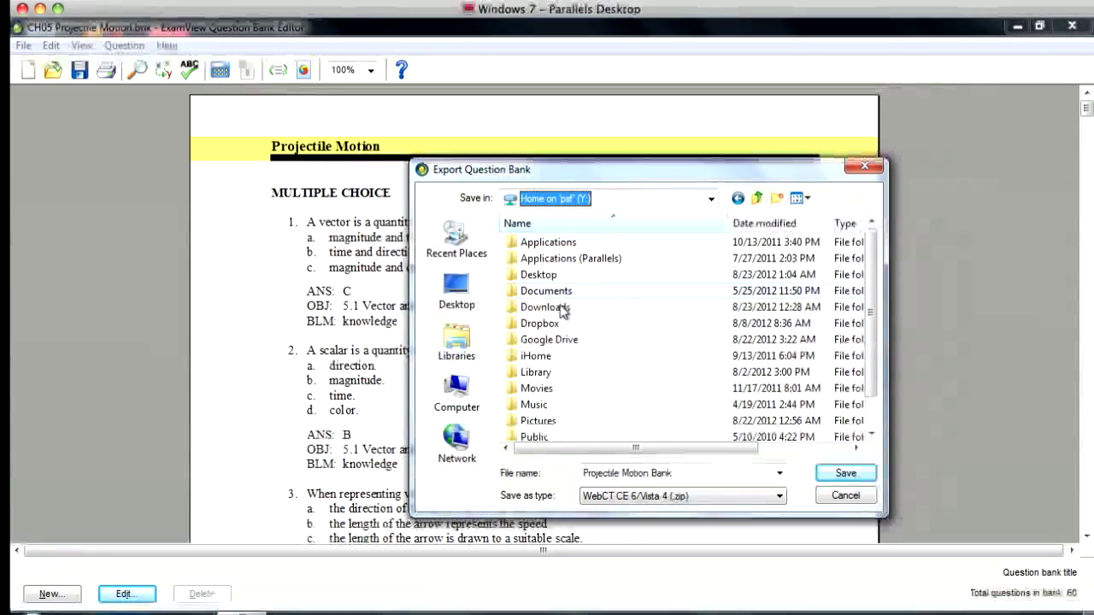
pyautogui.doubleClick(545, 308)
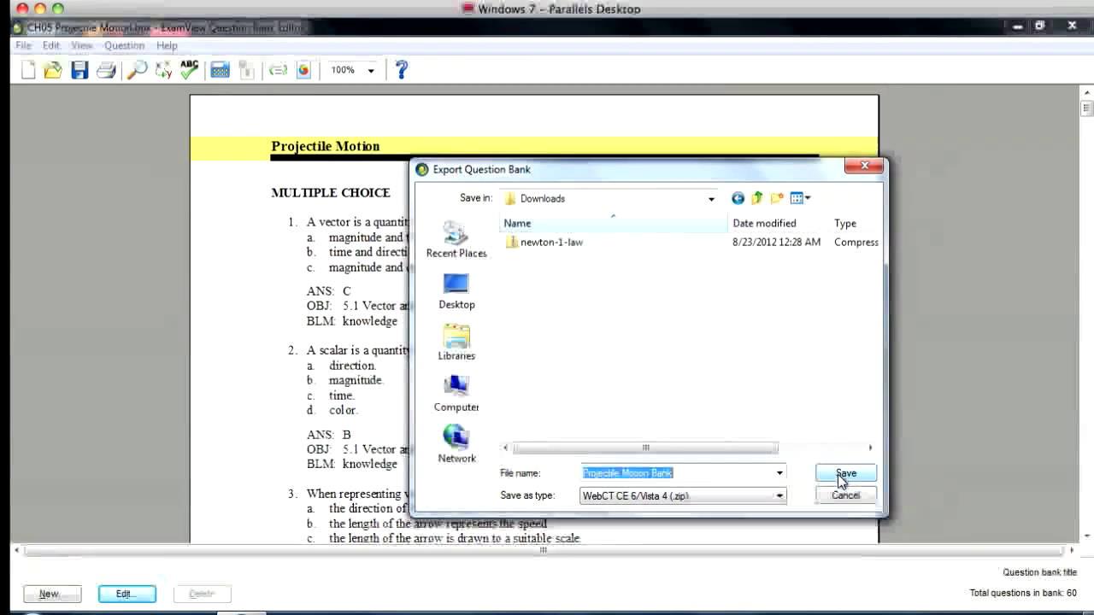
pyautogui.click(844, 472)
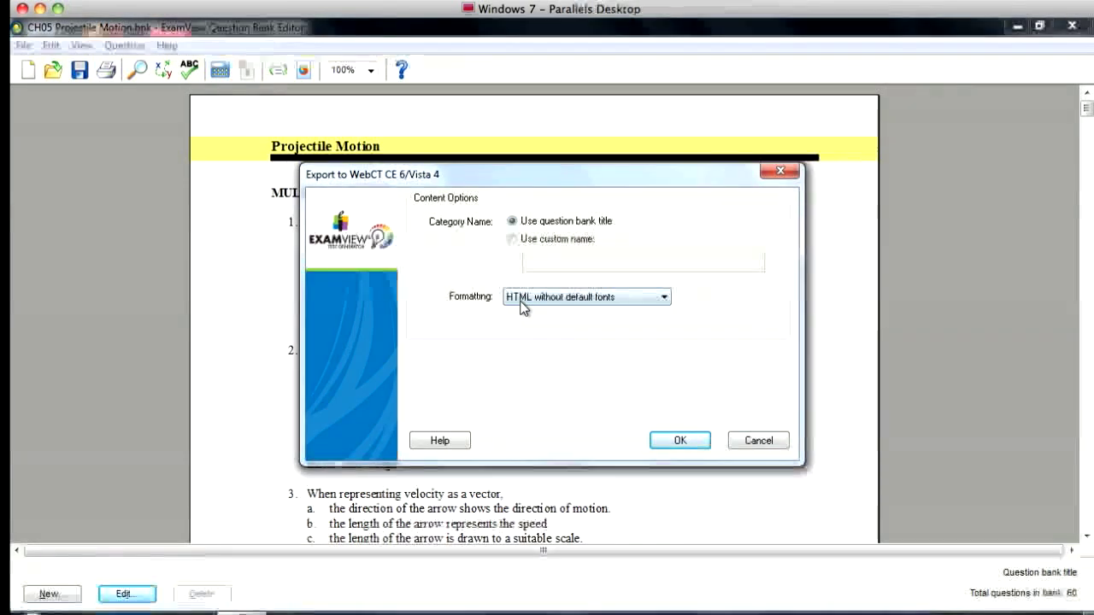
pyautogui.moveTo(564, 312)
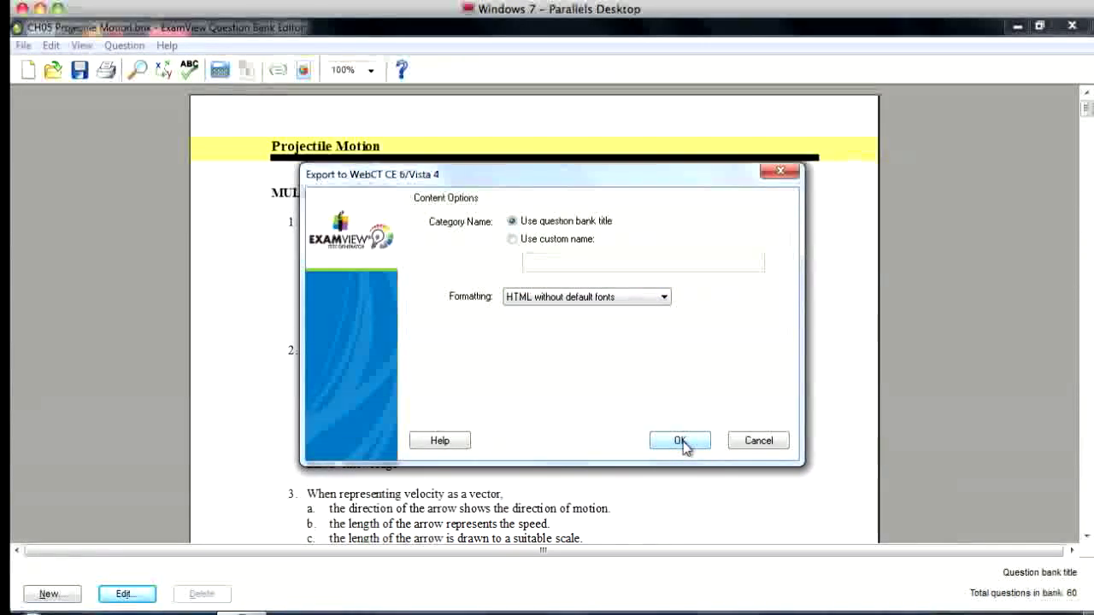
pyautogui.click(680, 441)
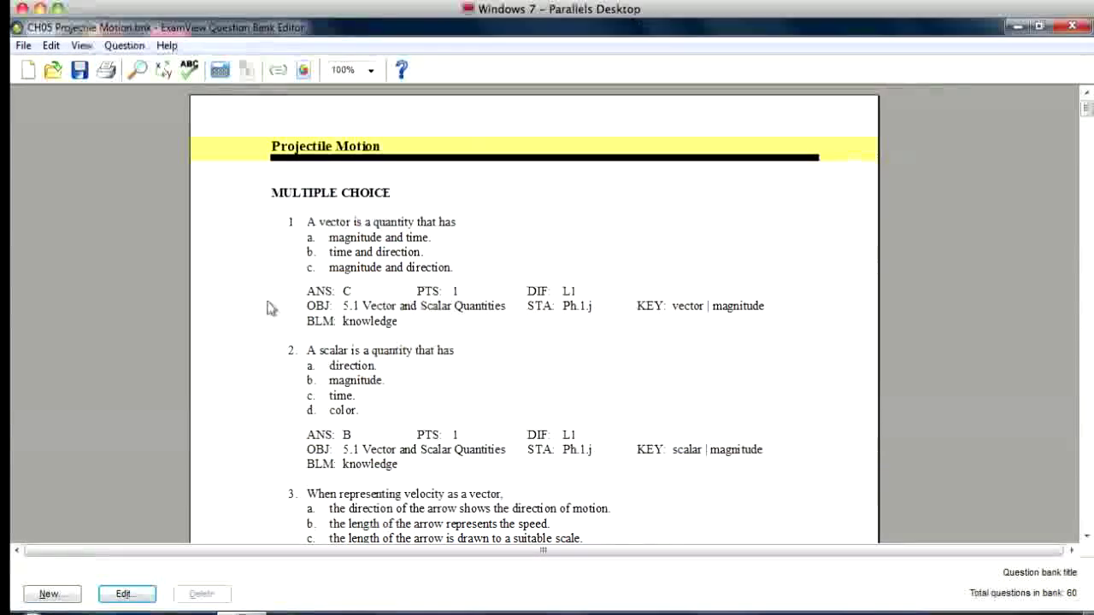
pyautogui.moveTo(410, 34)
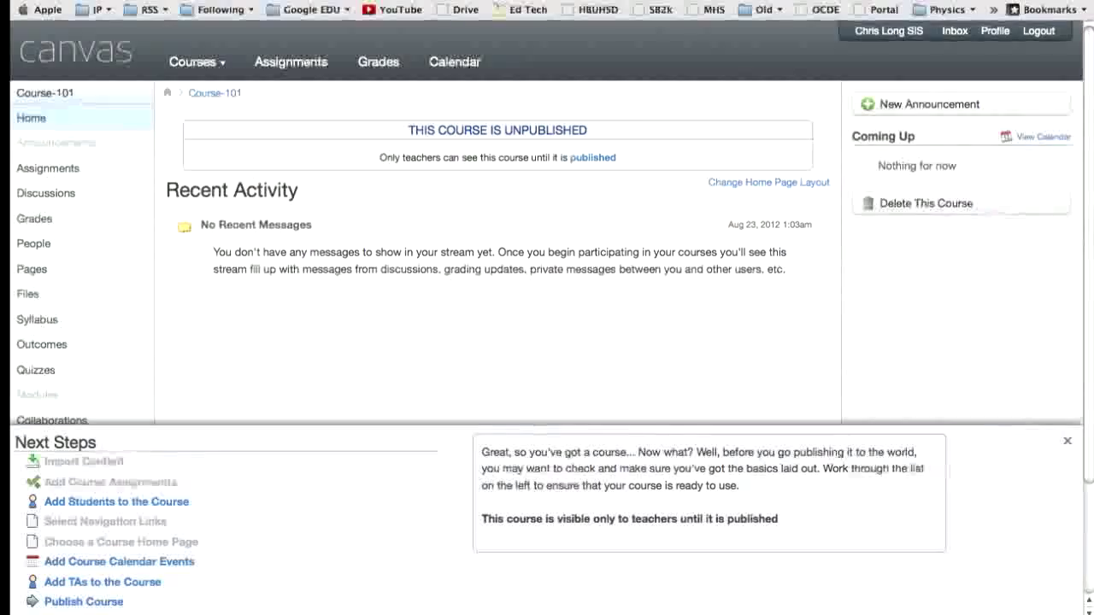
pyautogui.moveTo(51, 289)
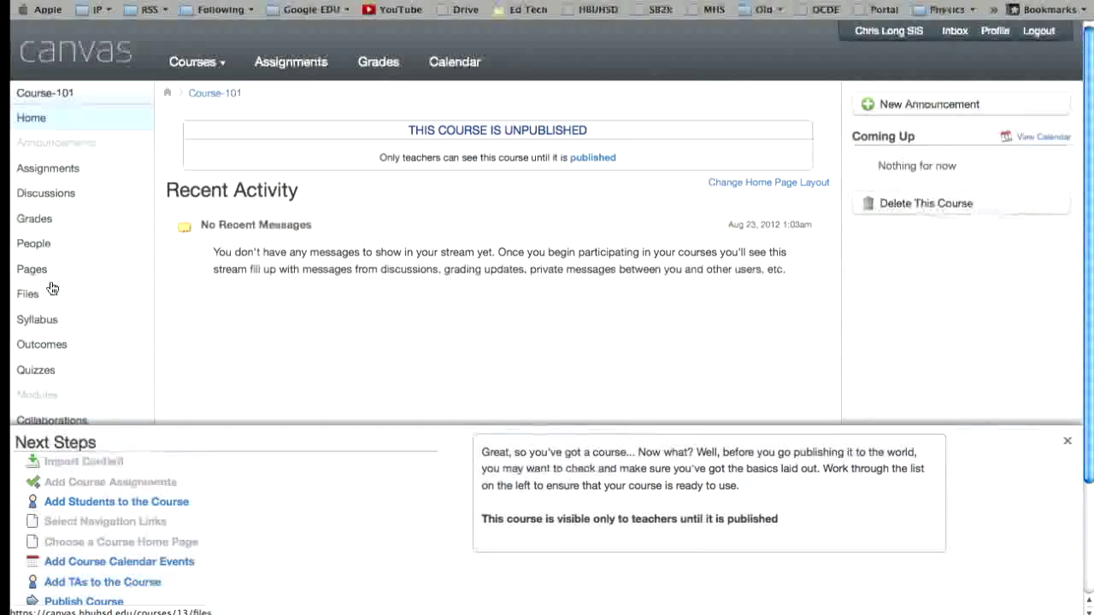
# From Course-101 Settings, start Import Content into this Course.
pyautogui.scroll(-3)
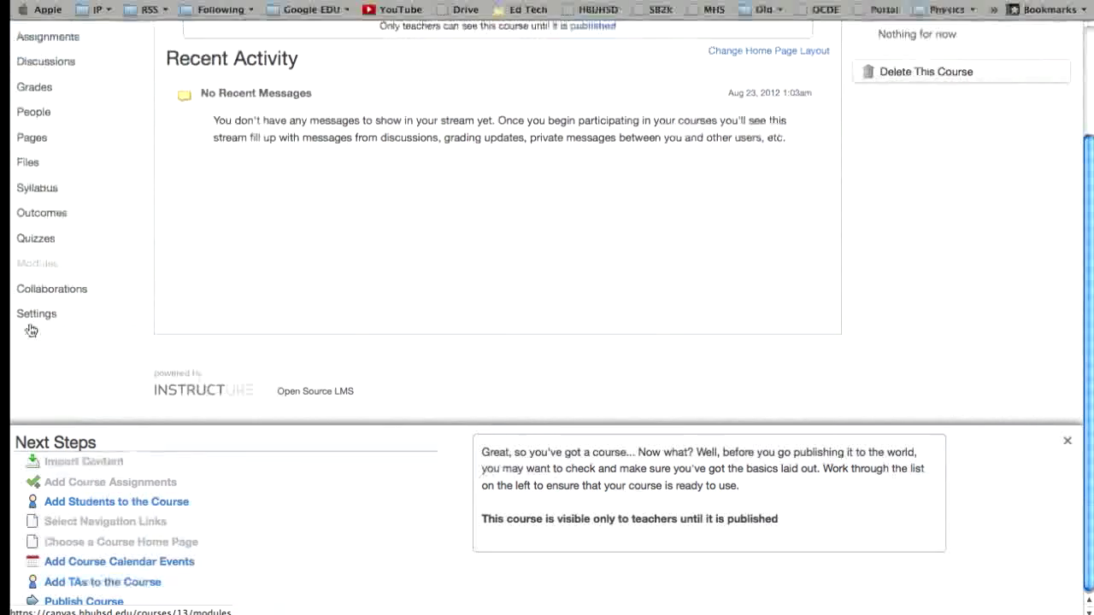
pyautogui.click(36, 314)
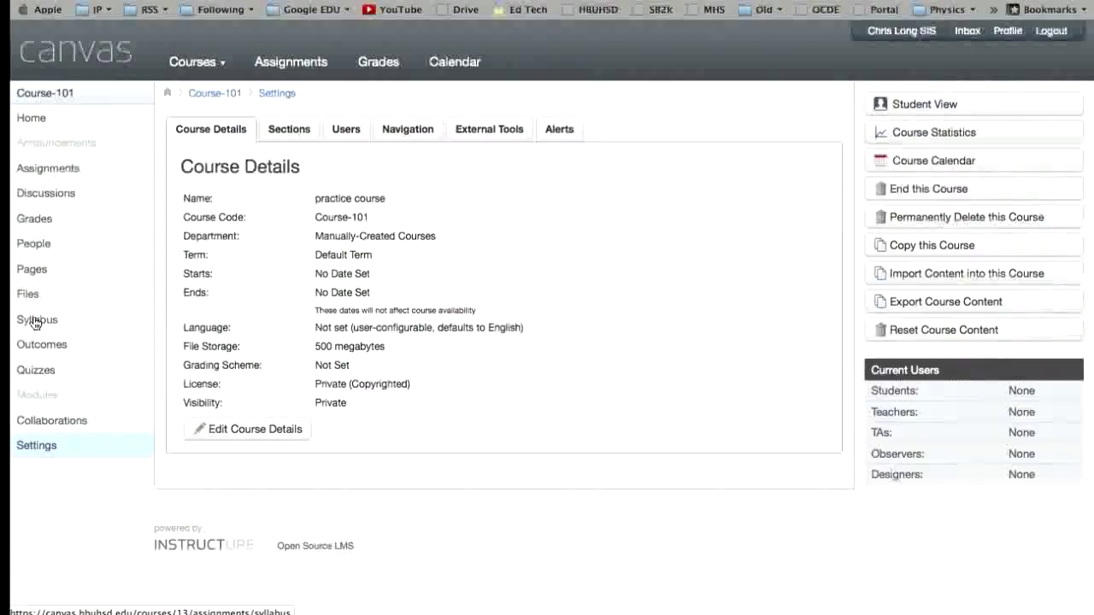
pyautogui.moveTo(191, 292)
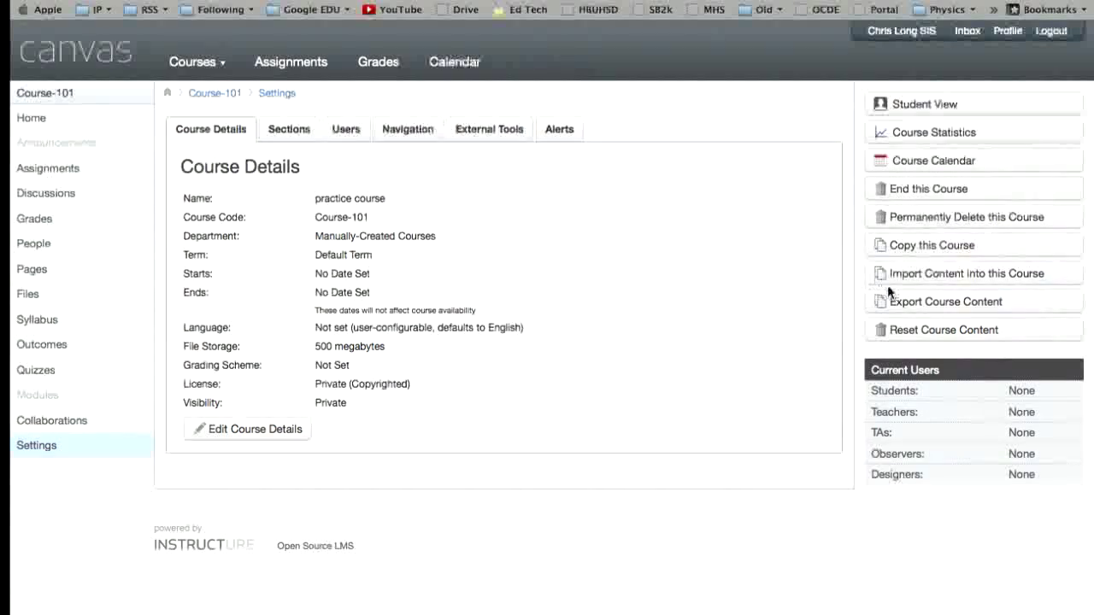
pyautogui.moveTo(916, 273)
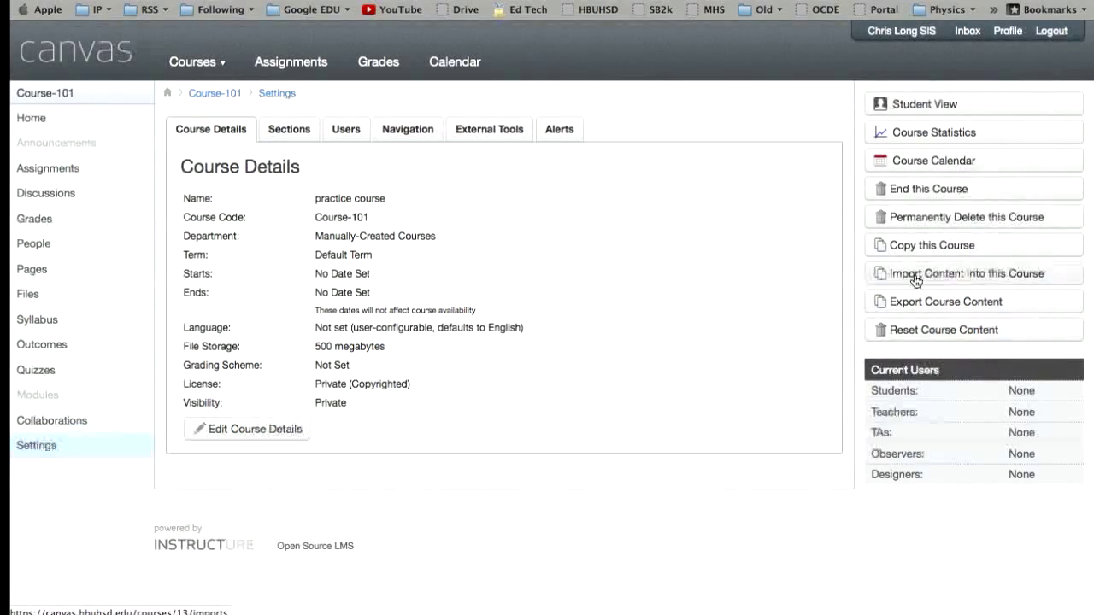
pyautogui.click(940, 273)
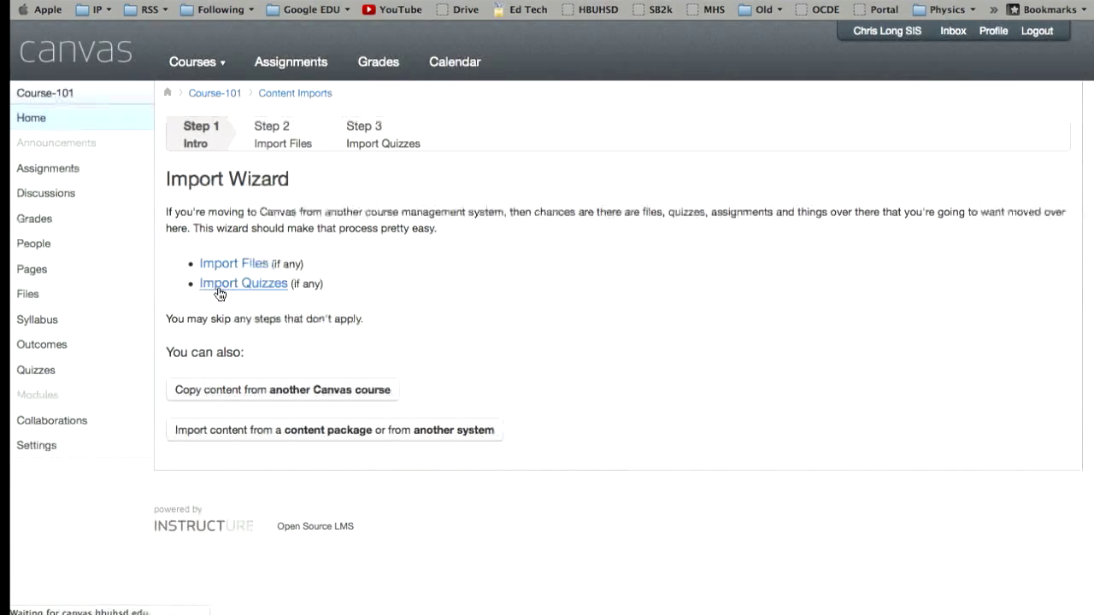
# Choose Import Quizzes and select the Projectile Motion Bank.zip file.
pyautogui.click(243, 284)
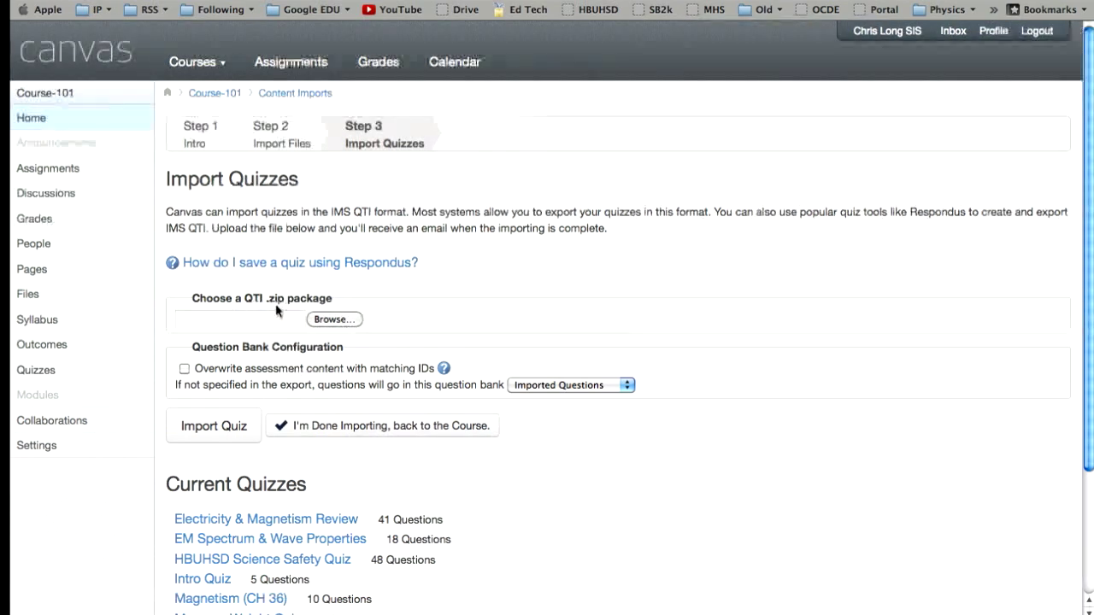
pyautogui.click(333, 320)
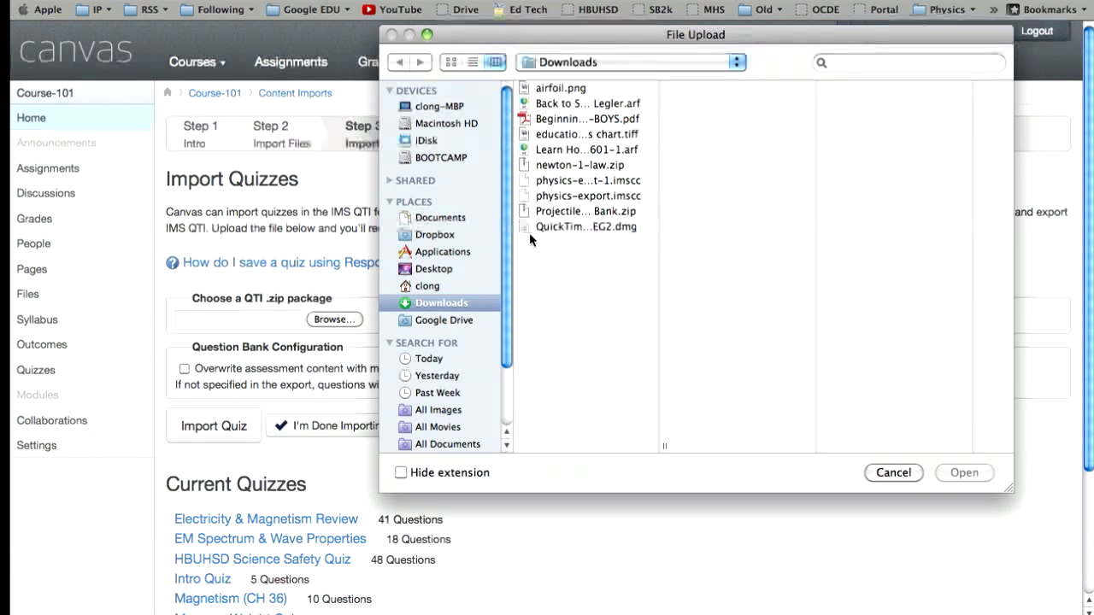
pyautogui.click(581, 212)
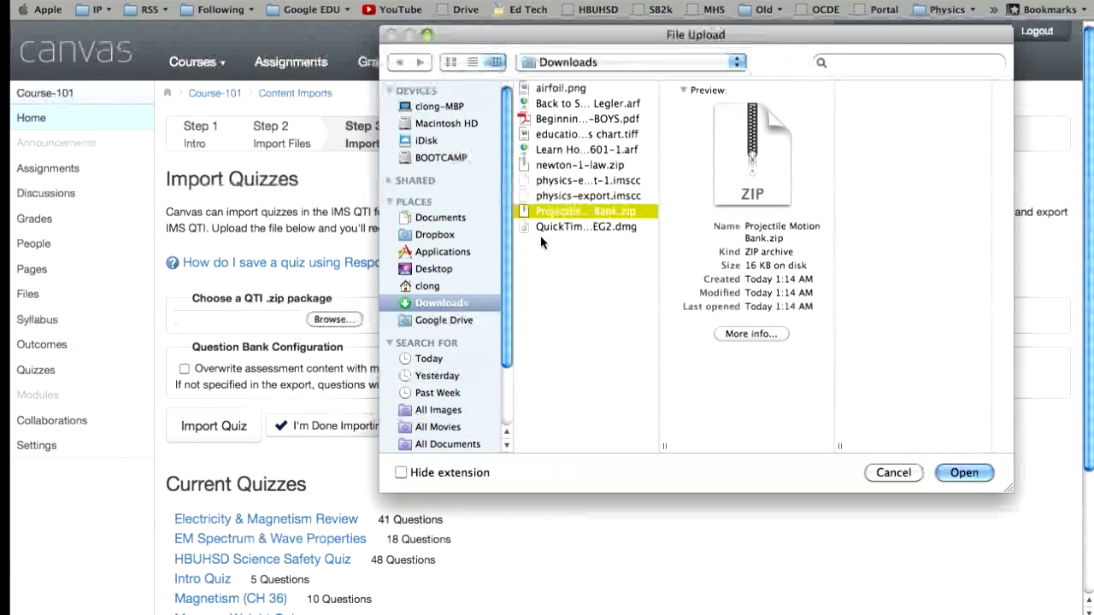
pyautogui.click(964, 472)
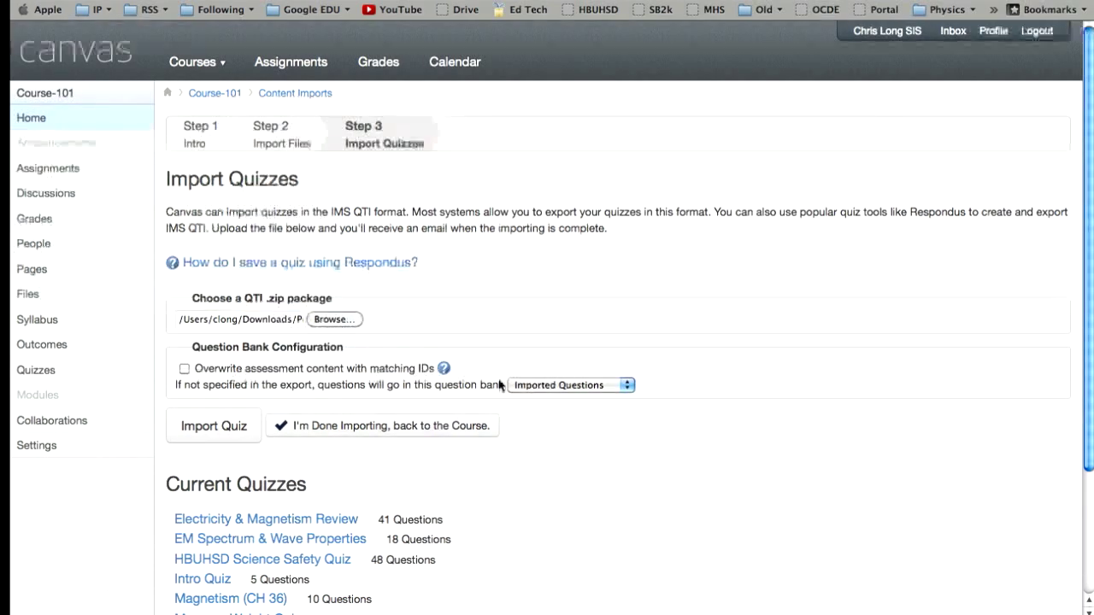
pyautogui.moveTo(630, 393)
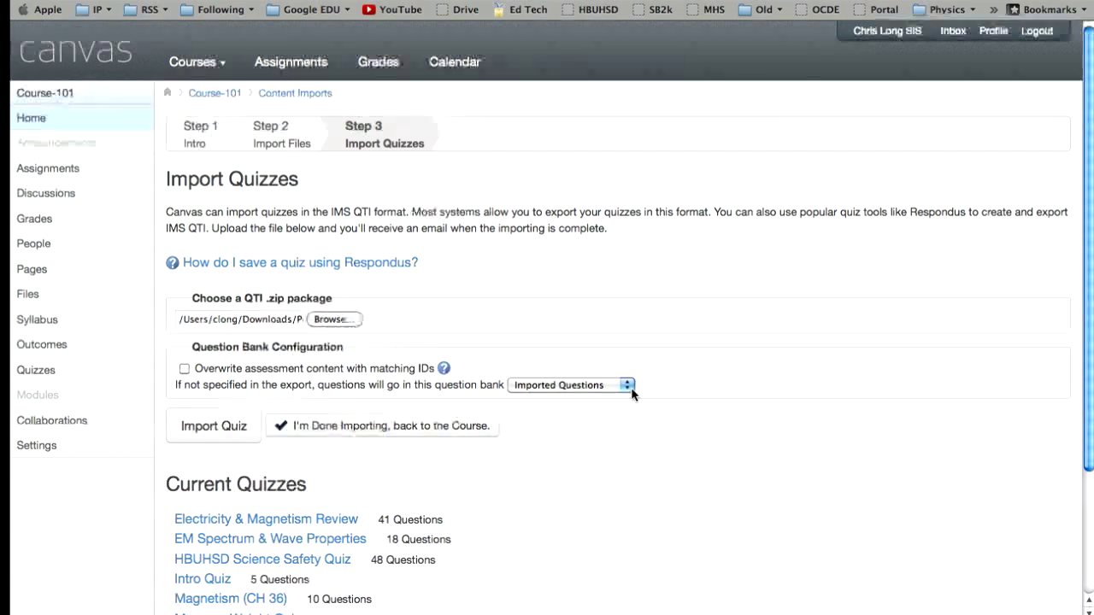
pyautogui.moveTo(246, 391)
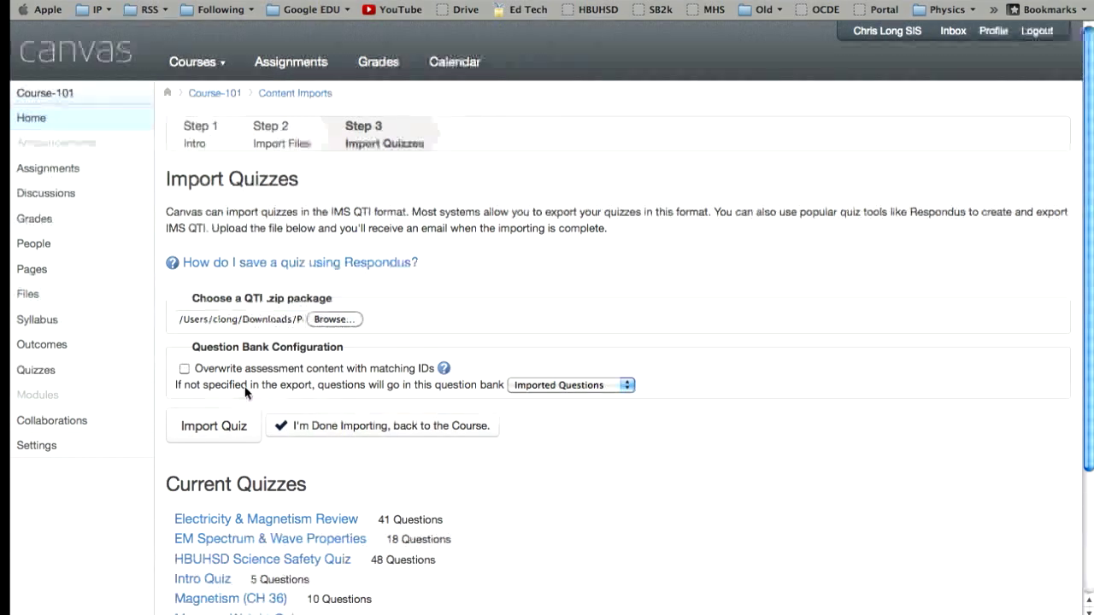
pyautogui.moveTo(389, 396)
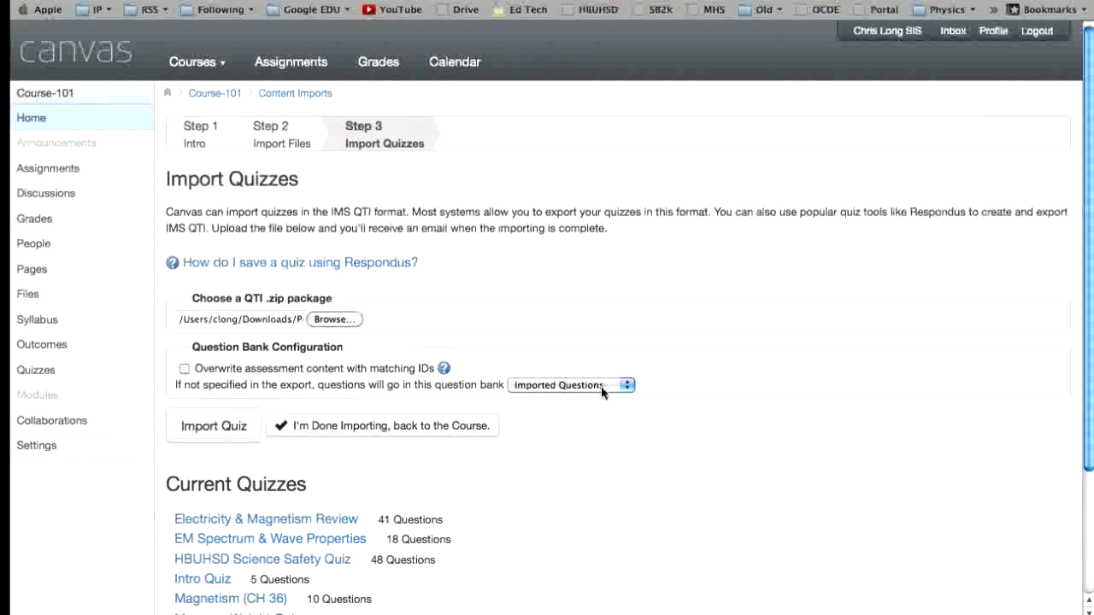
# Target a new question bank named Projectile Motion and run the quiz import.
pyautogui.click(571, 384)
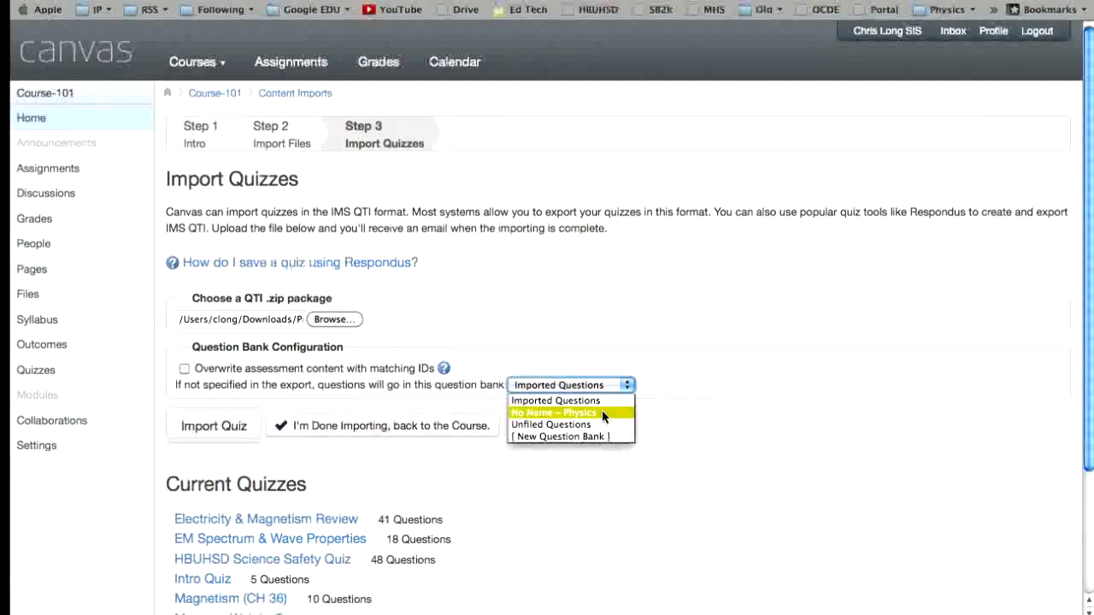
pyautogui.click(553, 435)
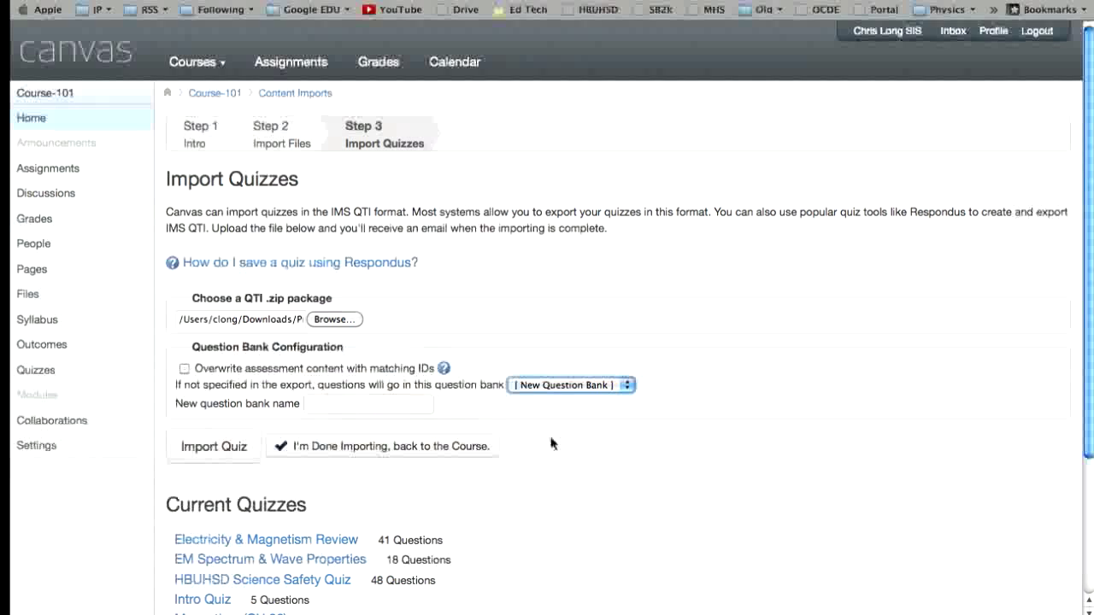
pyautogui.click(369, 403)
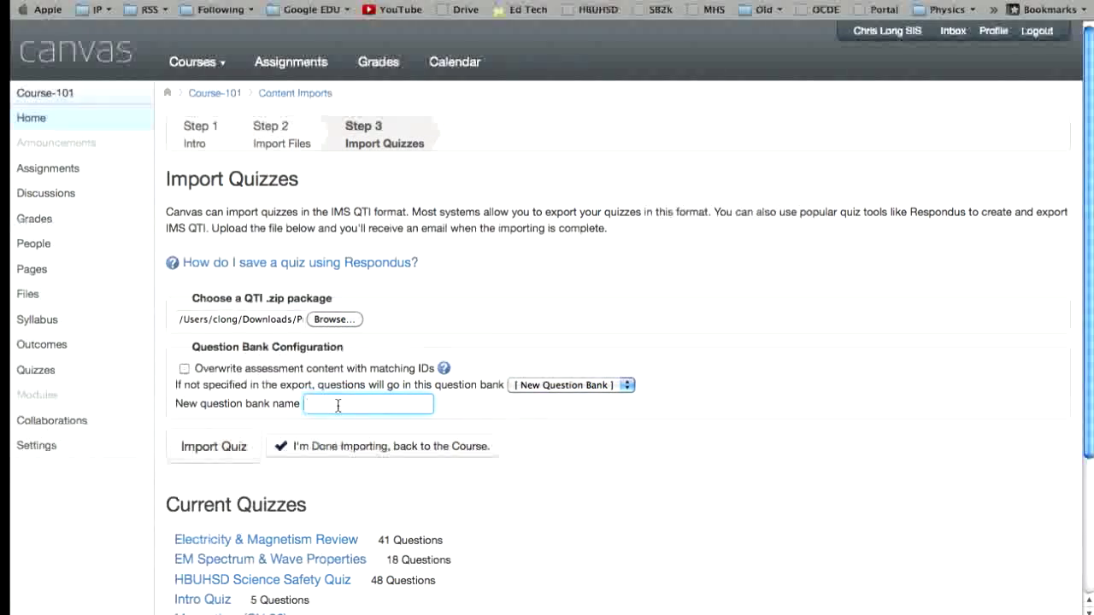
pyautogui.write('Projec')
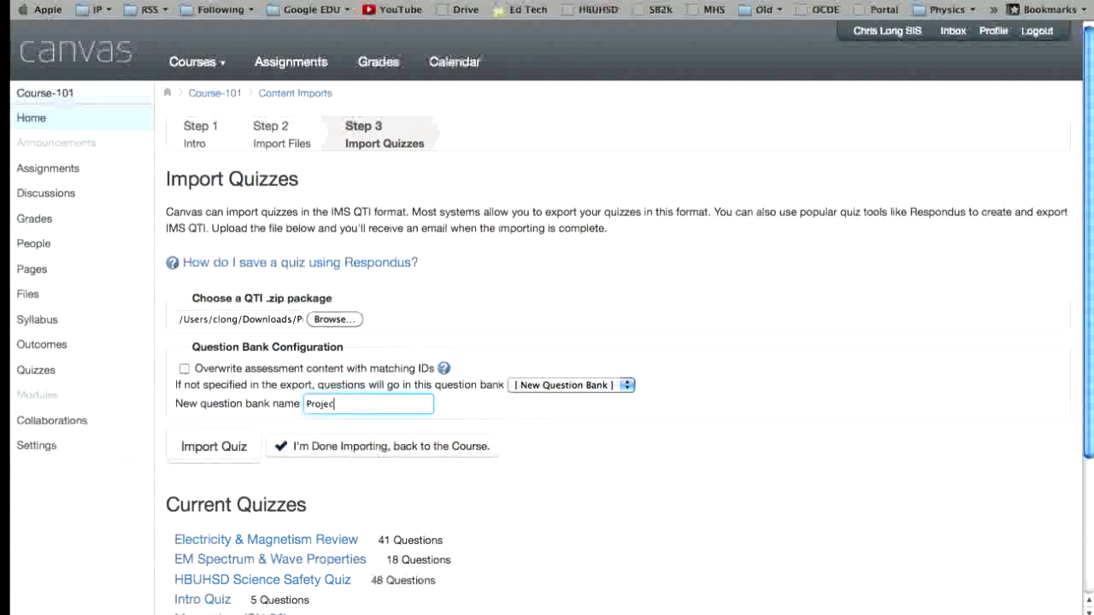
pyautogui.write('tile')
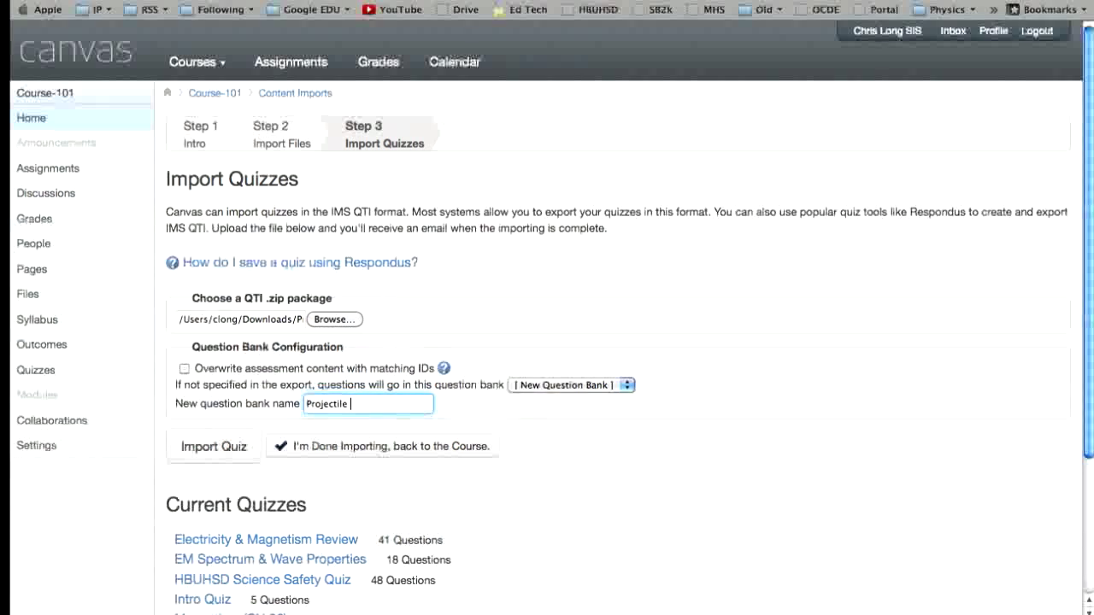
pyautogui.write('Motion')
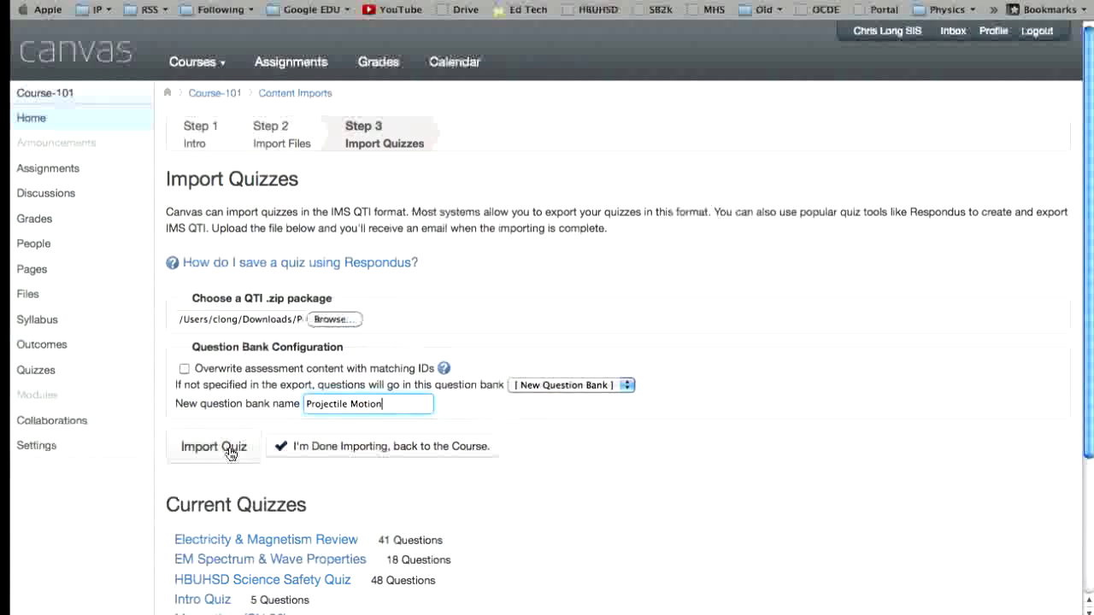
pyautogui.click(212, 448)
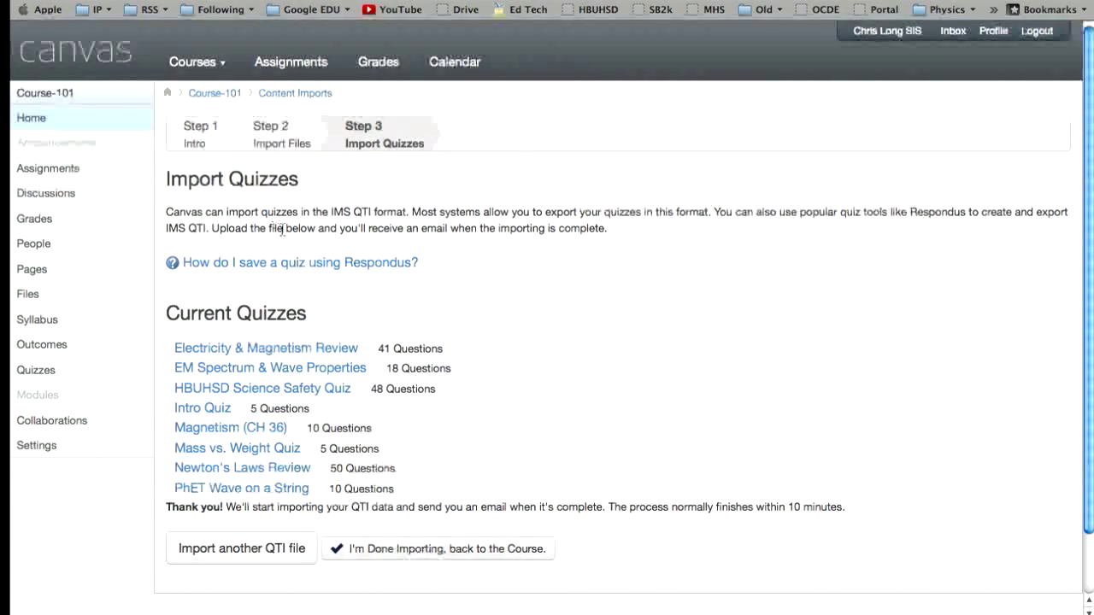
pyautogui.moveTo(373, 232)
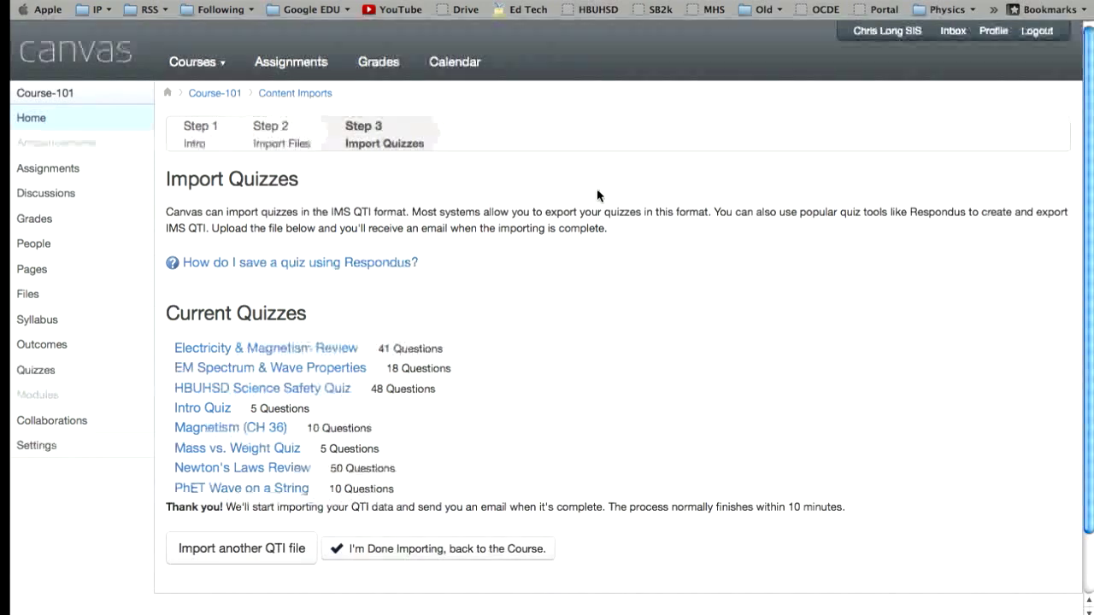
pyautogui.moveTo(294, 102)
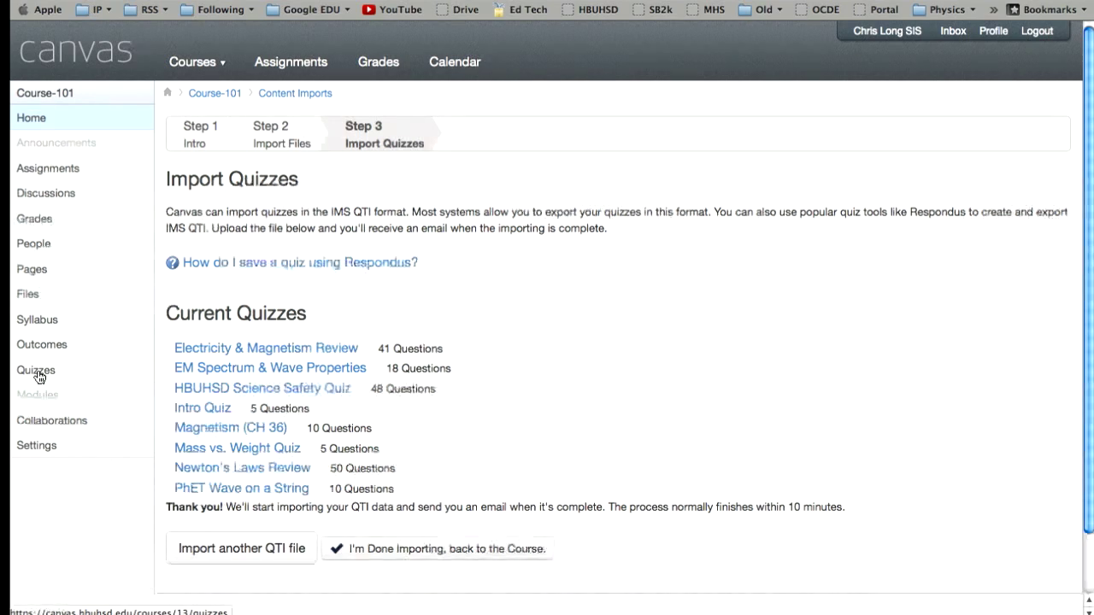
# Review the imported Unnamed Quiz's questions, then delete the quiz.
pyautogui.click(36, 369)
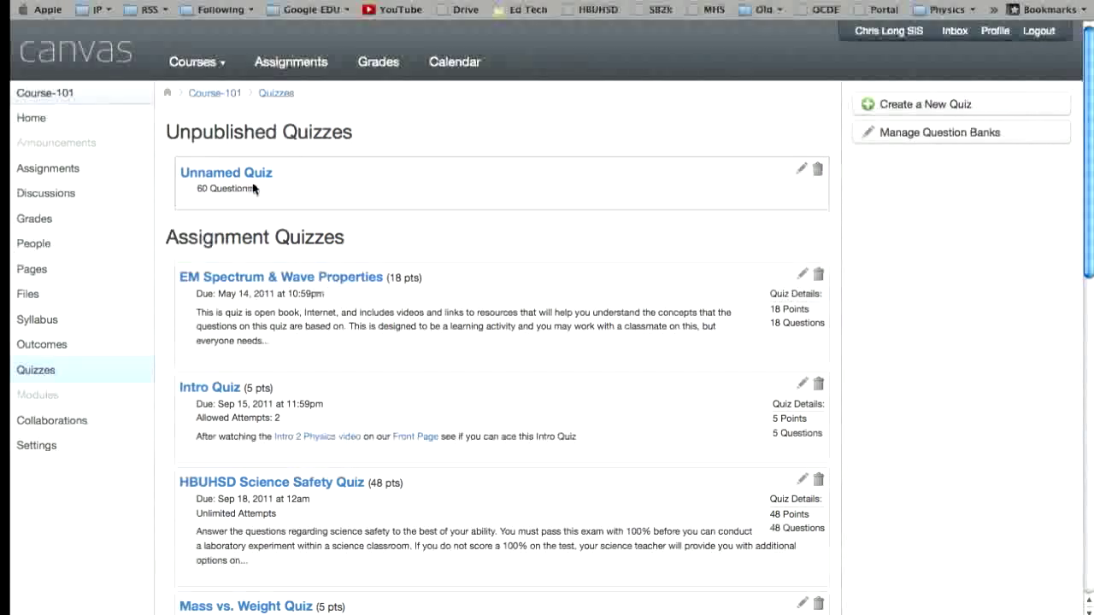
pyautogui.moveTo(249, 181)
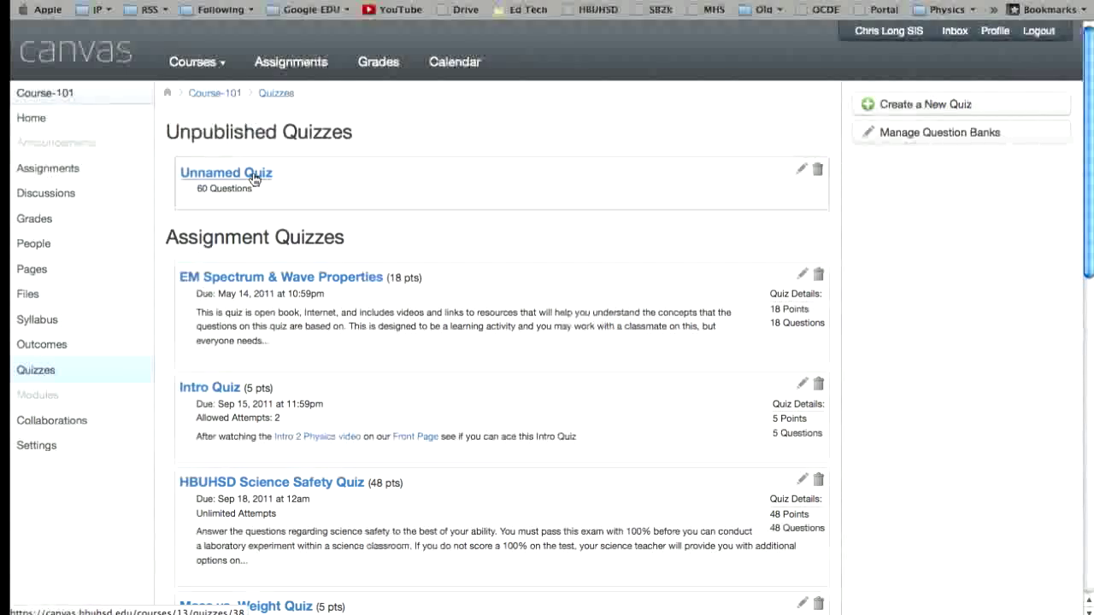
pyautogui.click(226, 173)
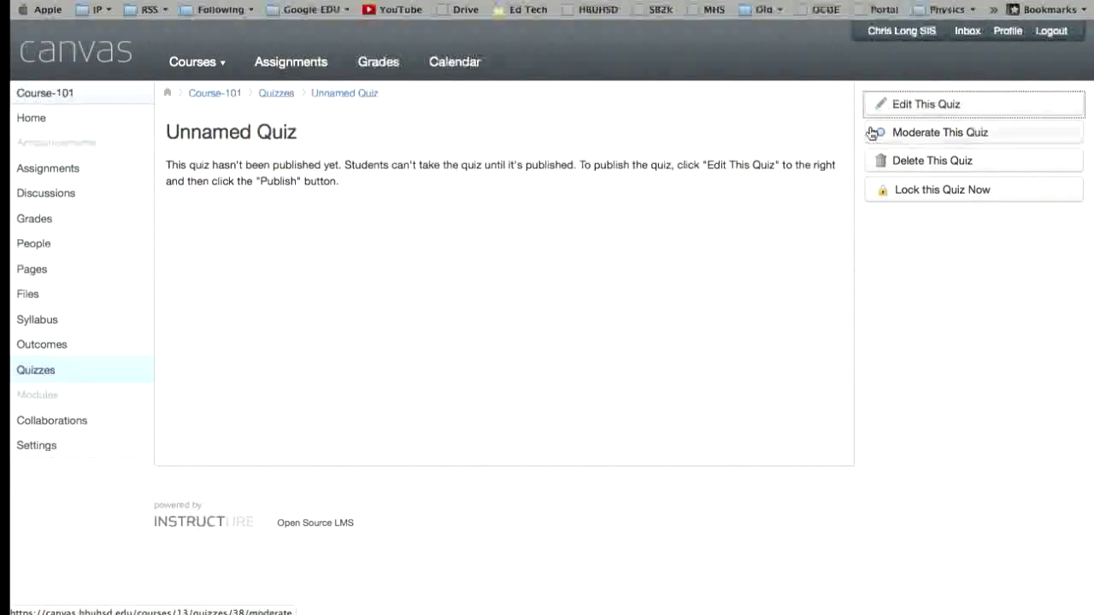
pyautogui.click(930, 104)
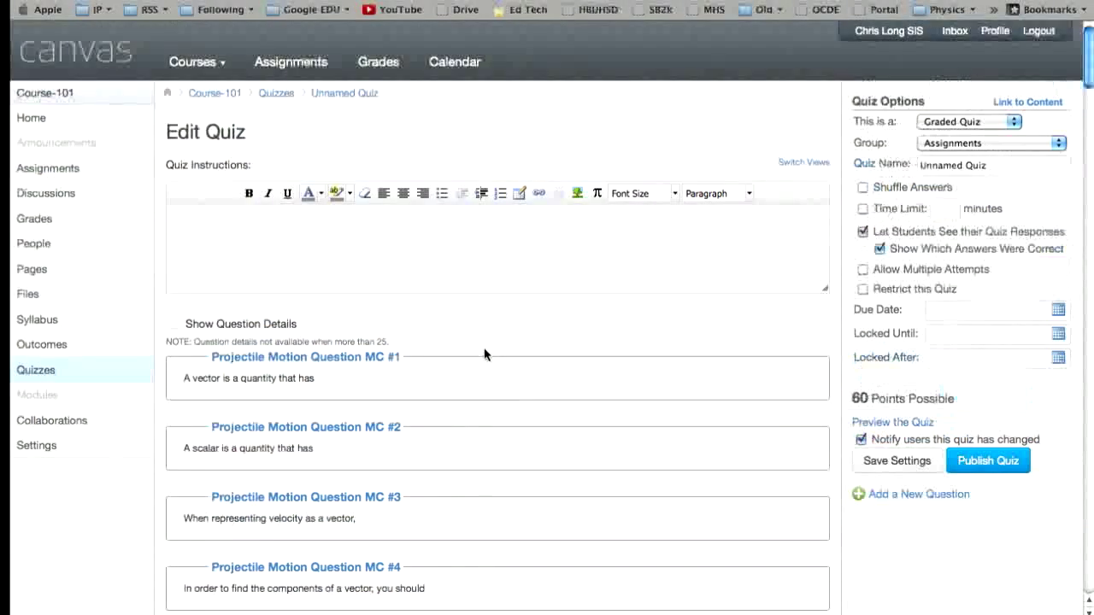
pyautogui.moveTo(298, 180)
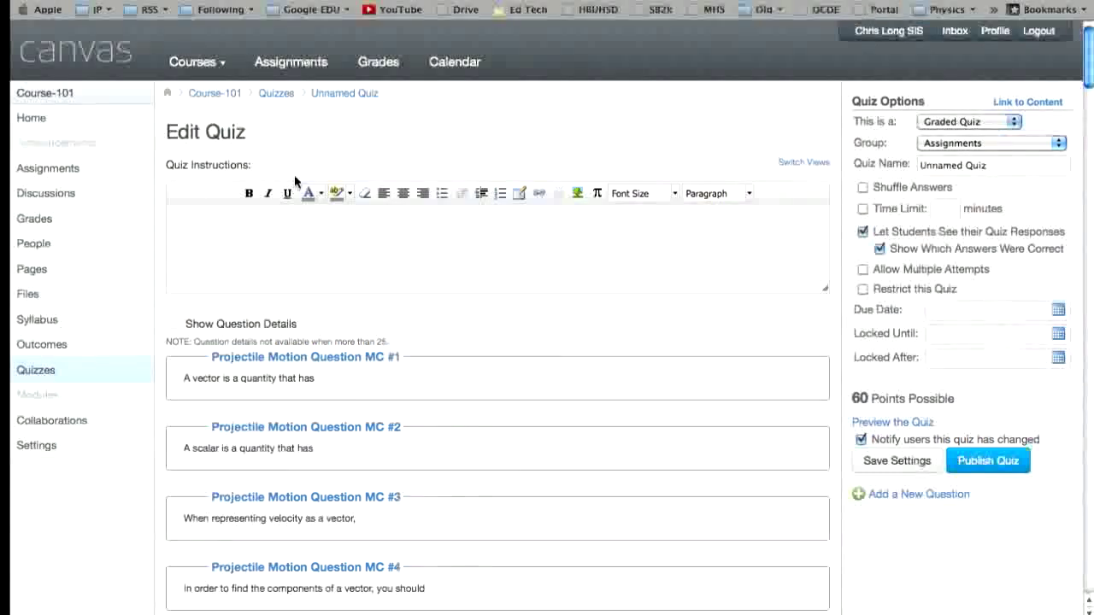
pyautogui.click(277, 93)
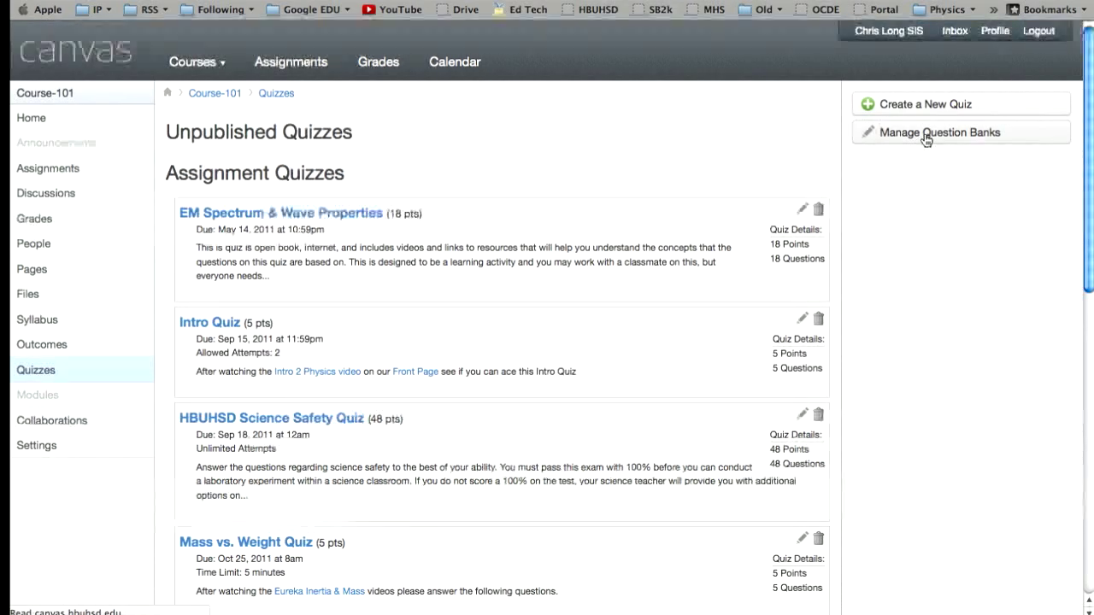
# Rename the 'No Name - practice course' bank to 'Prjoectile Motion'.
pyautogui.click(940, 133)
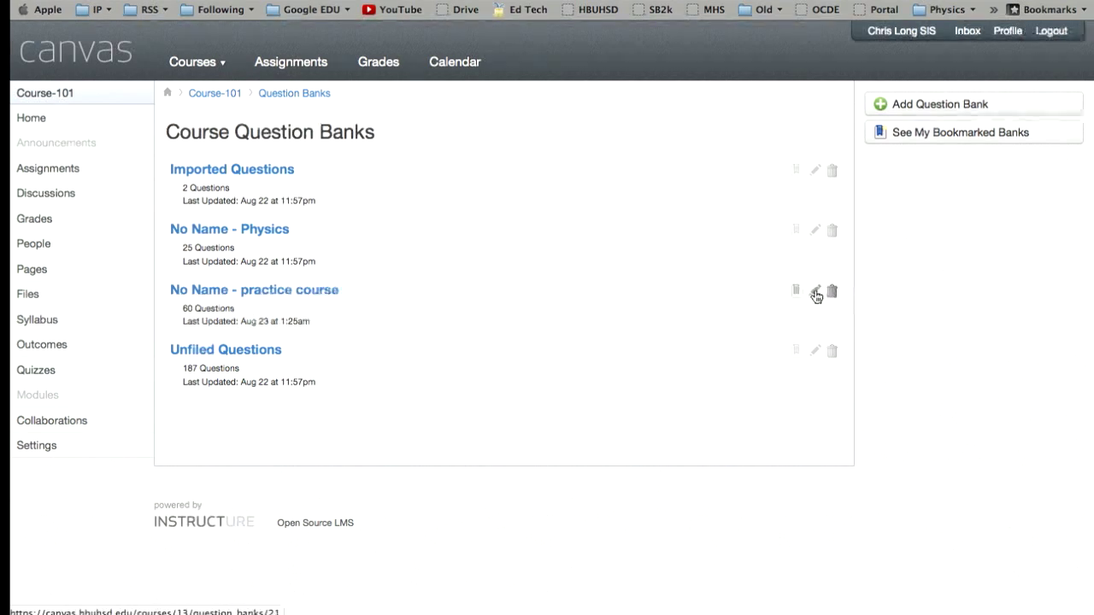
pyautogui.click(815, 291)
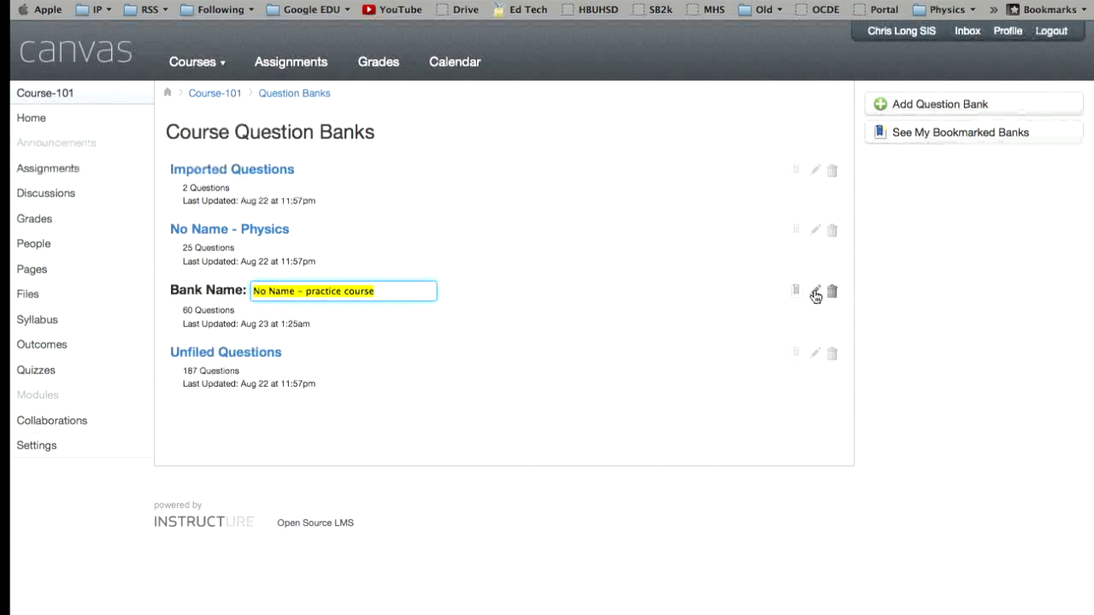
pyautogui.write('Prjoectile')
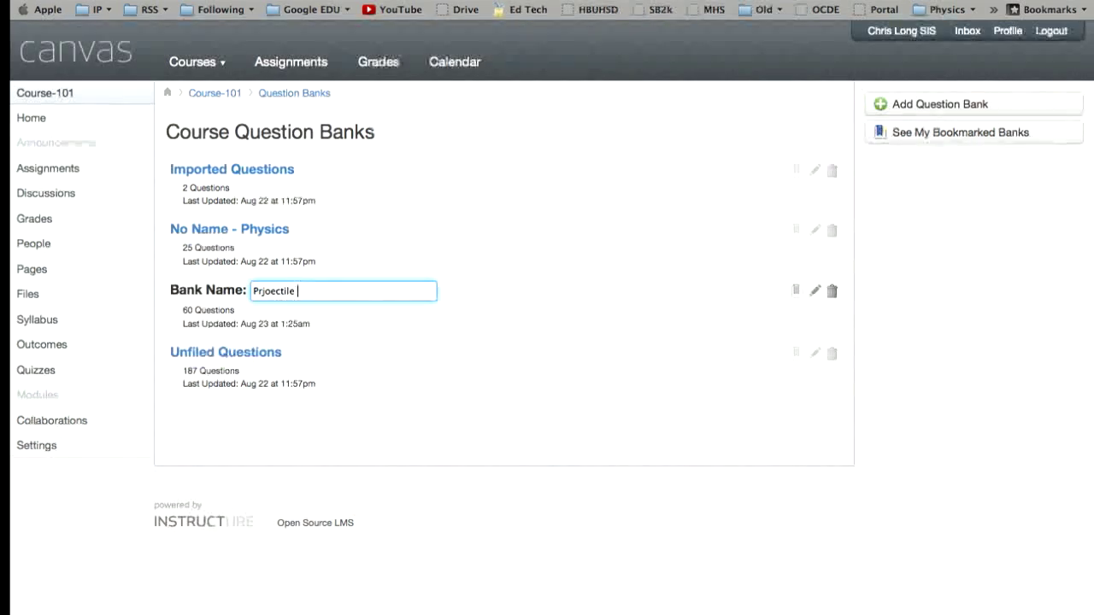
pyautogui.write('motion')
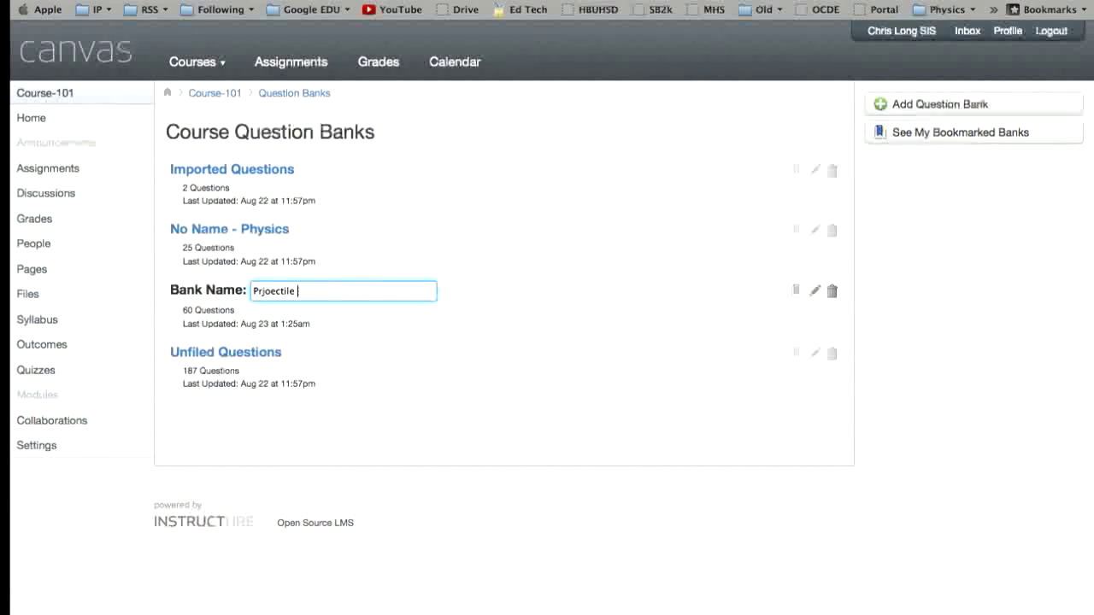
pyautogui.write('Motion')
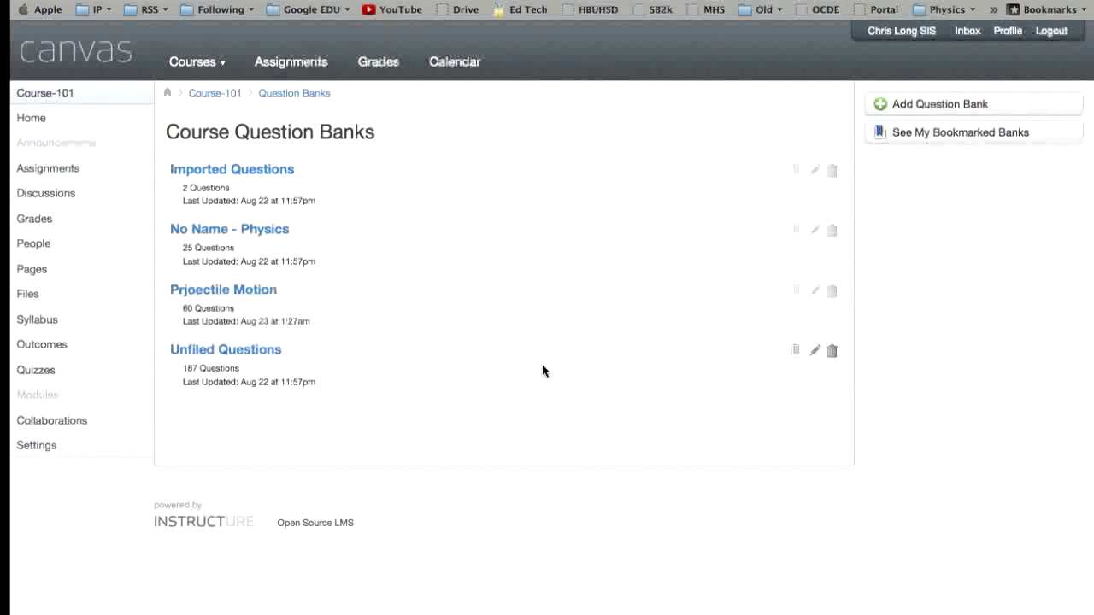
pyautogui.moveTo(804, 297)
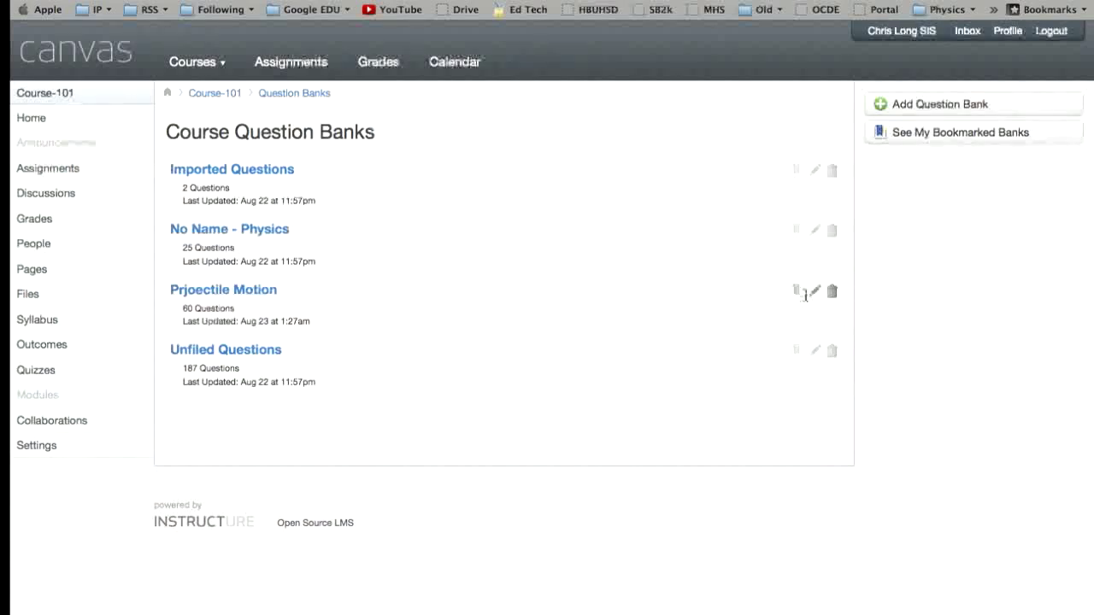
pyautogui.moveTo(267, 297)
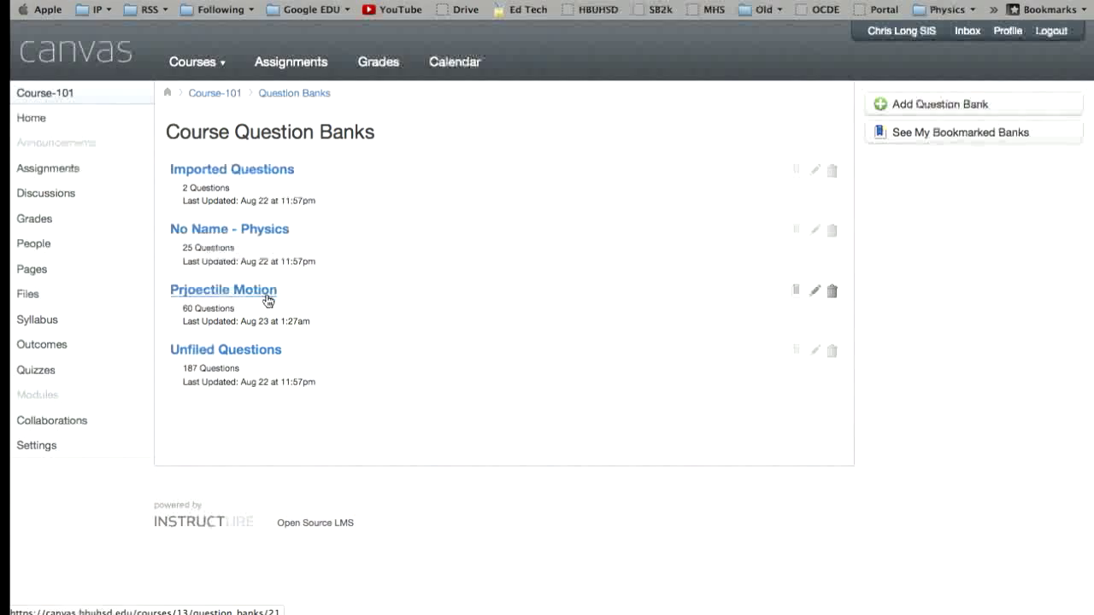
# Browse the Prjoectile Motion bank's questions, then return to the Quizzes list.
pyautogui.click(222, 290)
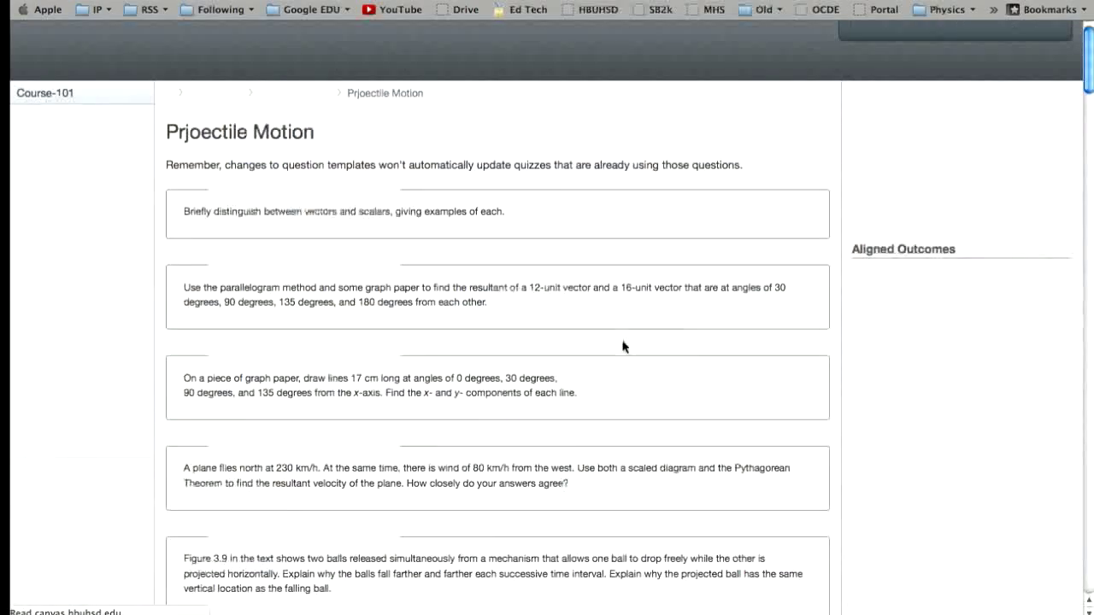
pyautogui.scroll(-3)
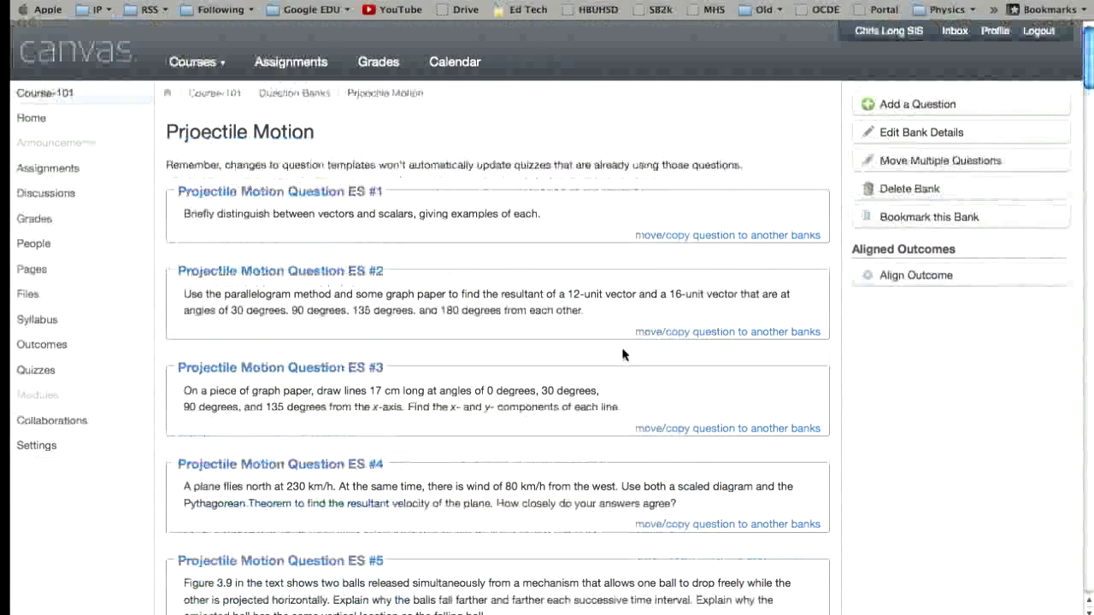
pyautogui.moveTo(10, 154)
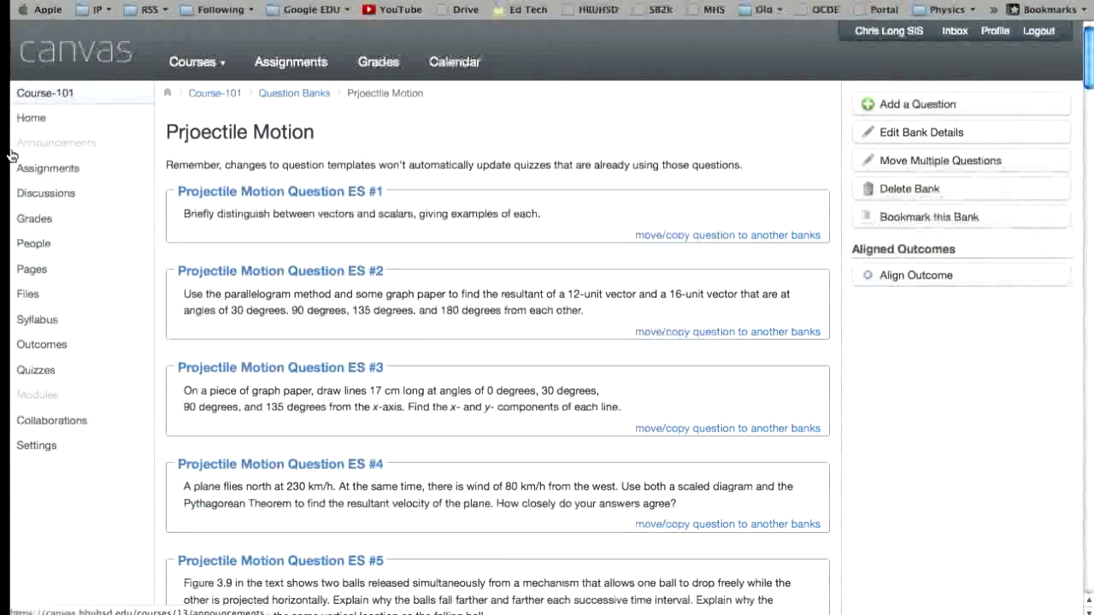
pyautogui.moveTo(41, 376)
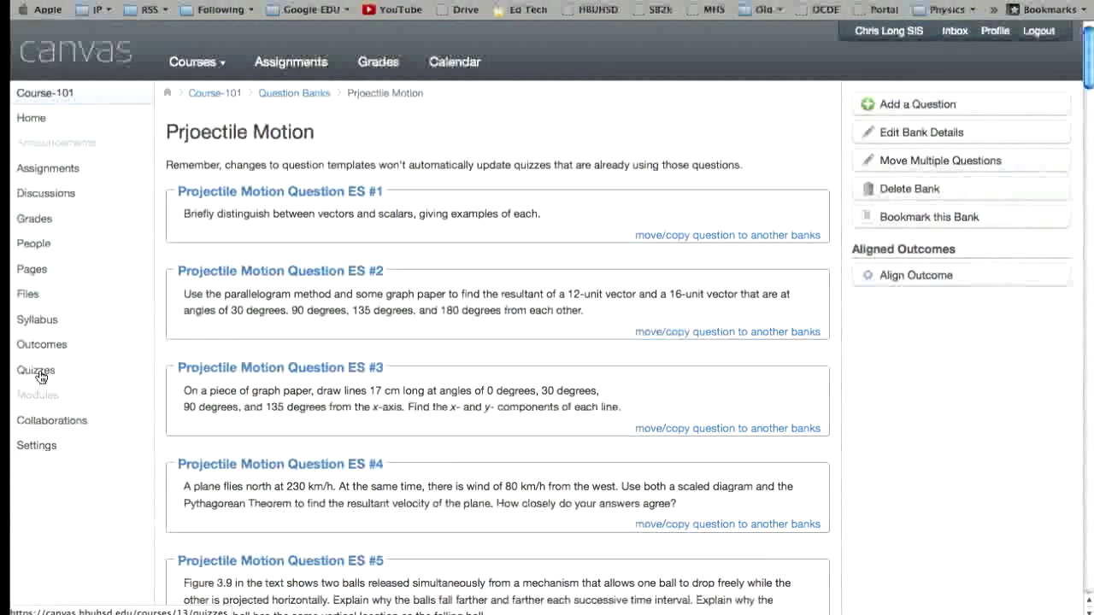
pyautogui.click(34, 369)
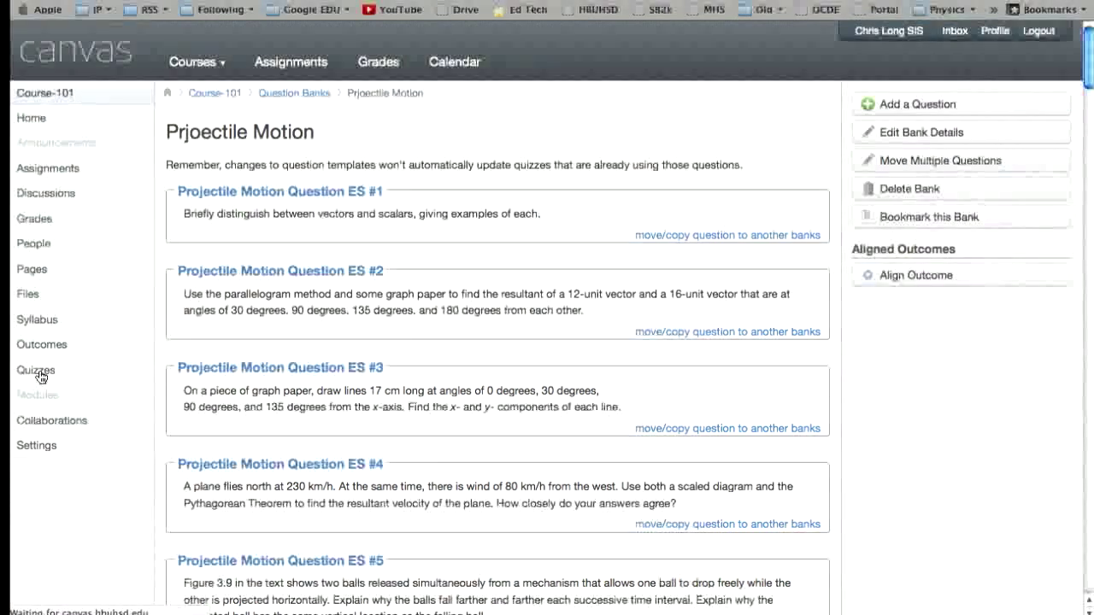
pyautogui.click(34, 369)
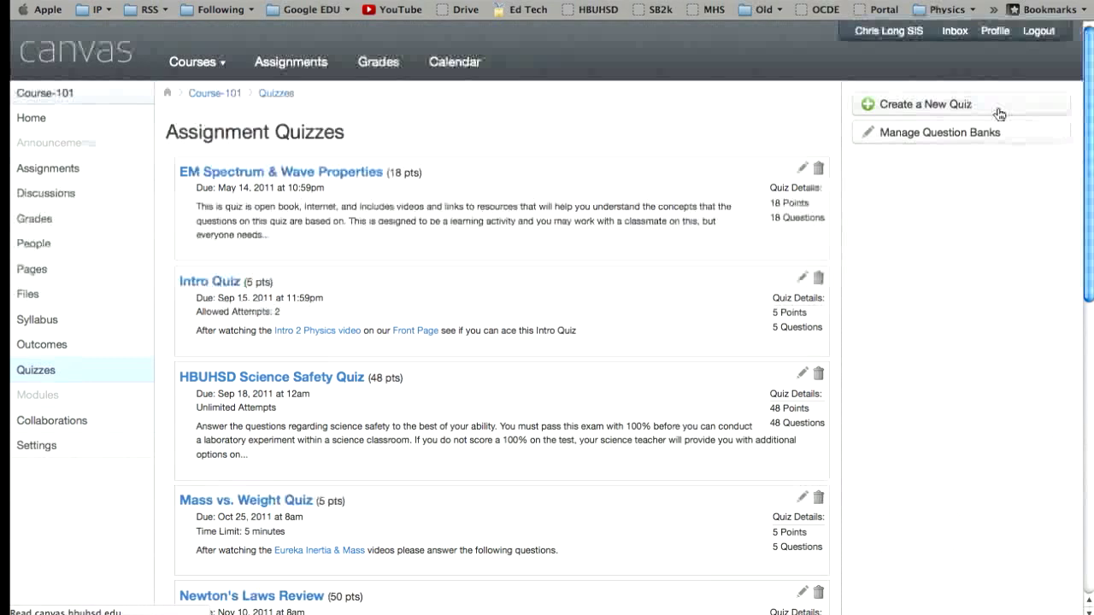
# Create a new quiz named Projectile Motion Quiz.
pyautogui.click(921, 105)
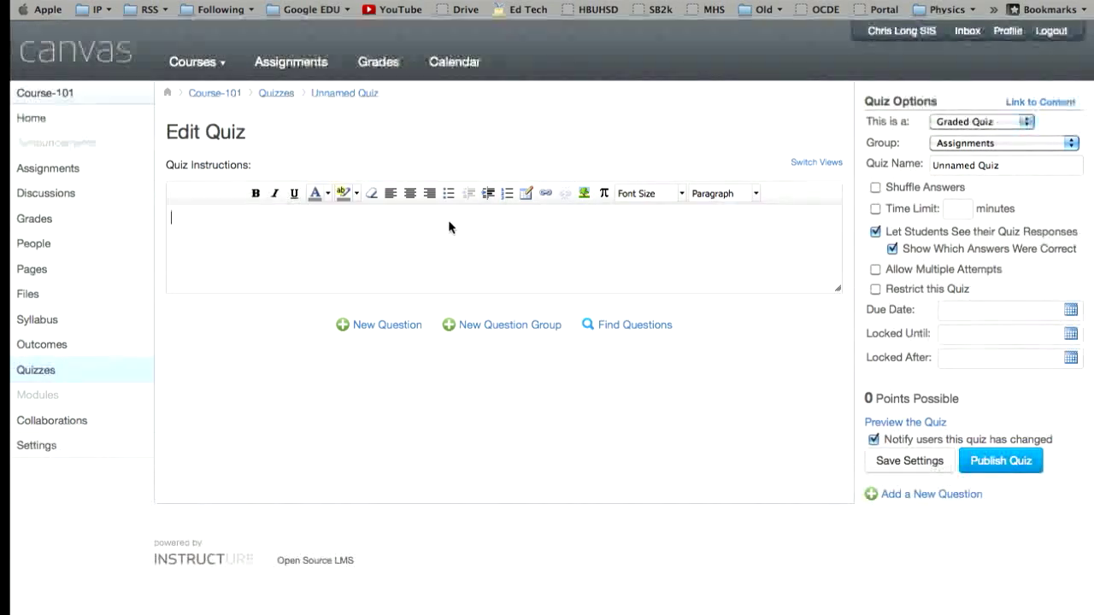
pyautogui.click(1005, 164)
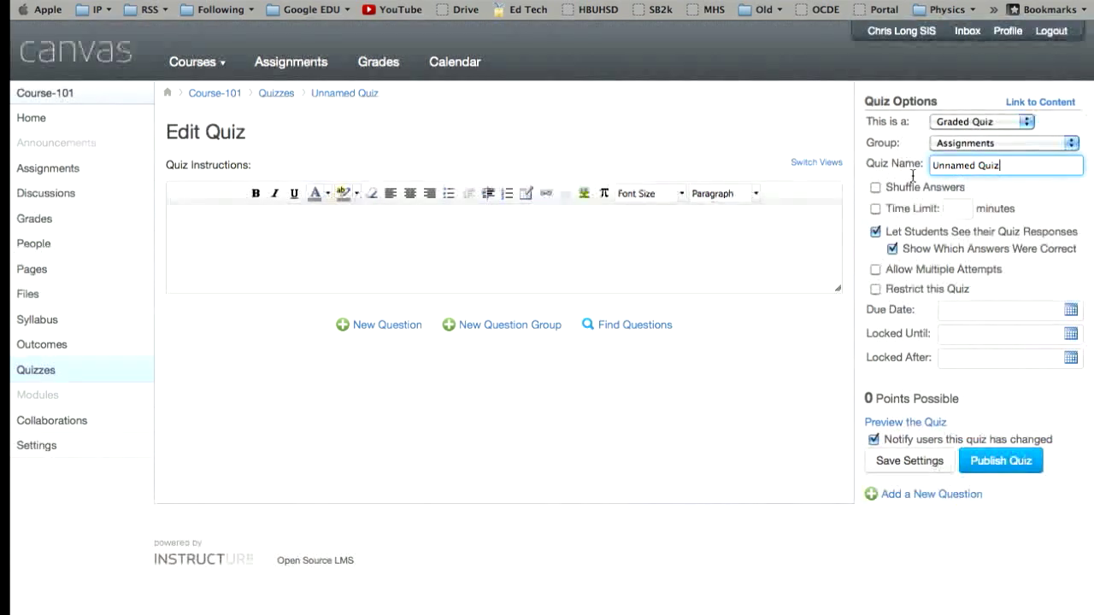
pyautogui.write('Projectile Motion')
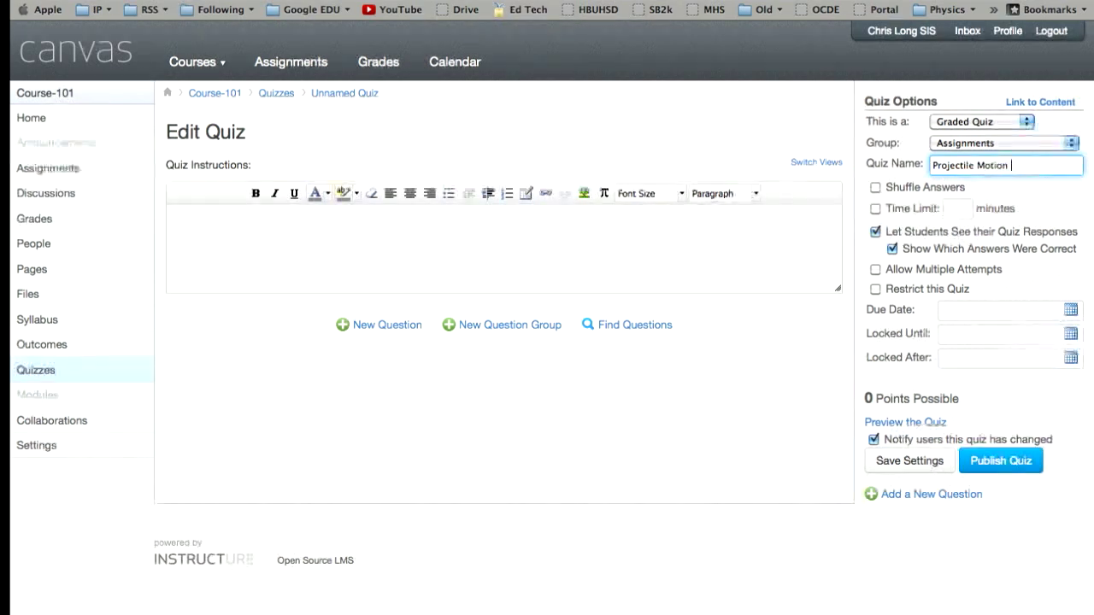
pyautogui.write('Quiz')
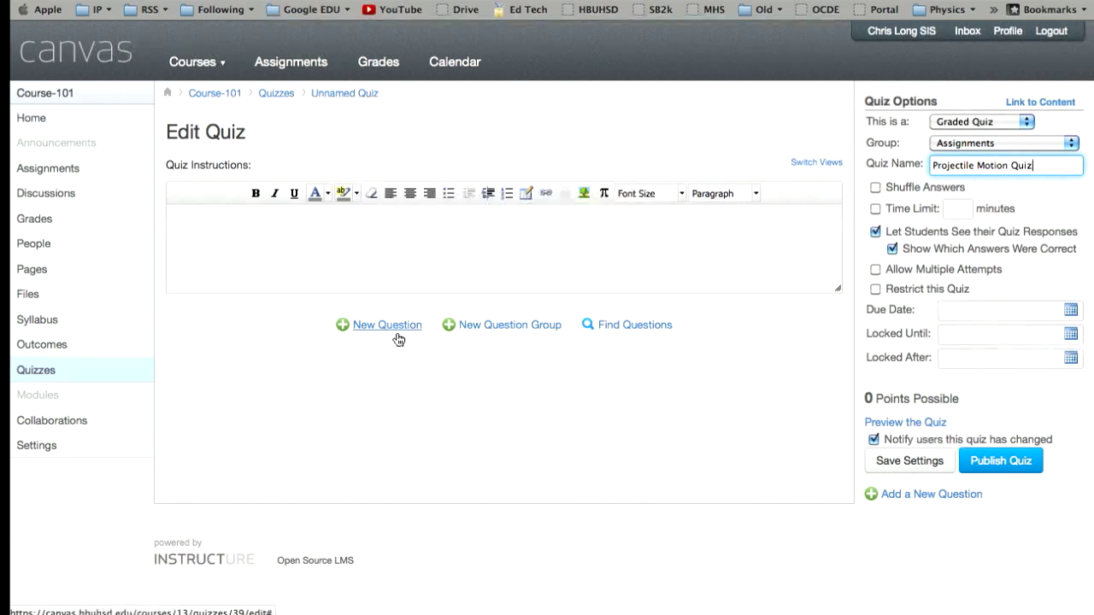
pyautogui.moveTo(471, 329)
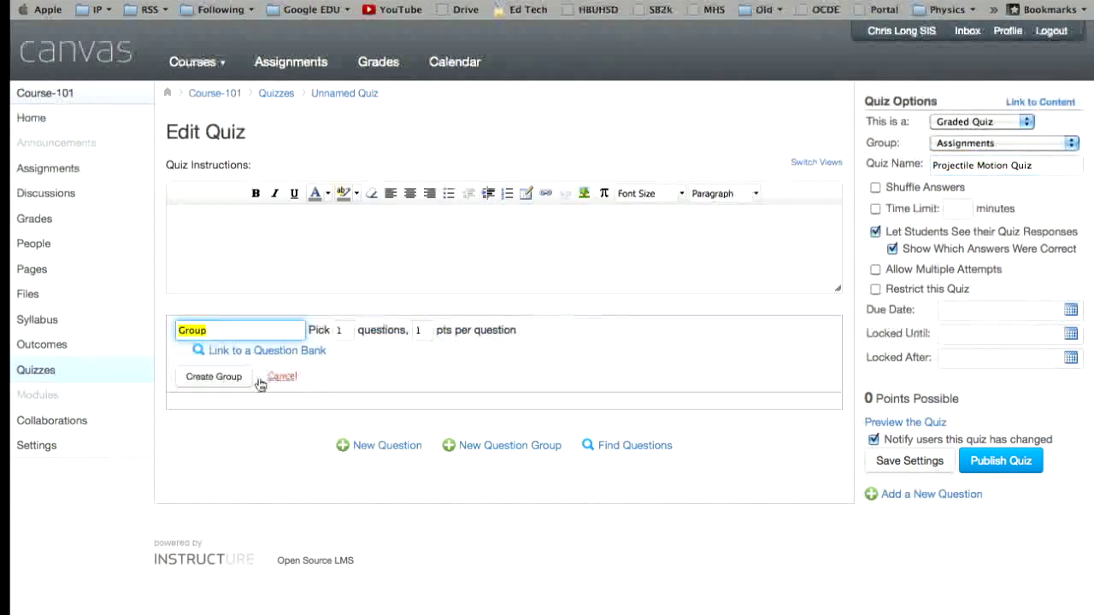
pyautogui.moveTo(267, 359)
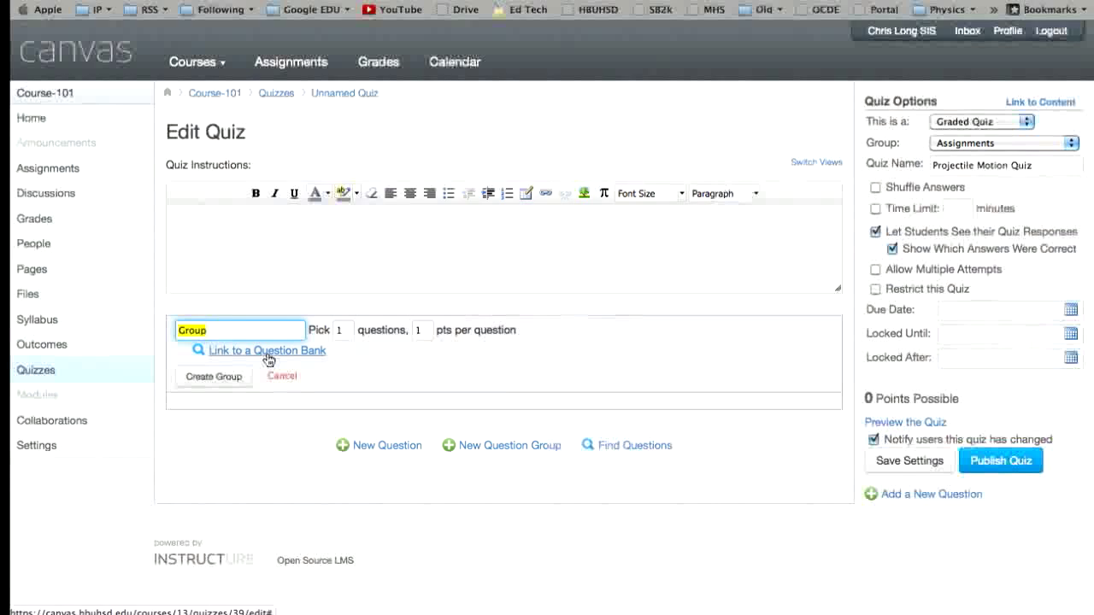
# Link the new question group to the Prjoectile Motion bank.
pyautogui.click(267, 350)
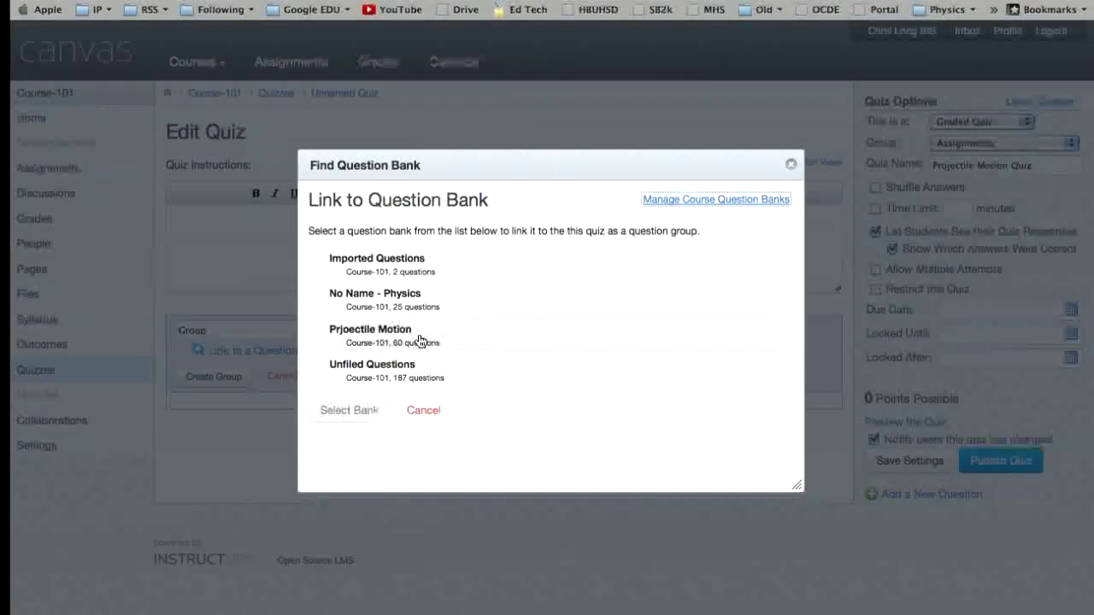
pyautogui.click(369, 335)
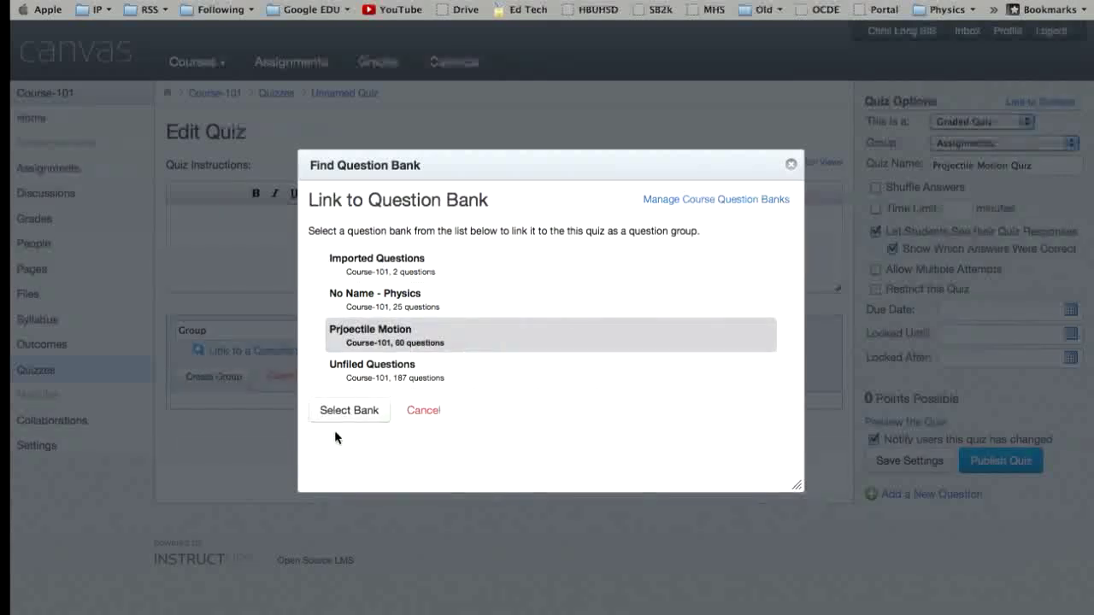
pyautogui.click(348, 411)
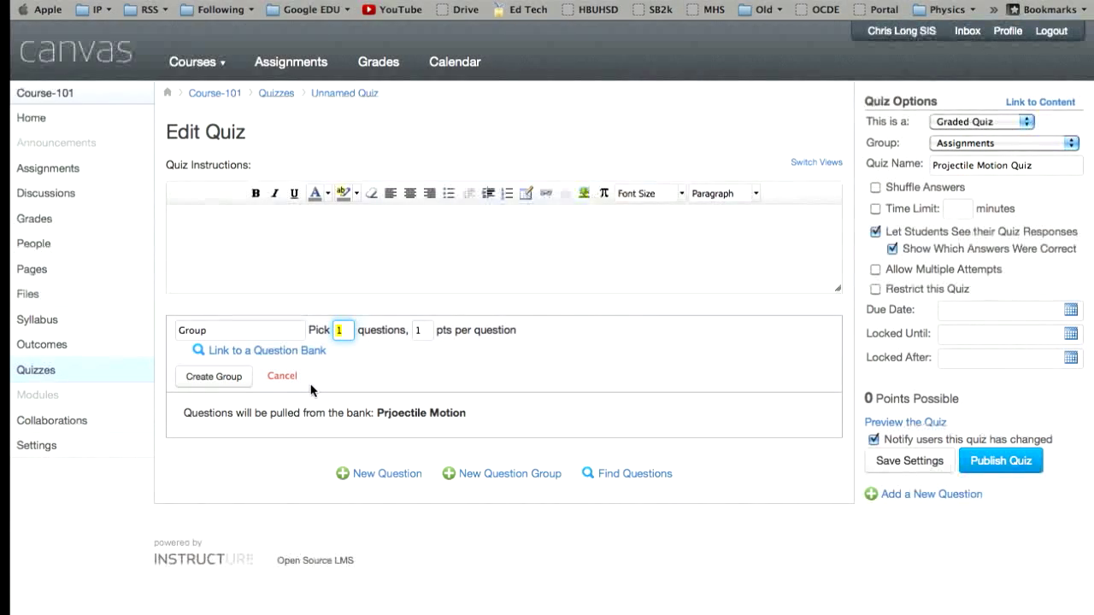
# Set the group to pick 5 questions at 2 points each and create it.
pyautogui.write('5')
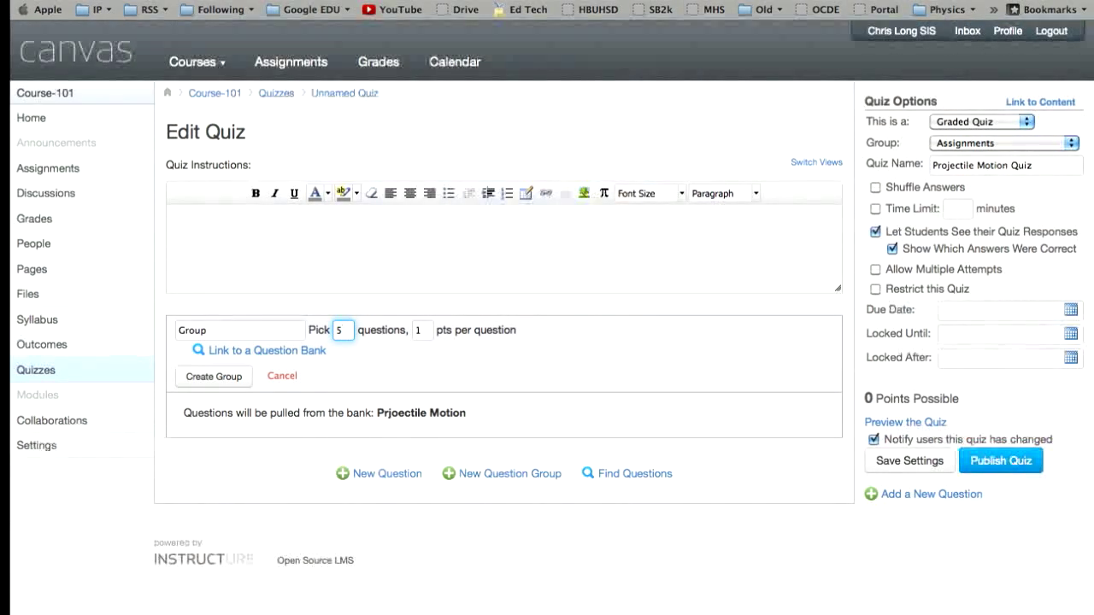
pyautogui.click(421, 329)
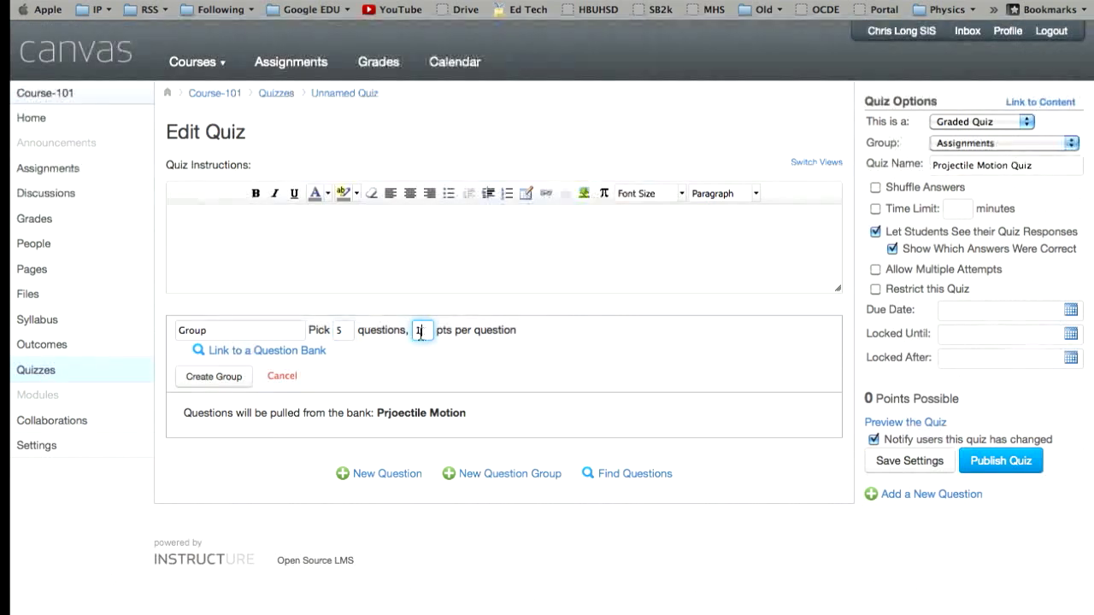
pyautogui.write('2')
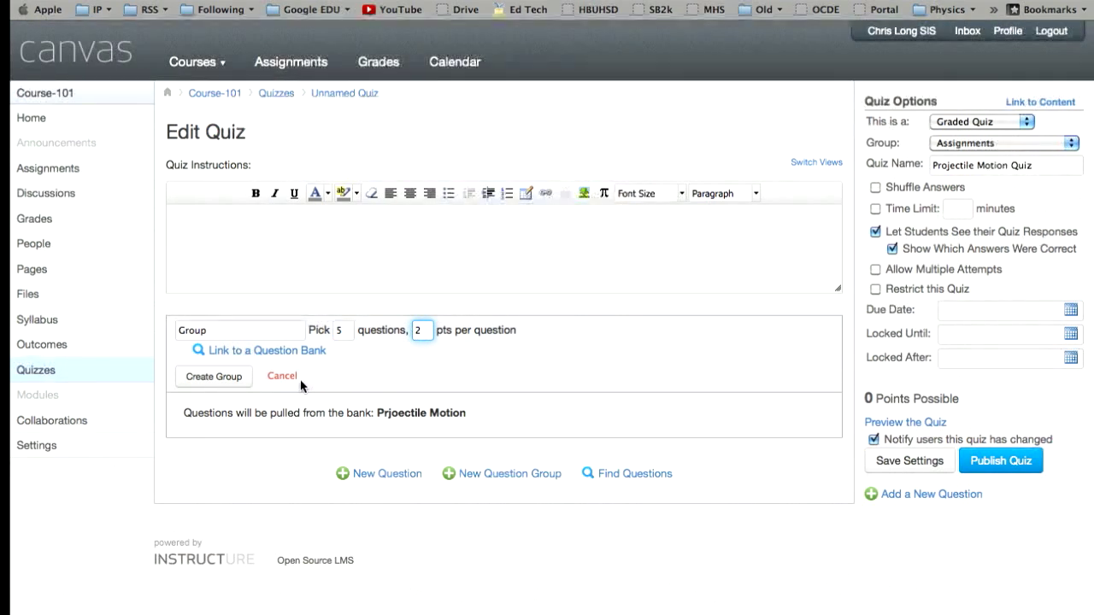
pyautogui.moveTo(237, 382)
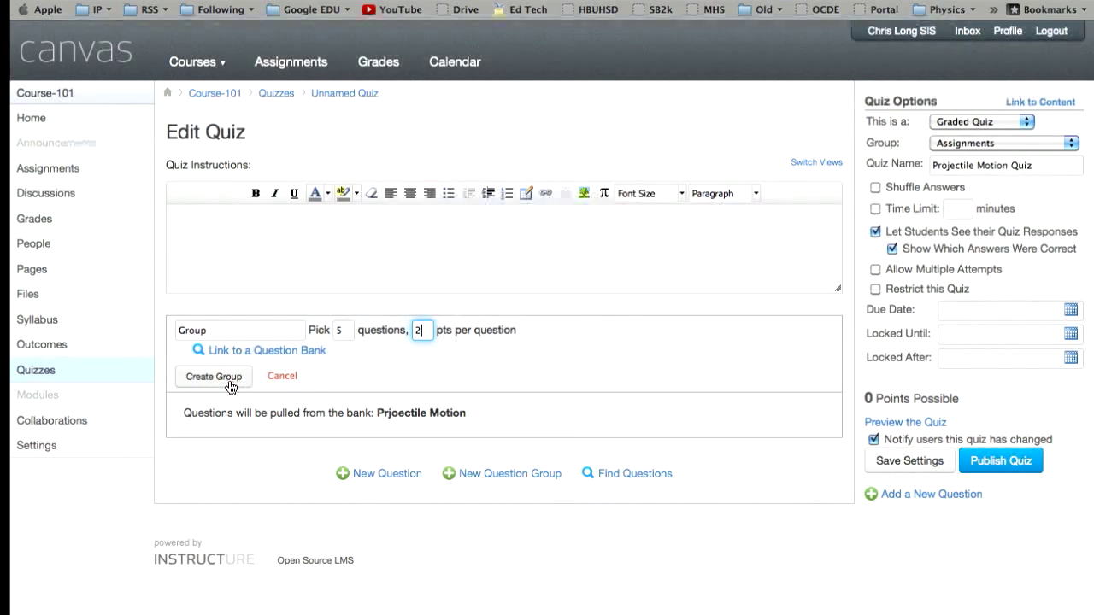
pyautogui.click(213, 376)
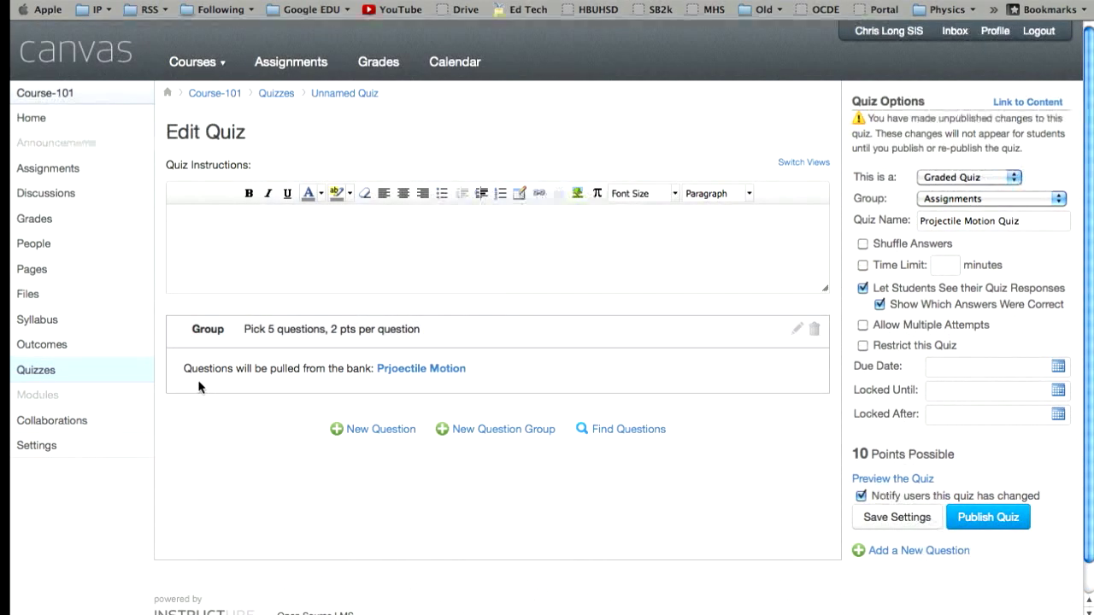
pyautogui.moveTo(345, 430)
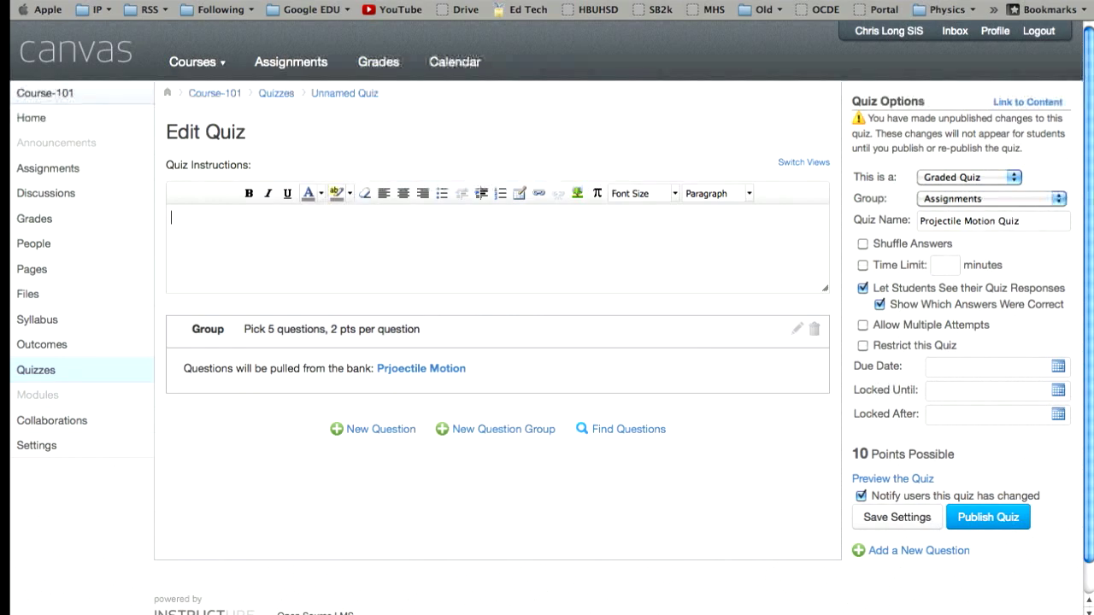
# Write the instructions "Enter the best response for the questions." and fix the misspelled "response".
pyautogui.write('Enter the best resp')
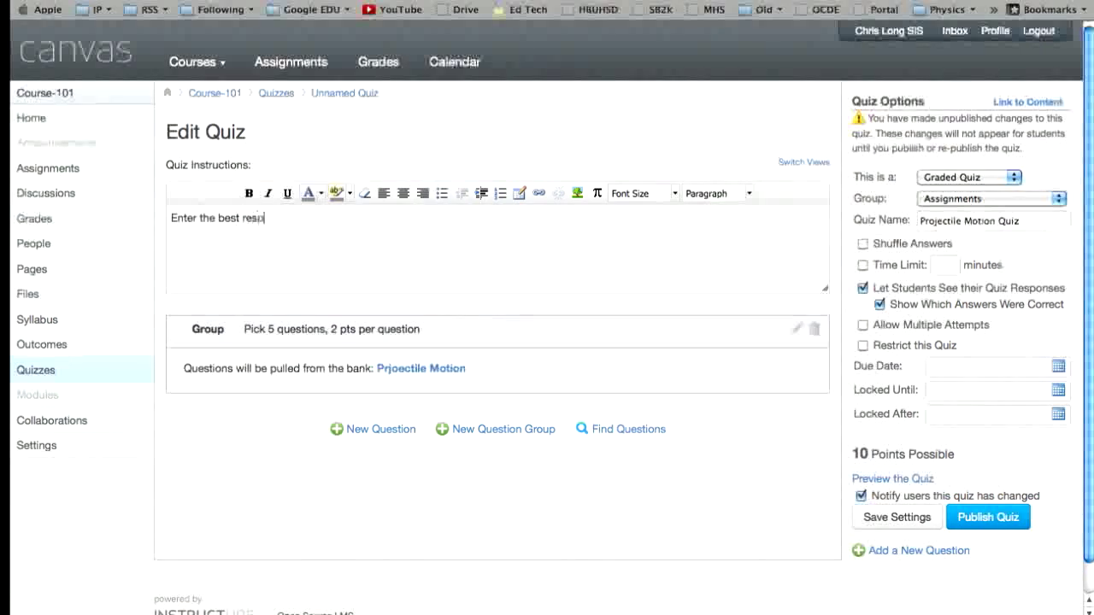
pyautogui.write('ose for')
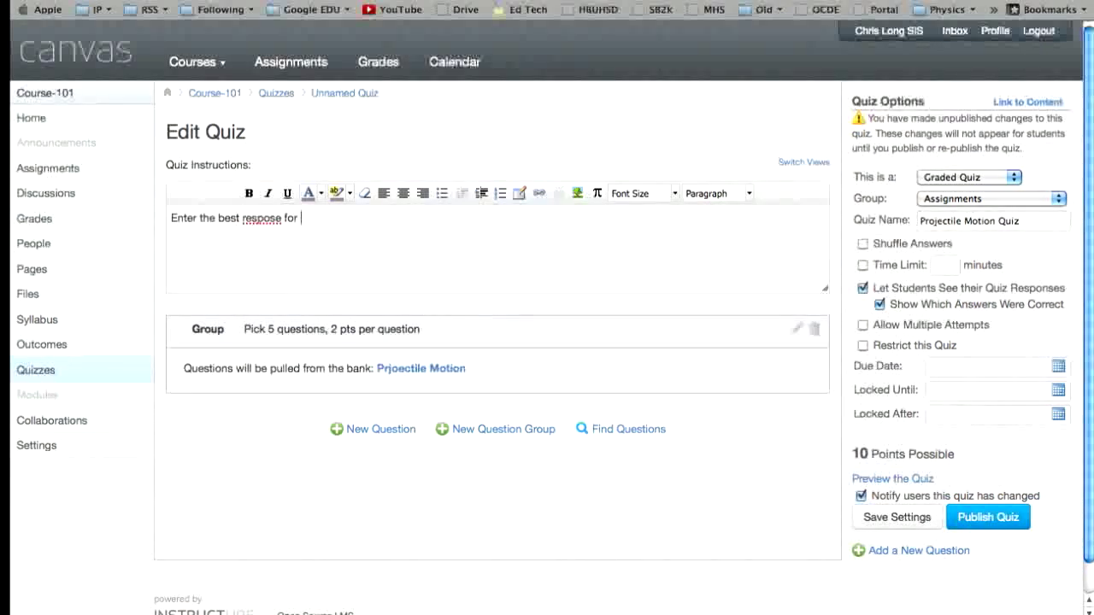
pyautogui.write('the q')
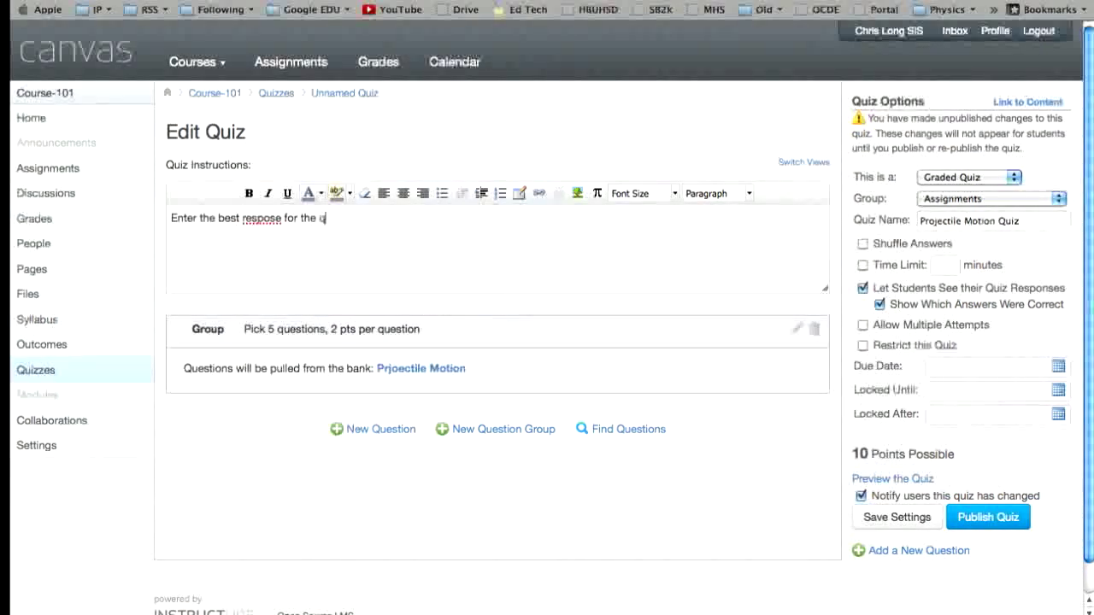
pyautogui.write('questions')
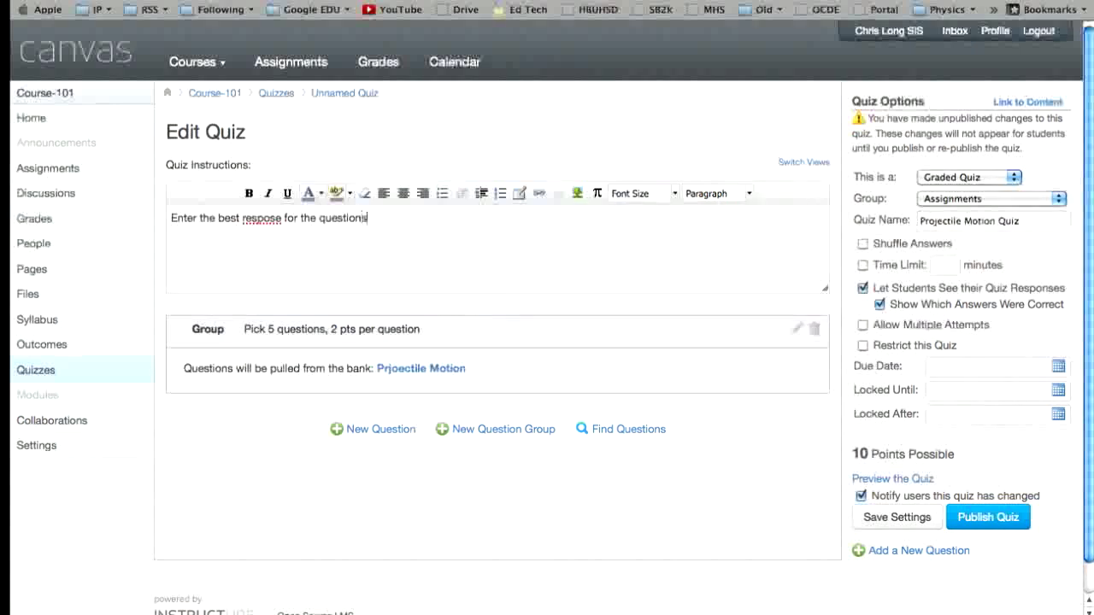
pyautogui.rightClick(256, 222)
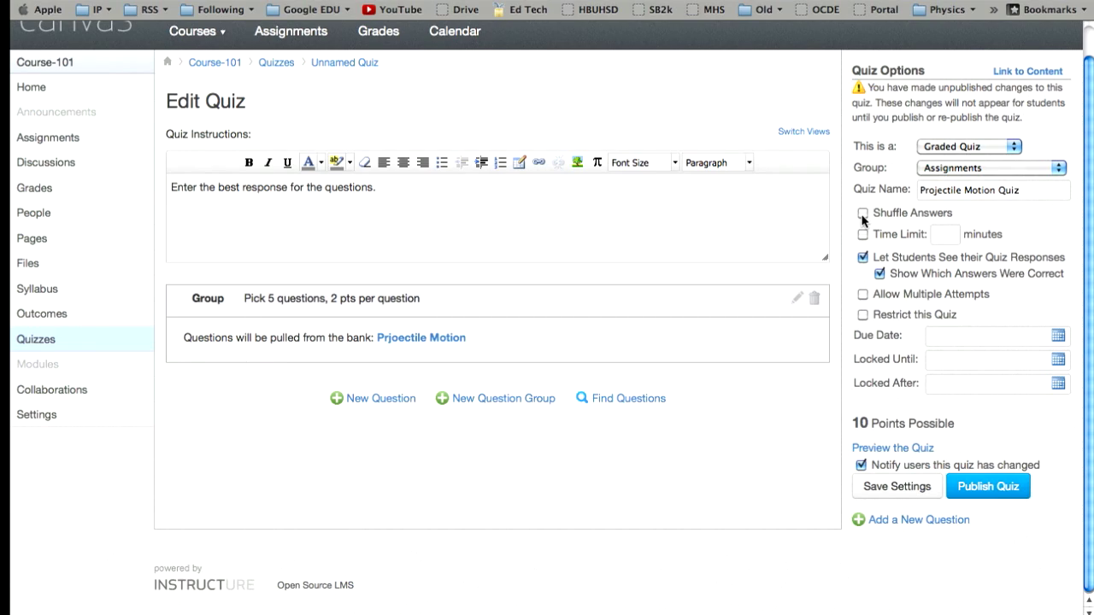
# Shuffle answers, keep correct answers shown, and allow multiple attempts.
pyautogui.click(861, 212)
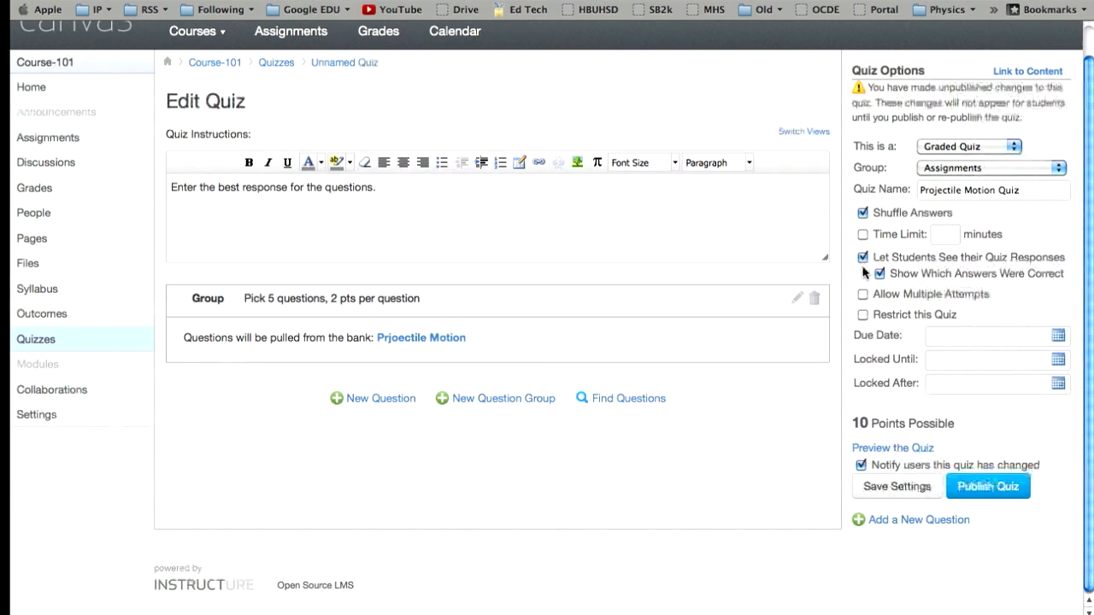
pyautogui.click(863, 273)
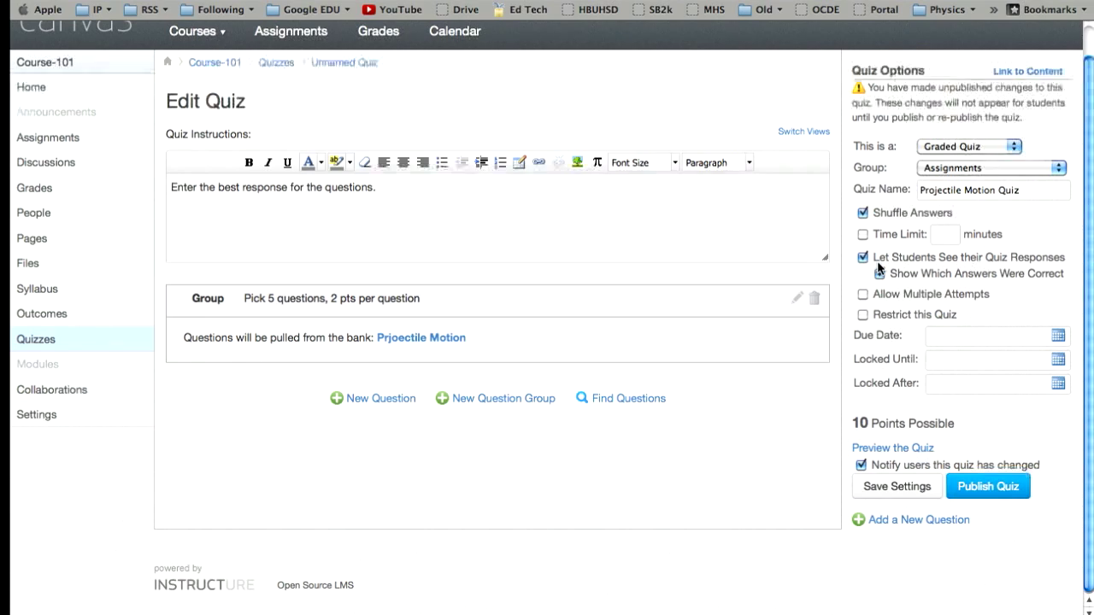
pyautogui.click(880, 274)
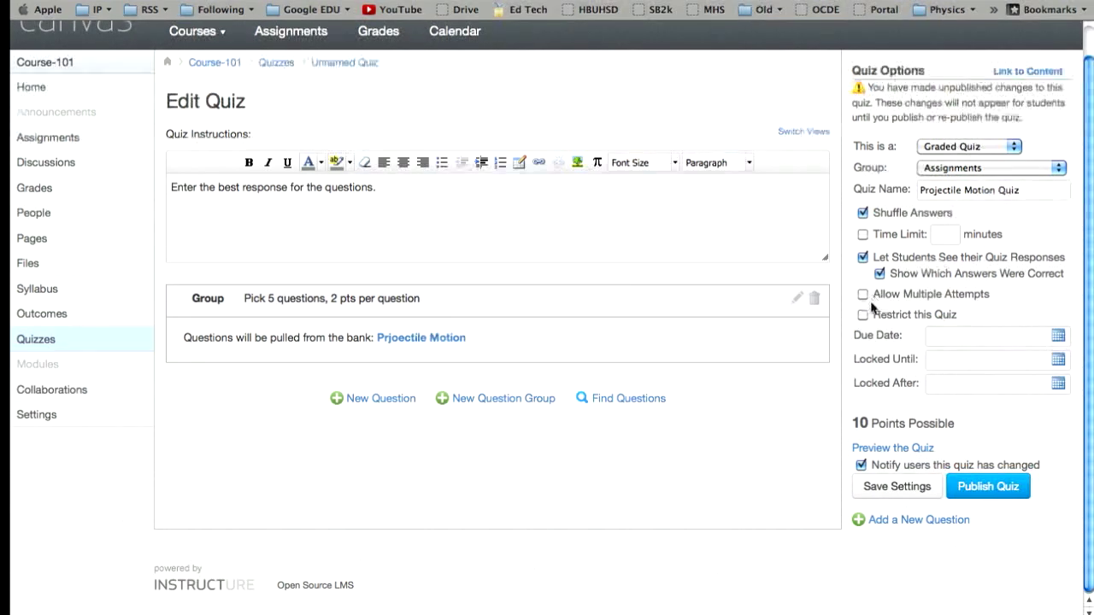
pyautogui.click(861, 294)
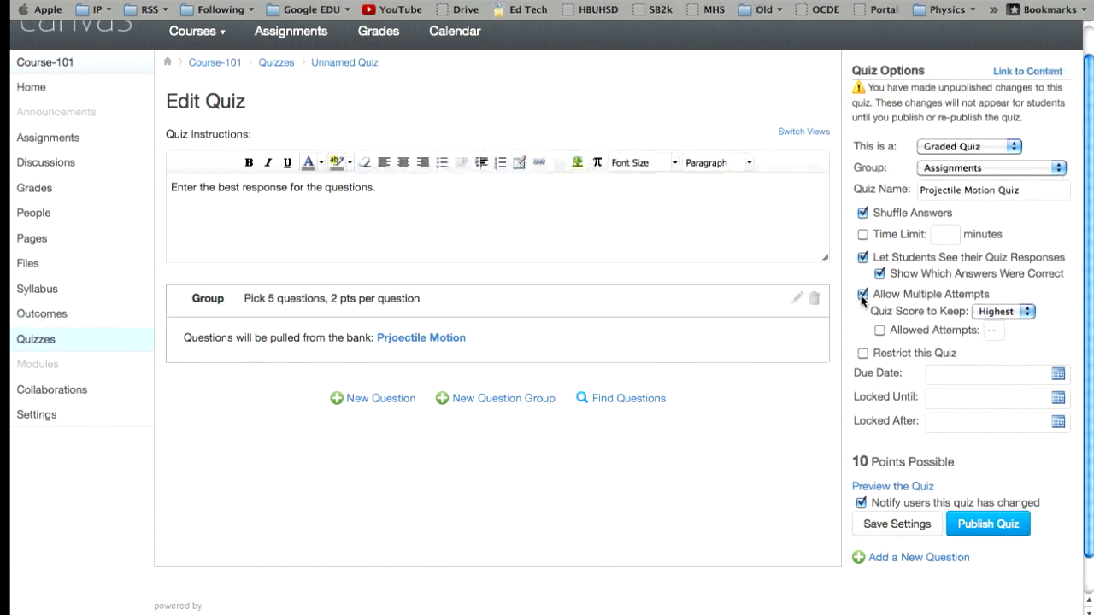
# Keep the highest score and limit students to 2 allowed attempts.
pyautogui.click(1003, 311)
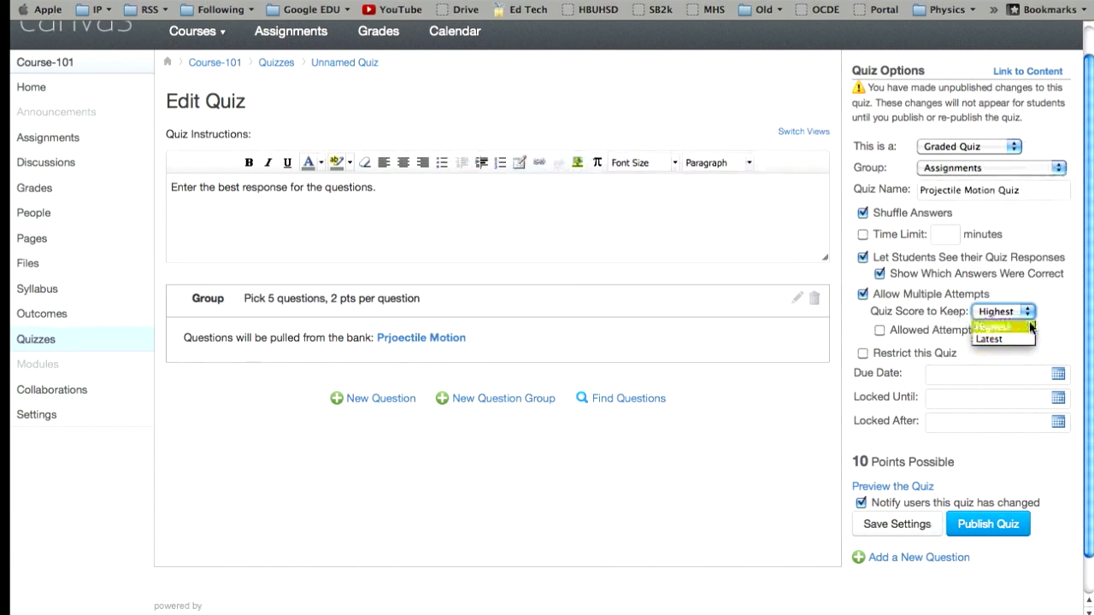
pyautogui.click(998, 324)
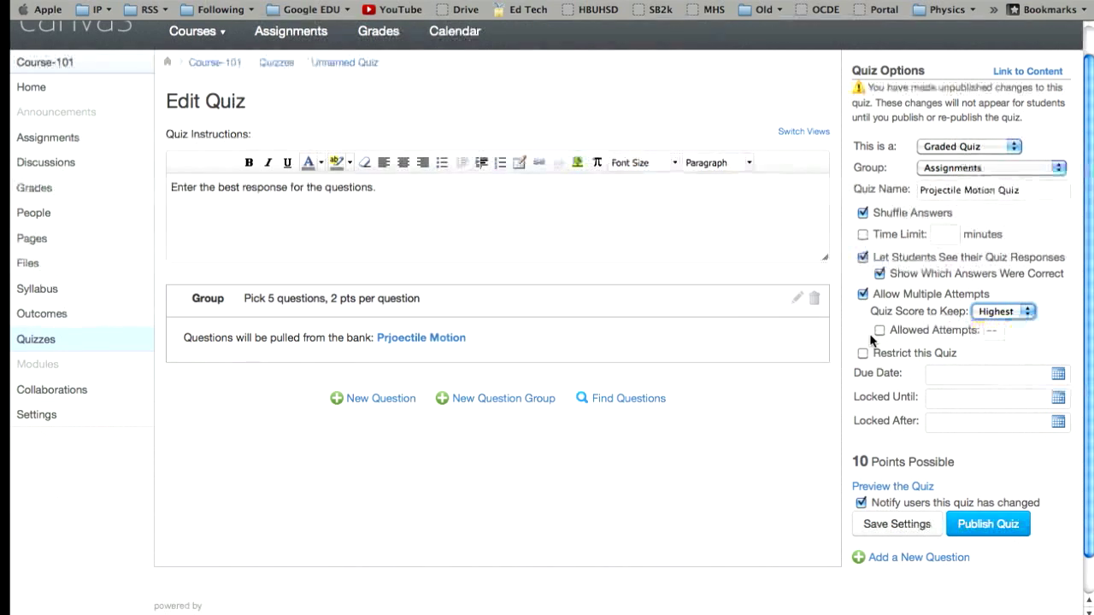
pyautogui.click(871, 331)
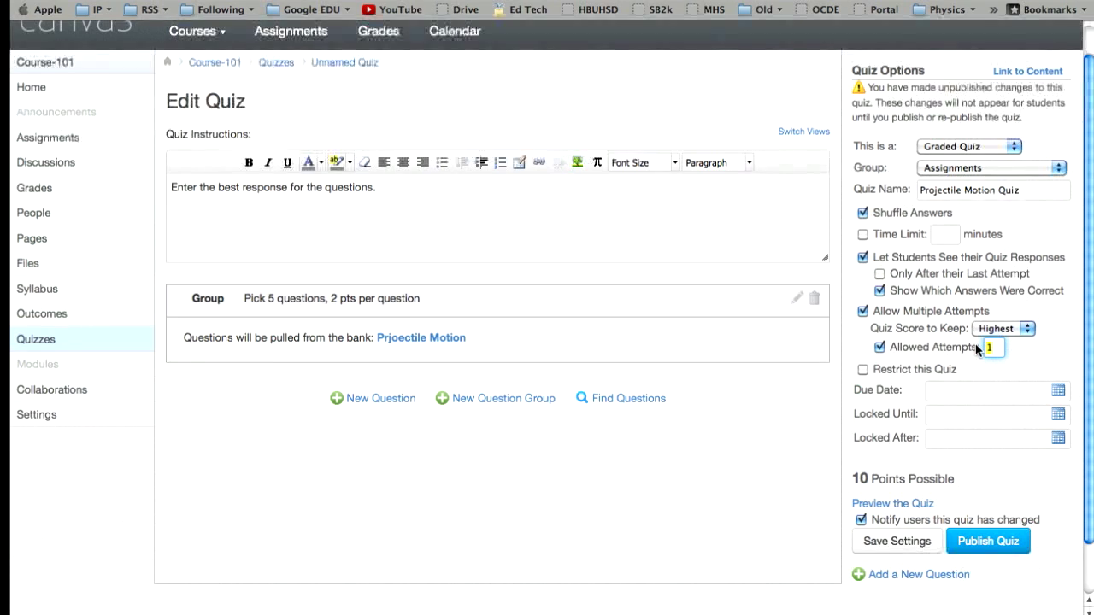
pyautogui.write('3')
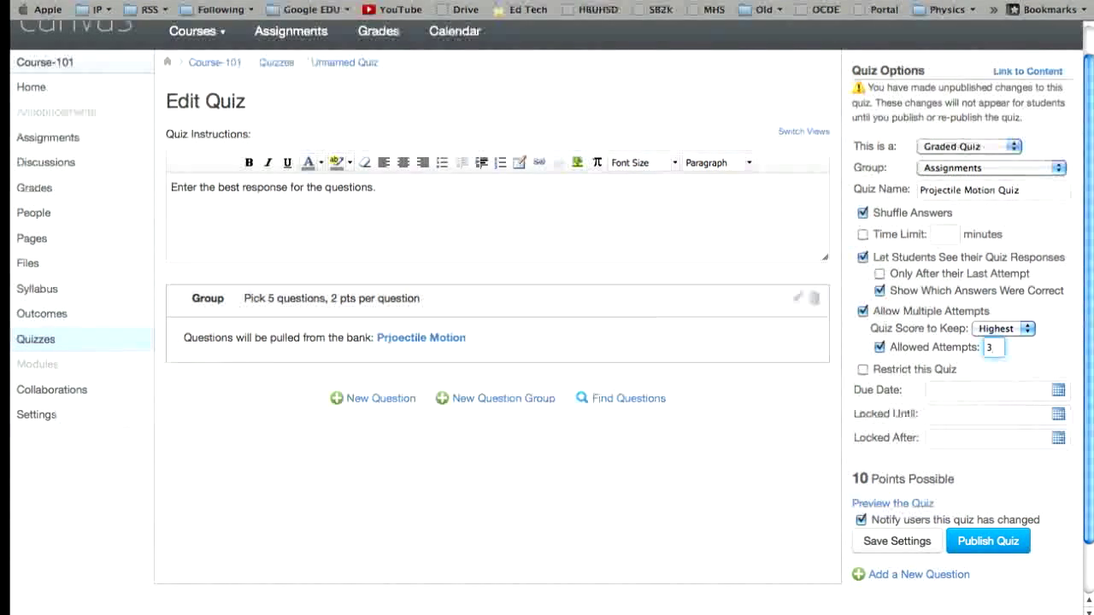
pyautogui.write('2')
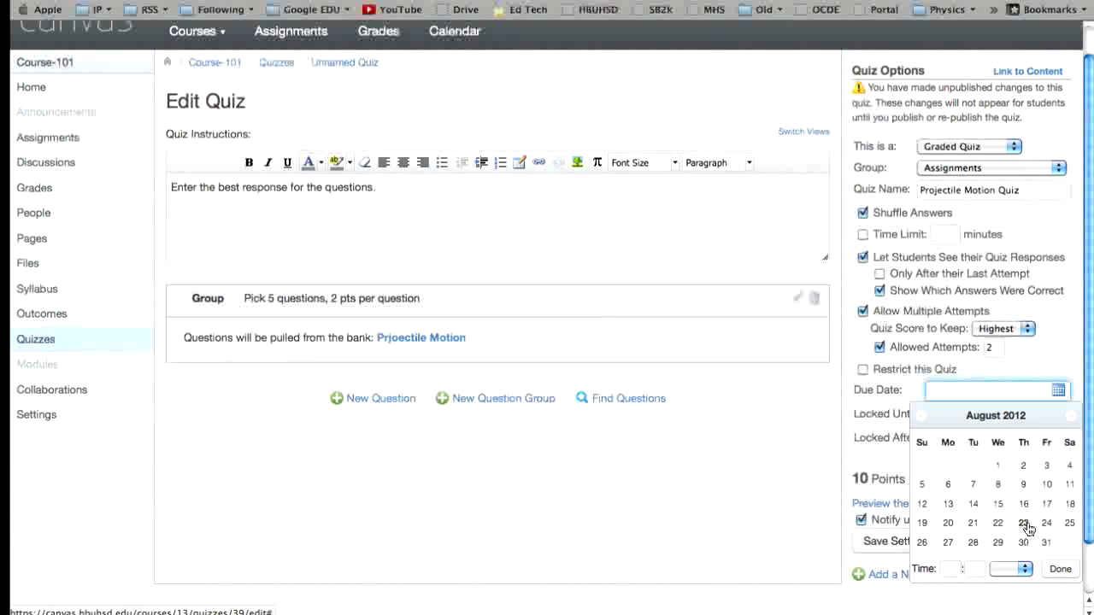
# Set the due date to Aug 24, 2012 and restrict the quiz to require an access code.
pyautogui.click(1049, 527)
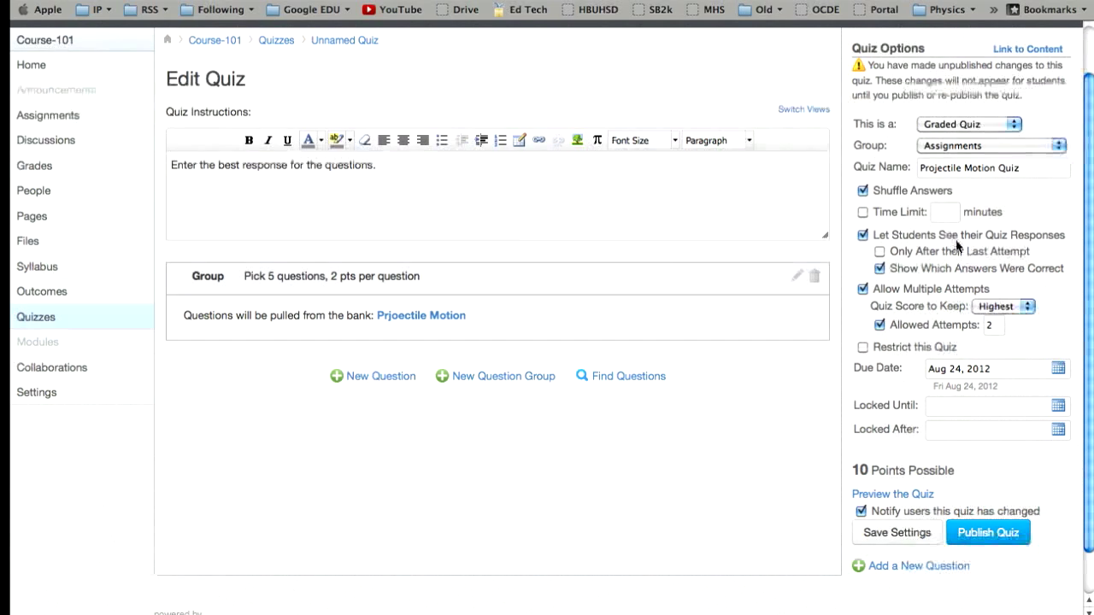
pyautogui.moveTo(967, 250)
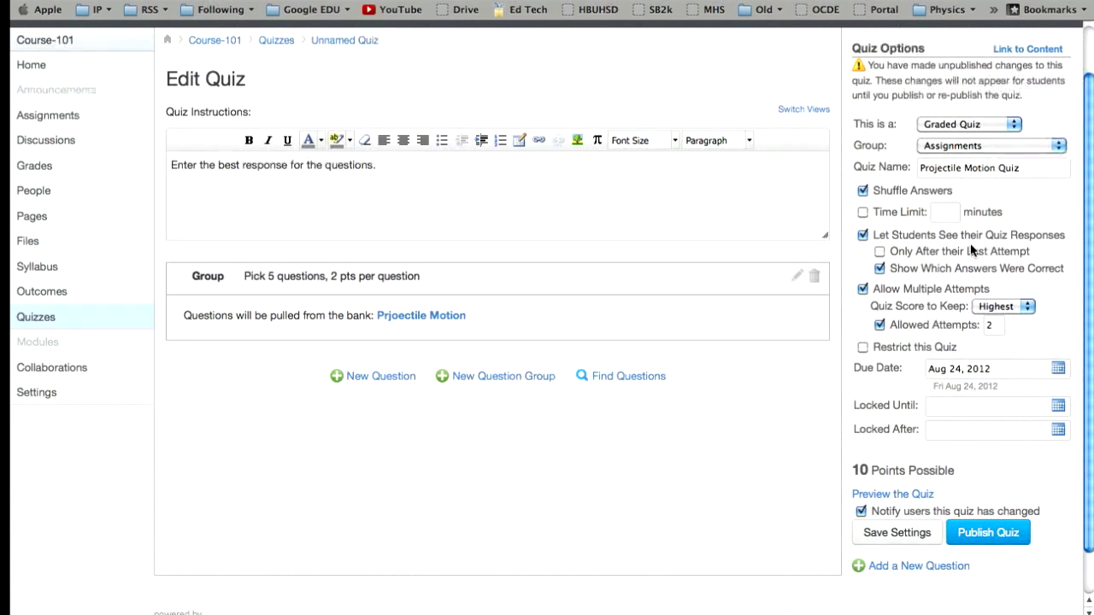
pyautogui.click(861, 347)
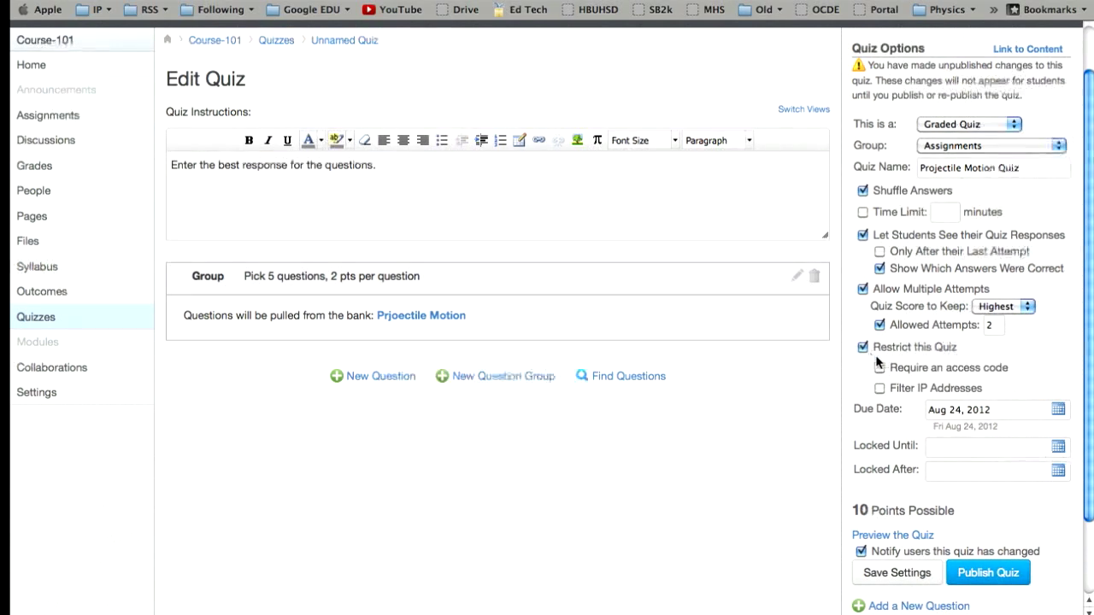
pyautogui.click(878, 368)
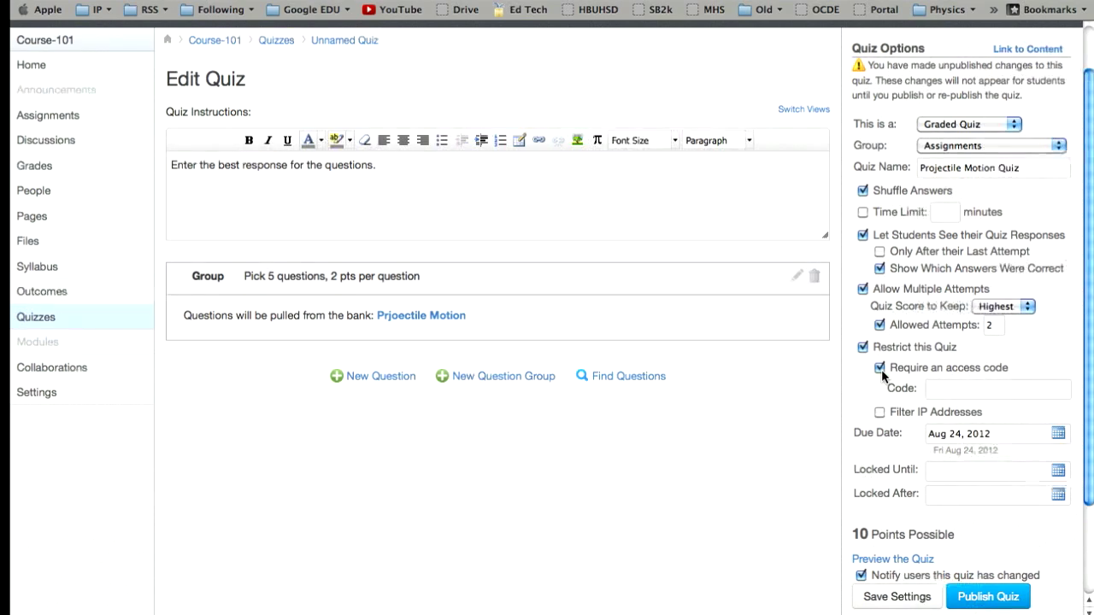
pyautogui.click(996, 390)
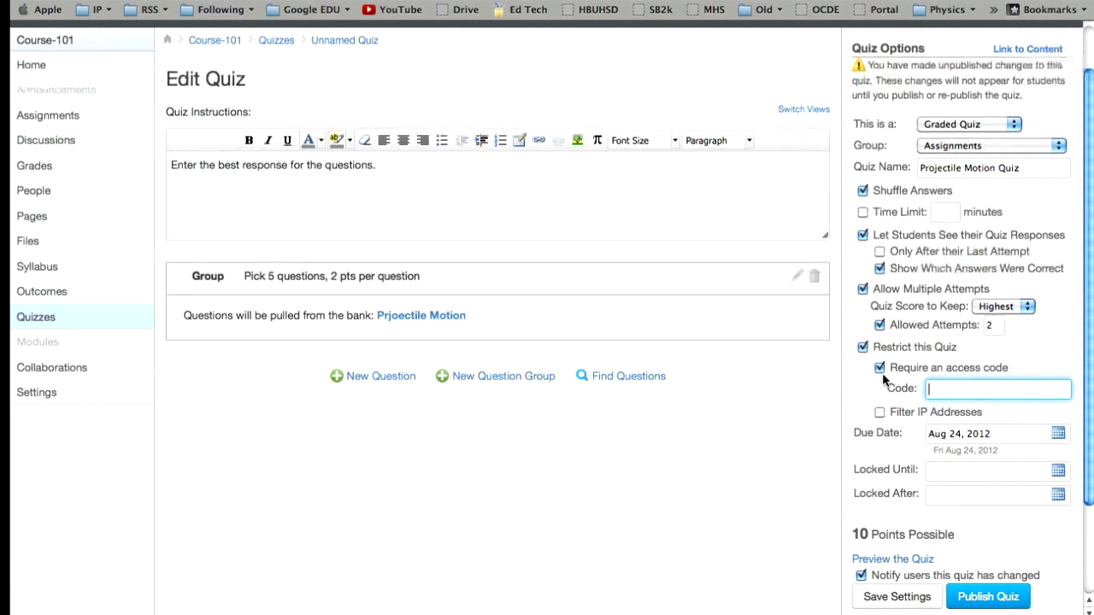
pyautogui.scroll(-3)
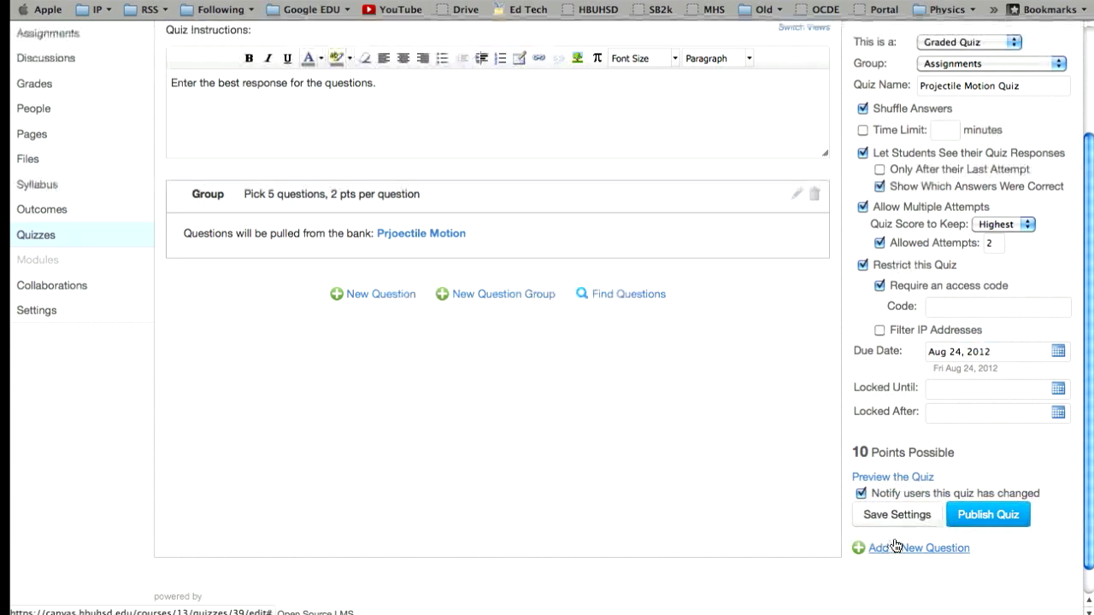
pyautogui.moveTo(979, 519)
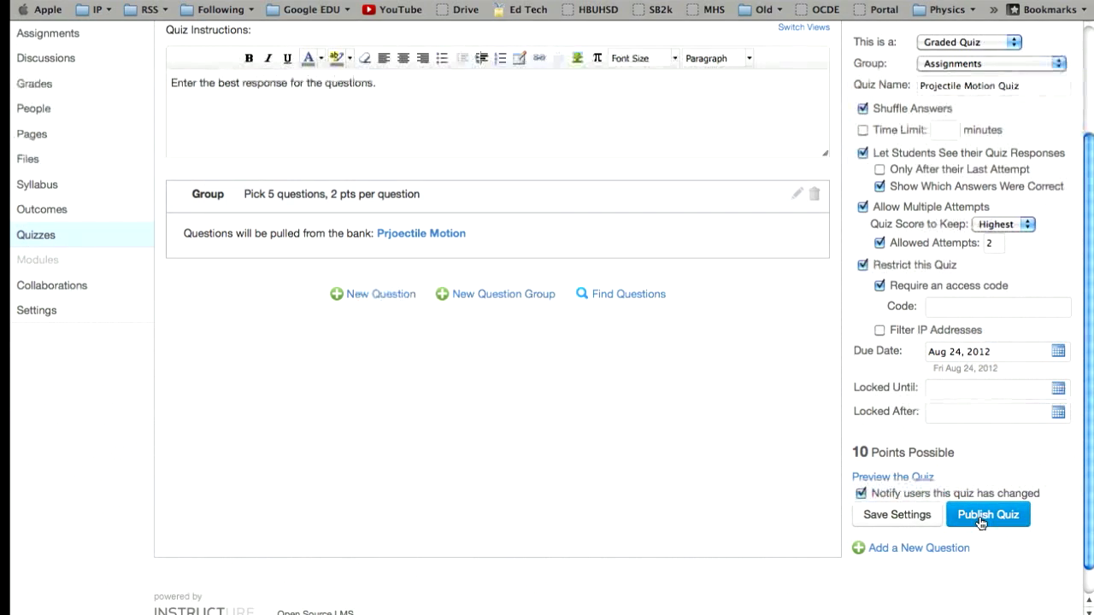
# Publish the quiz, showing its summary of 5 questions, 10 points, 2 attempts, due Aug 24.
pyautogui.click(988, 514)
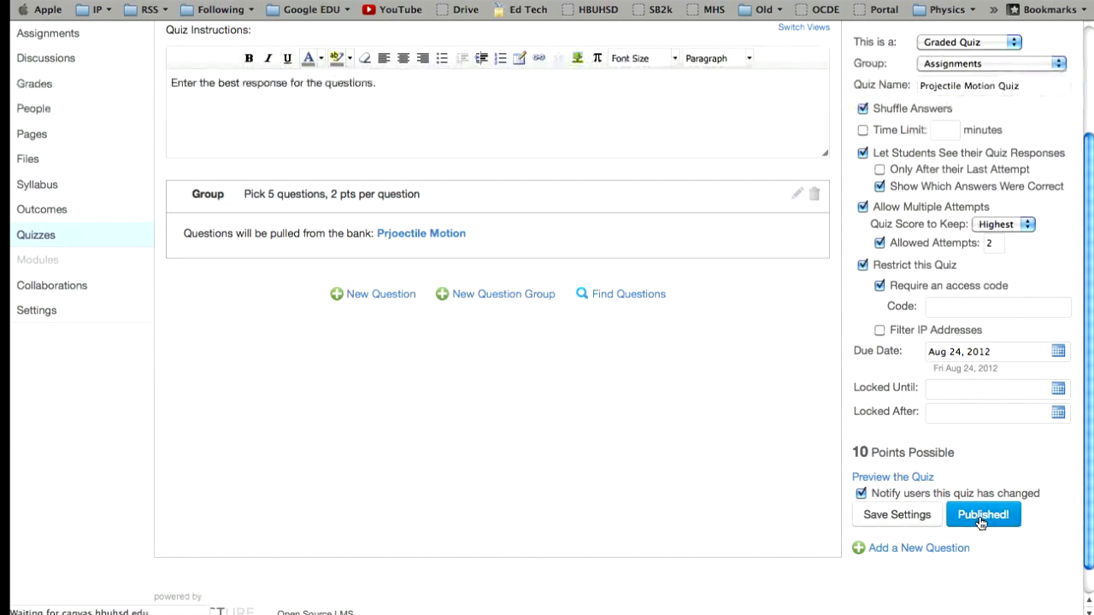
pyautogui.click(984, 513)
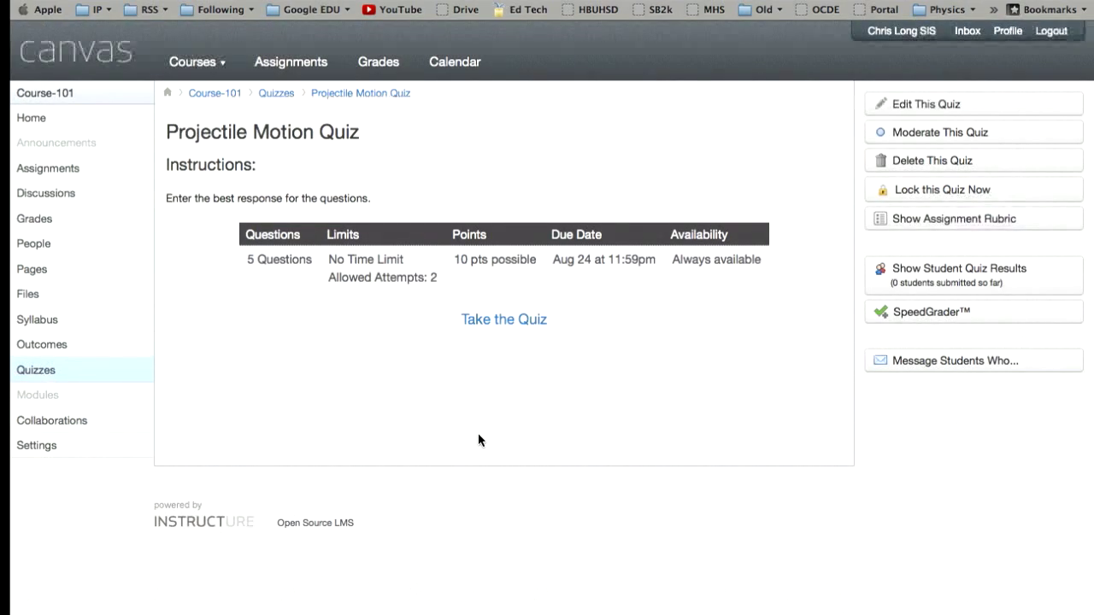
pyautogui.moveTo(500, 328)
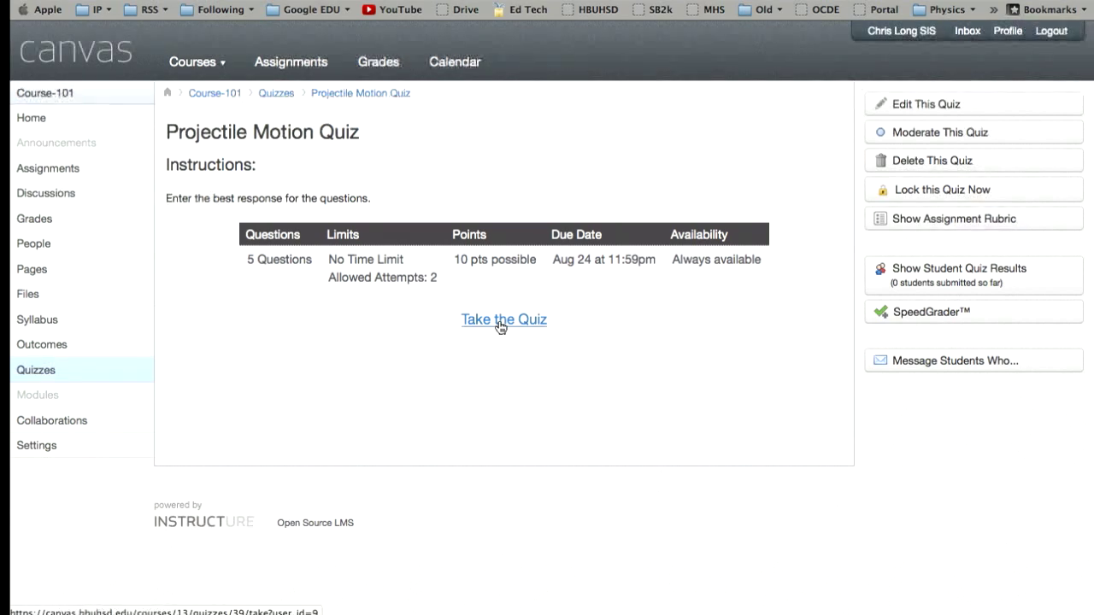
pyautogui.click(503, 320)
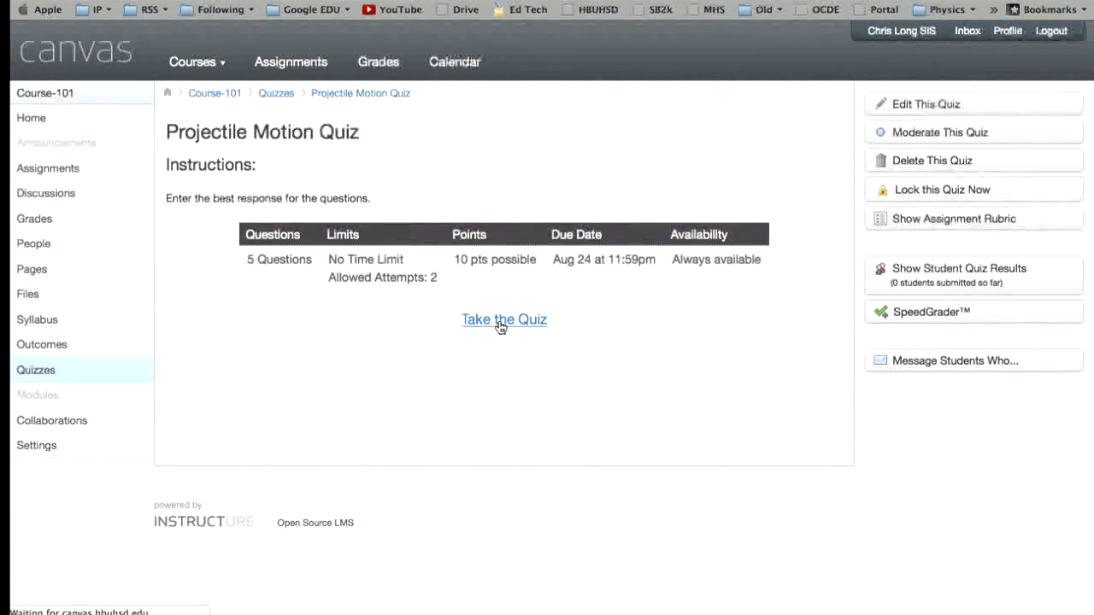
# Take a preview attempt and review the five random 2-point projectile motion questions.
pyautogui.click(502, 320)
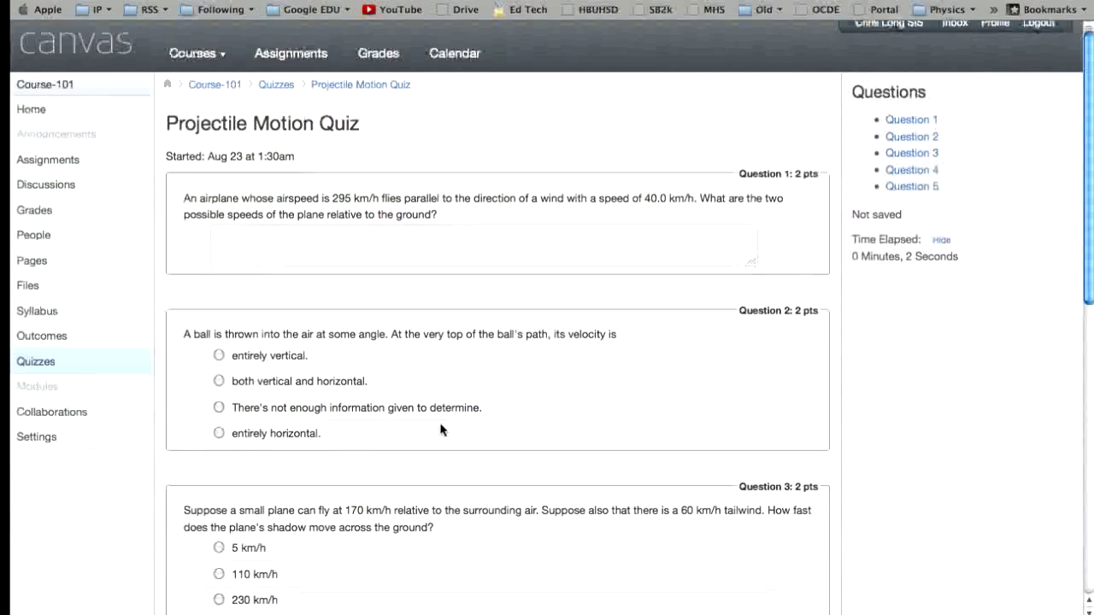
pyautogui.scroll(-3)
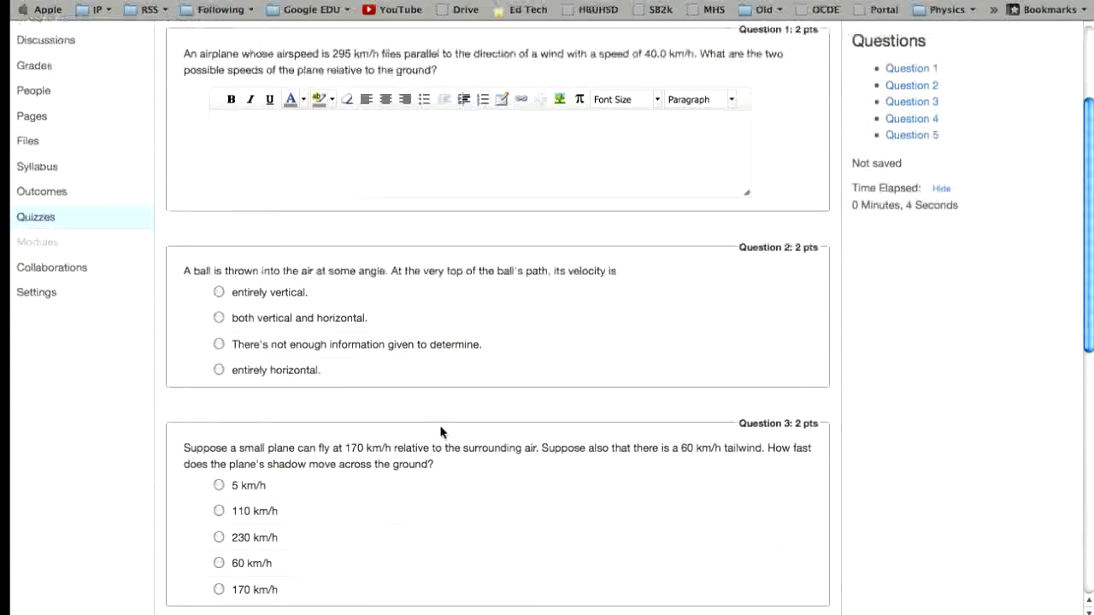
pyautogui.scroll(-3)
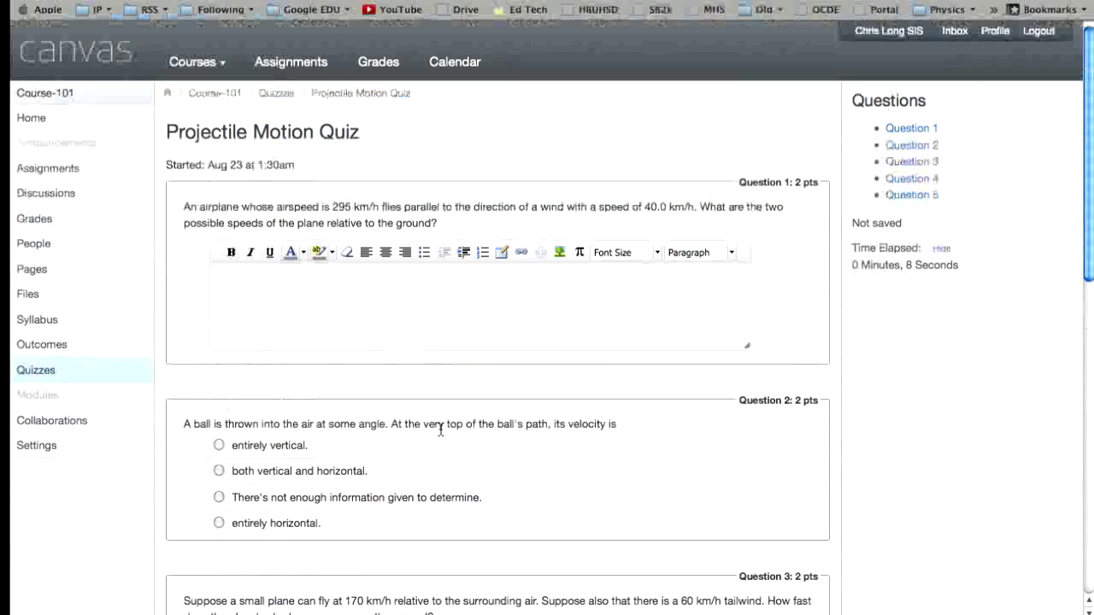
pyautogui.scroll(-3)
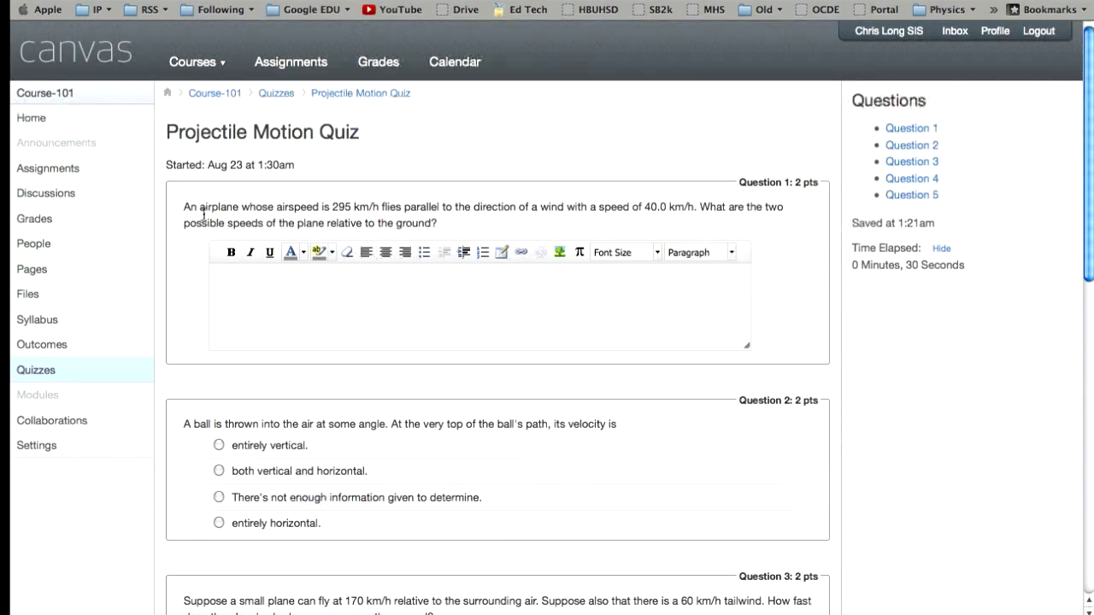
pyautogui.scroll(-3)
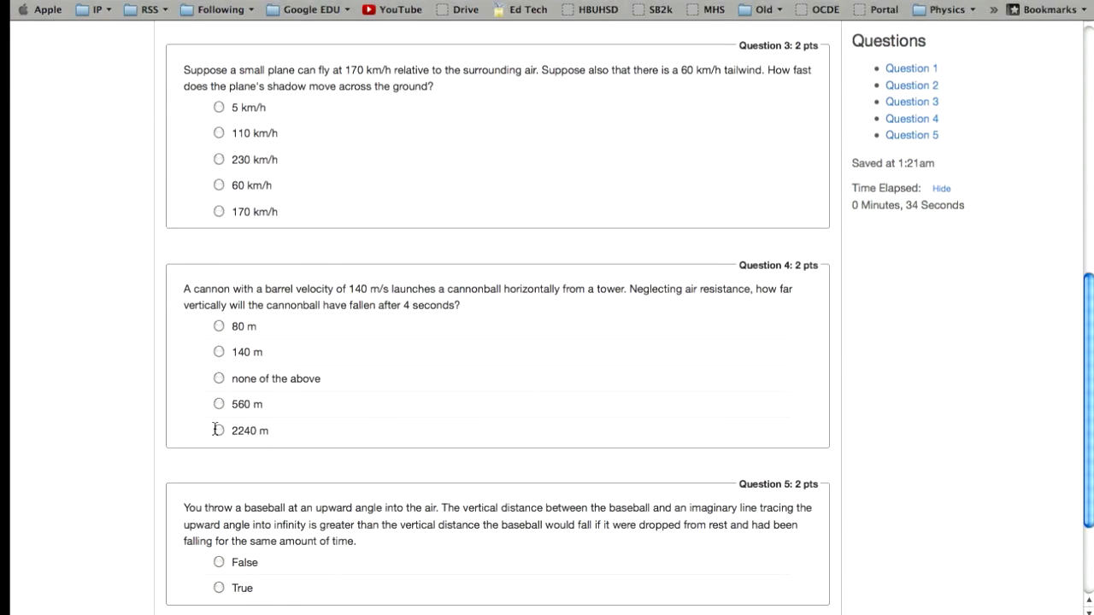
pyautogui.scroll(-3)
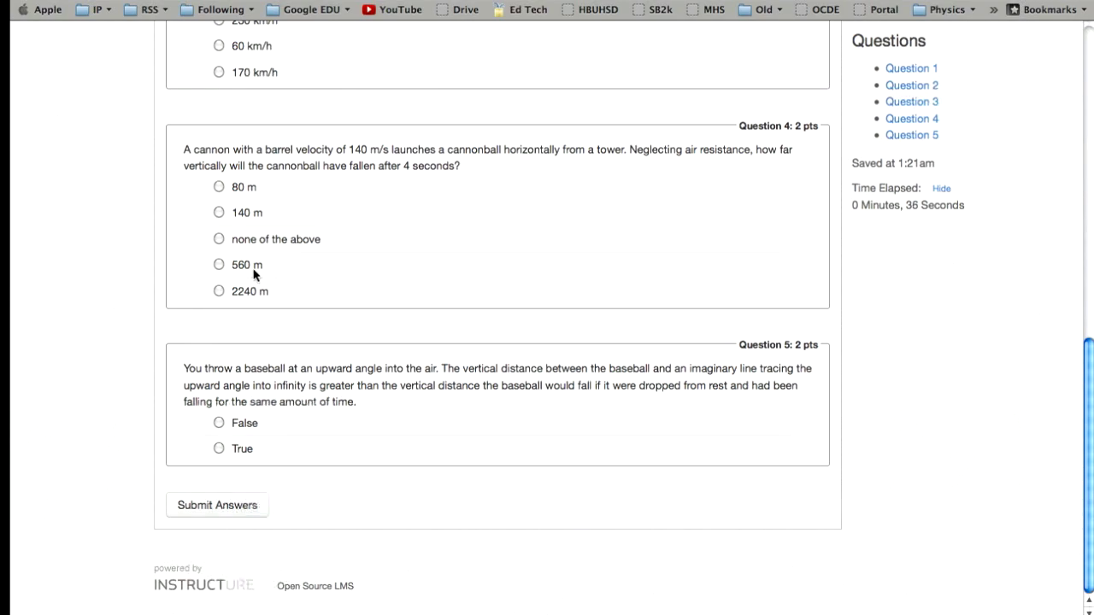
pyautogui.scroll(3)
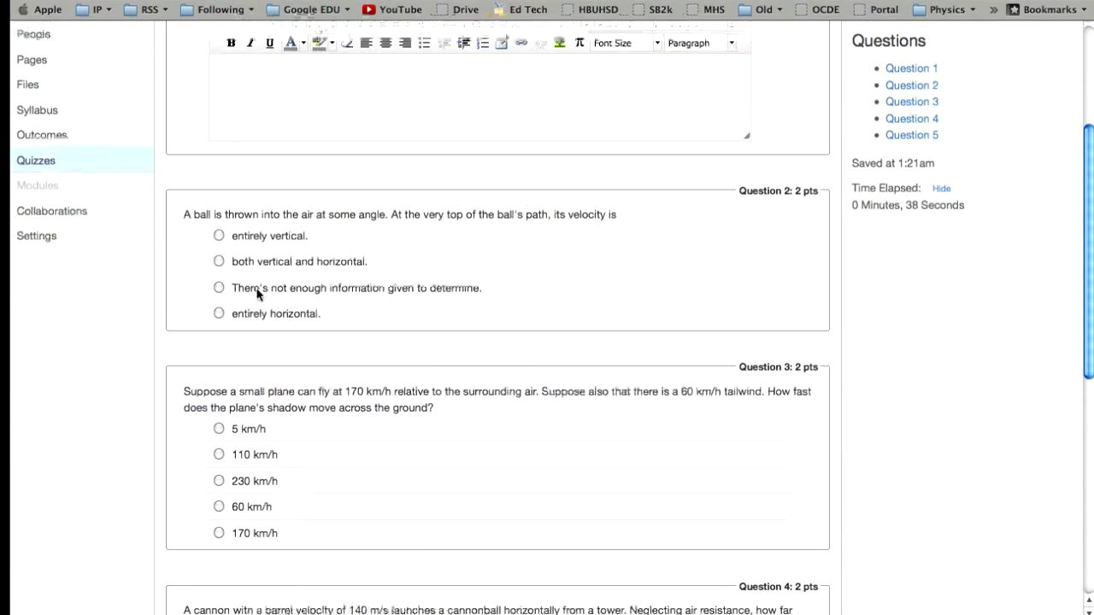